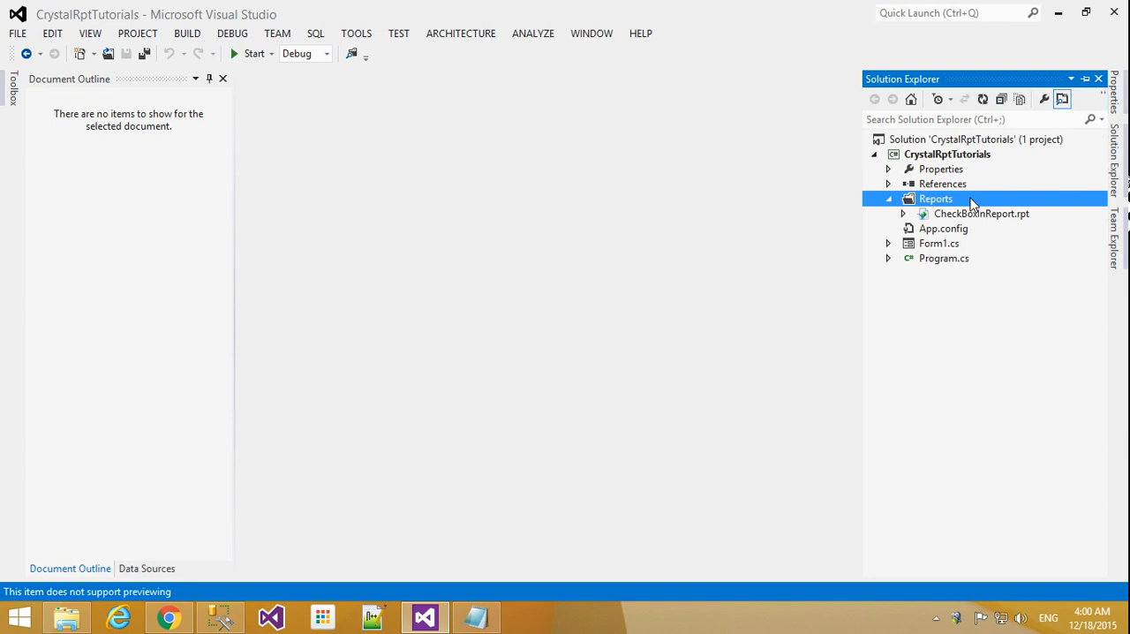
Bring up the Add New Item dialog from the Reports folder's context menu
right_click(936, 197)
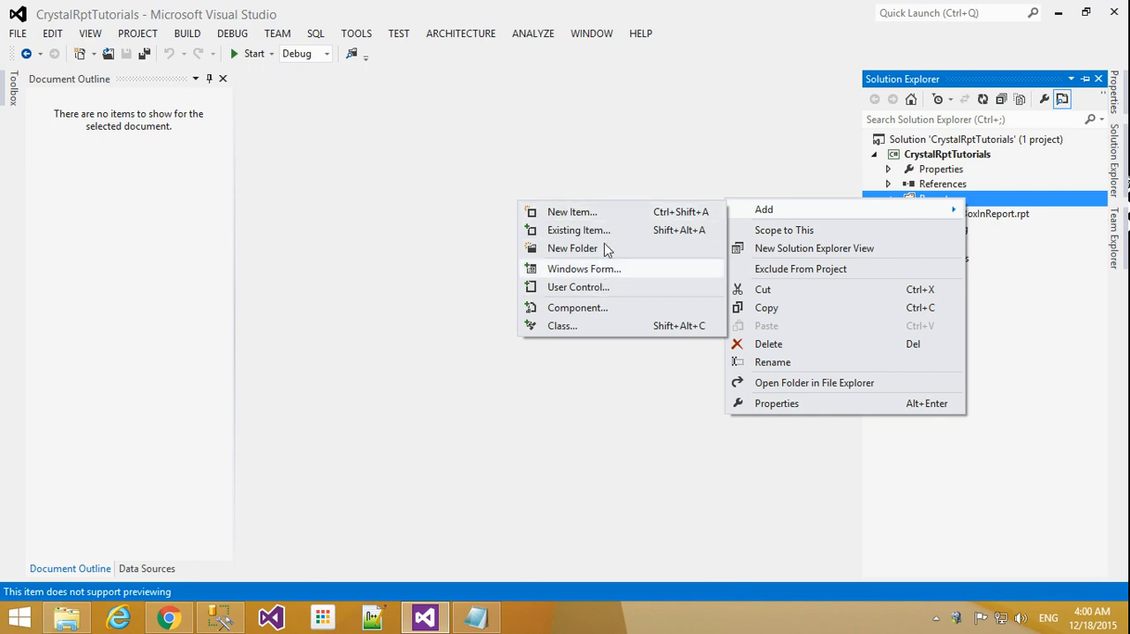
left_click(572, 212)
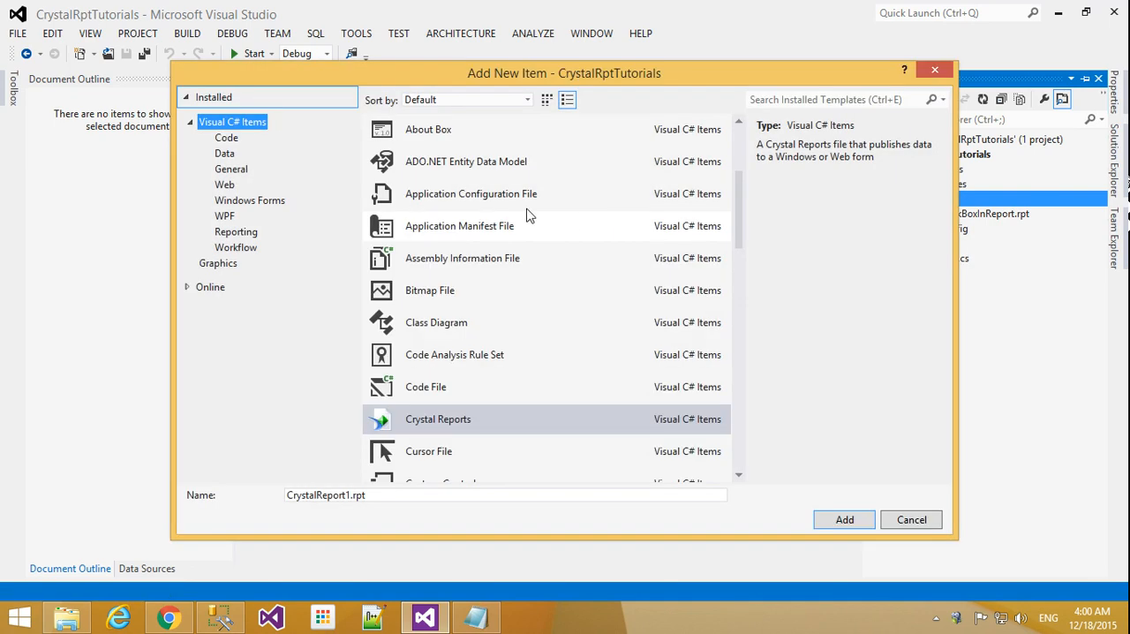
mouse_move(498, 428)
type("AlternateRowColor")
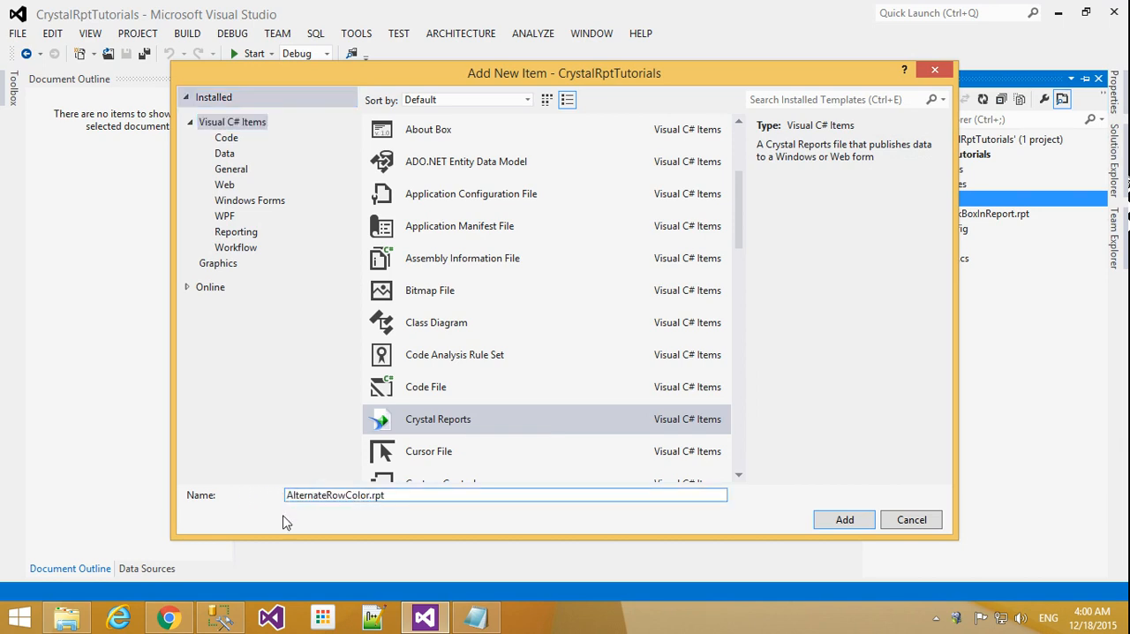
mouse_move(834, 495)
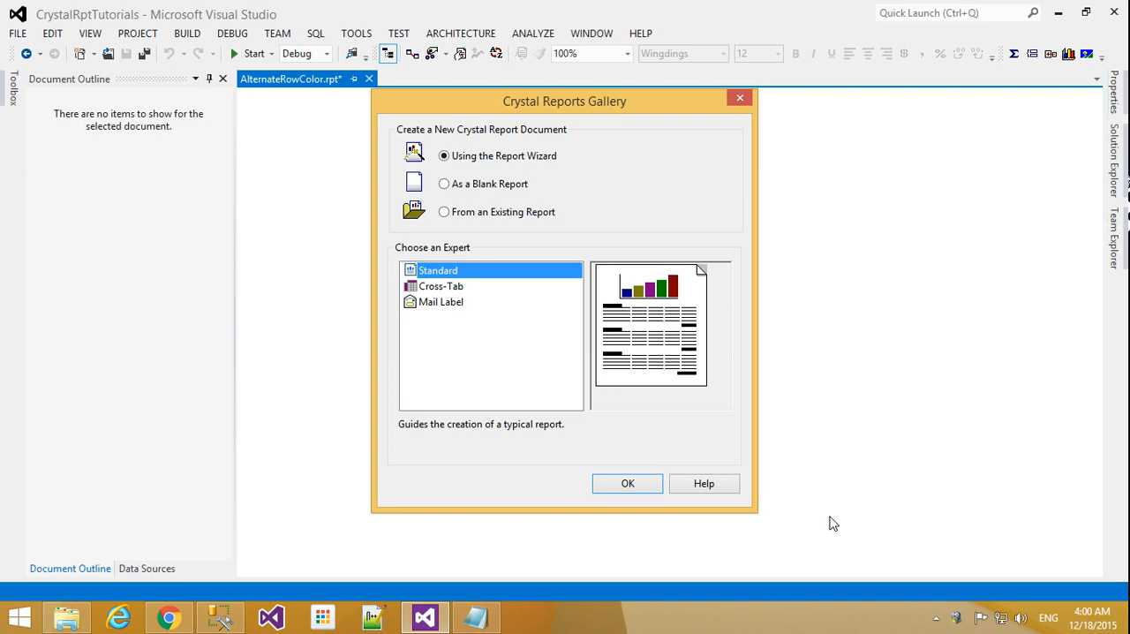
Create AlternateRowColor.rpt as a blank report from the Crystal Reports Gallery
left_click(445, 183)
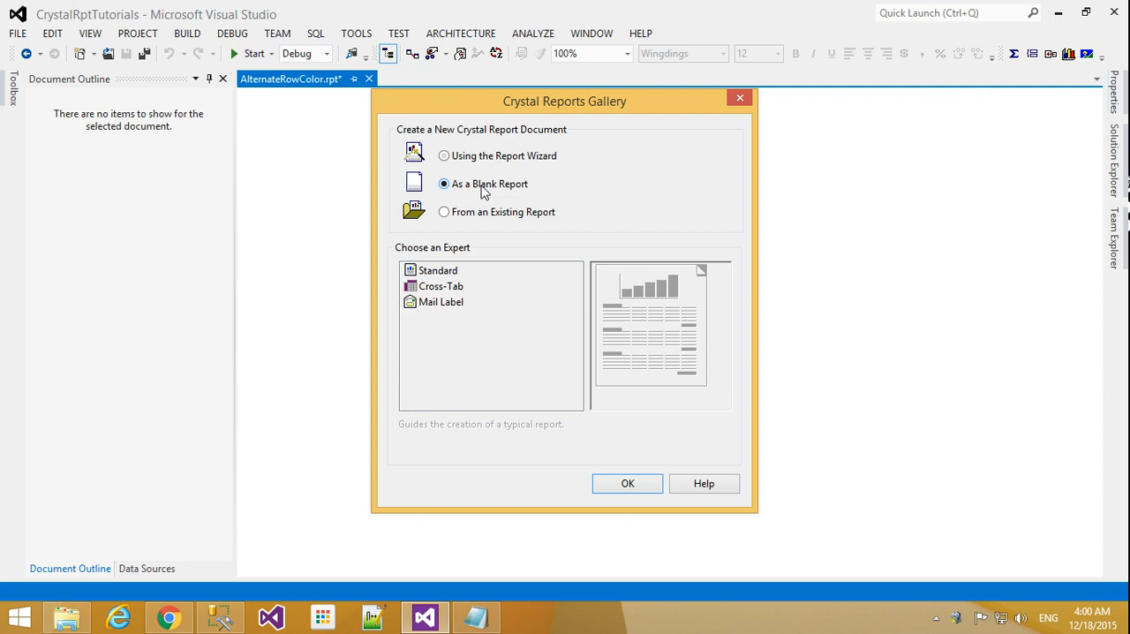
left_click(629, 484)
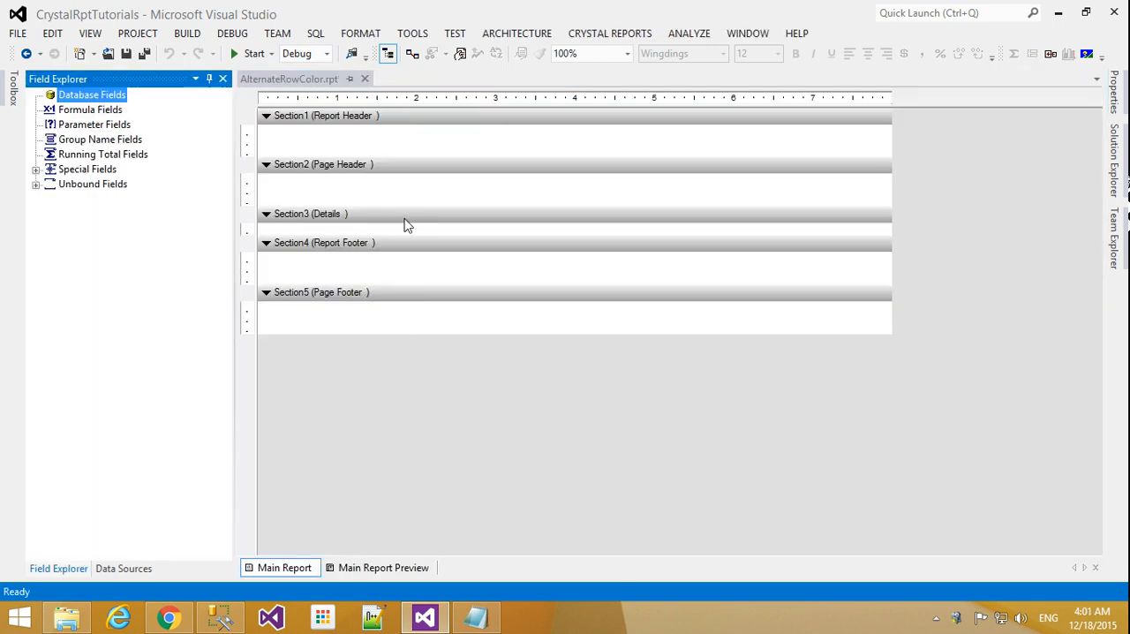
mouse_move(483, 198)
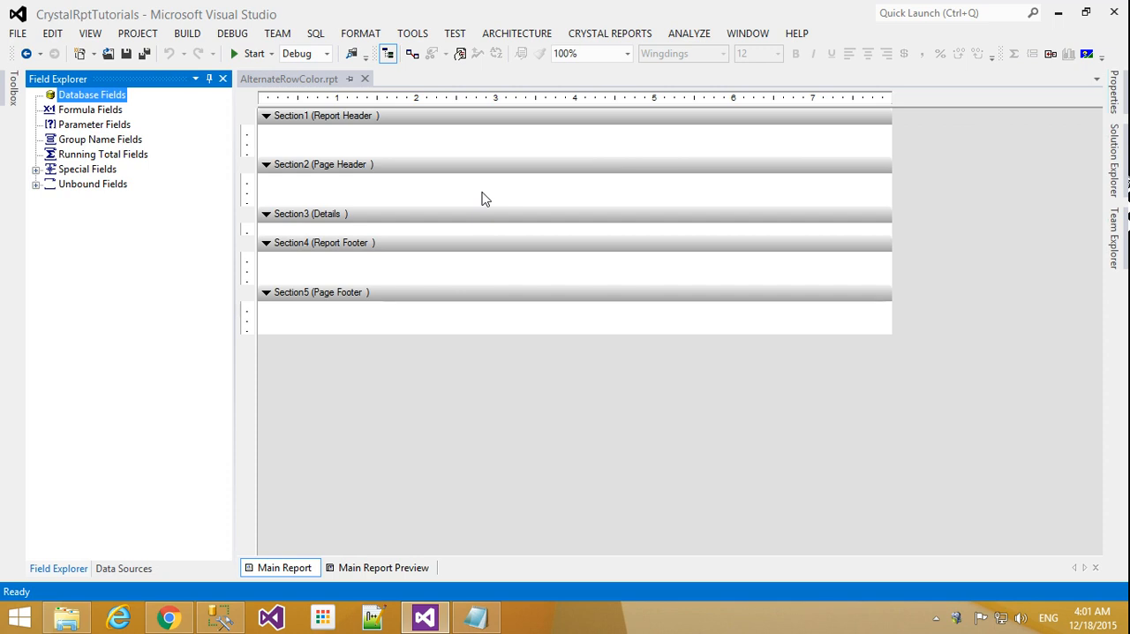
Insert a text object in the Page Header reading 'AlternateRowColor'
right_click(483, 197)
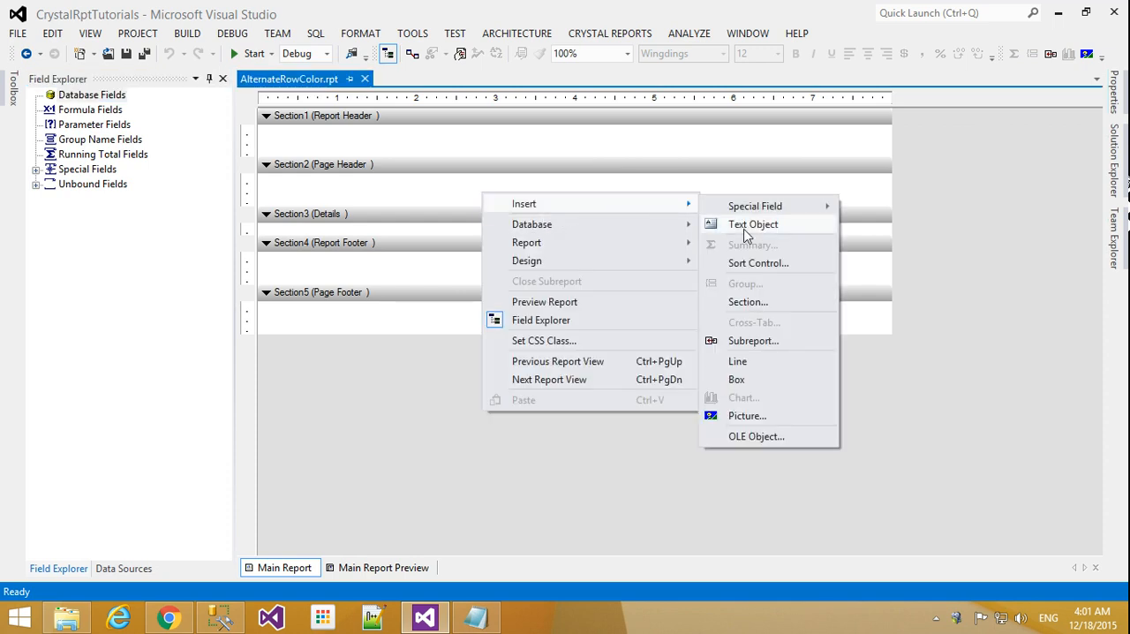
left_click(752, 222)
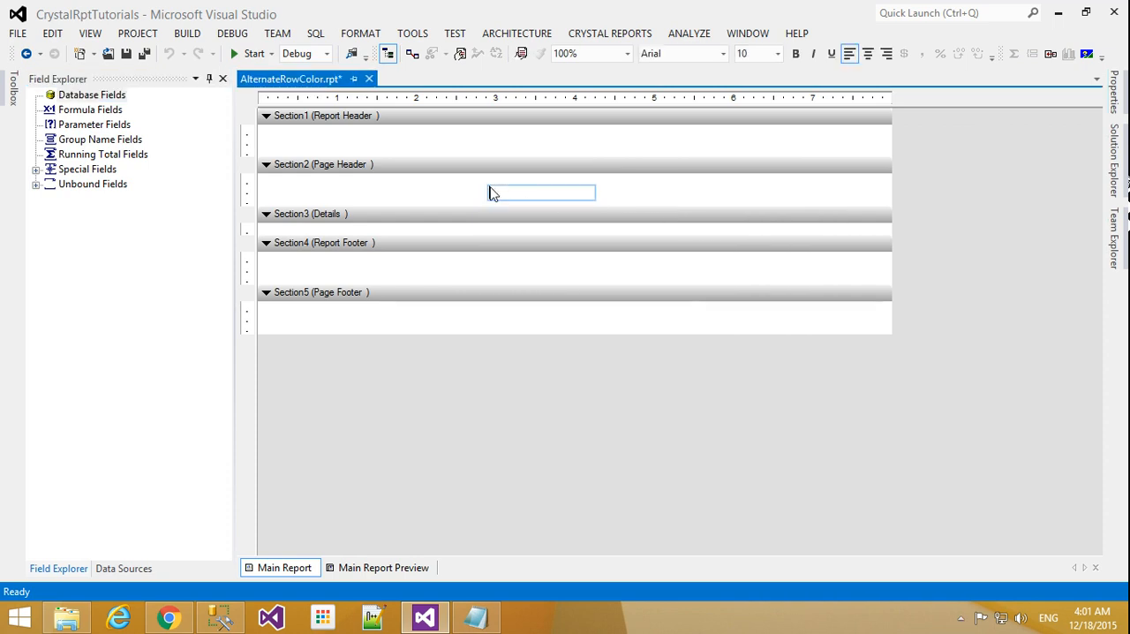
type("AlternateRowColor")
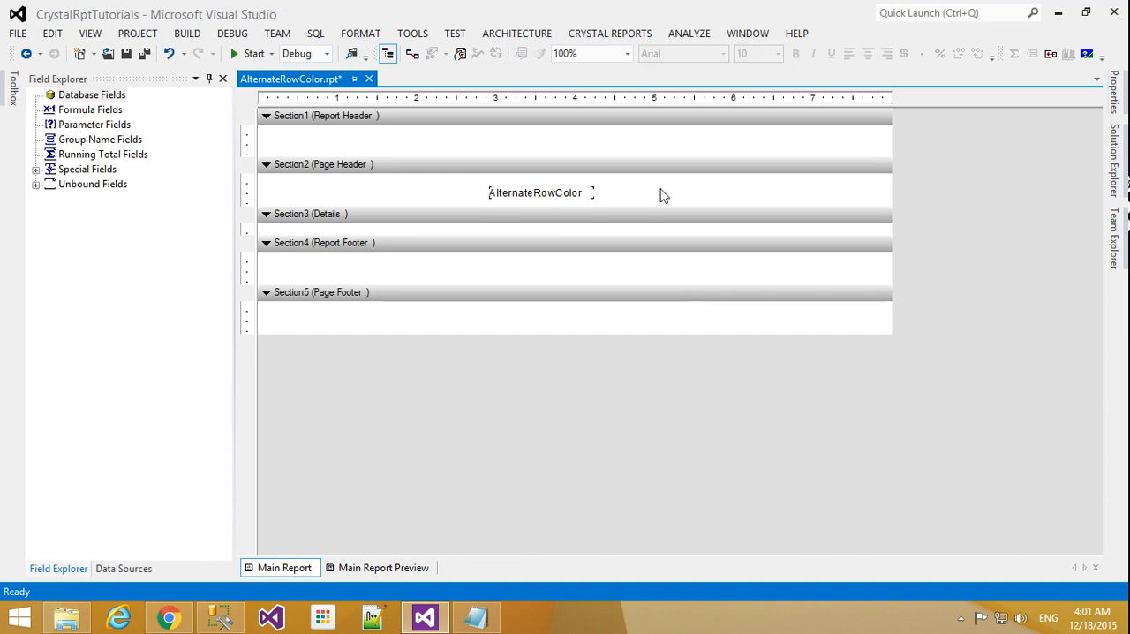
left_click(535, 193)
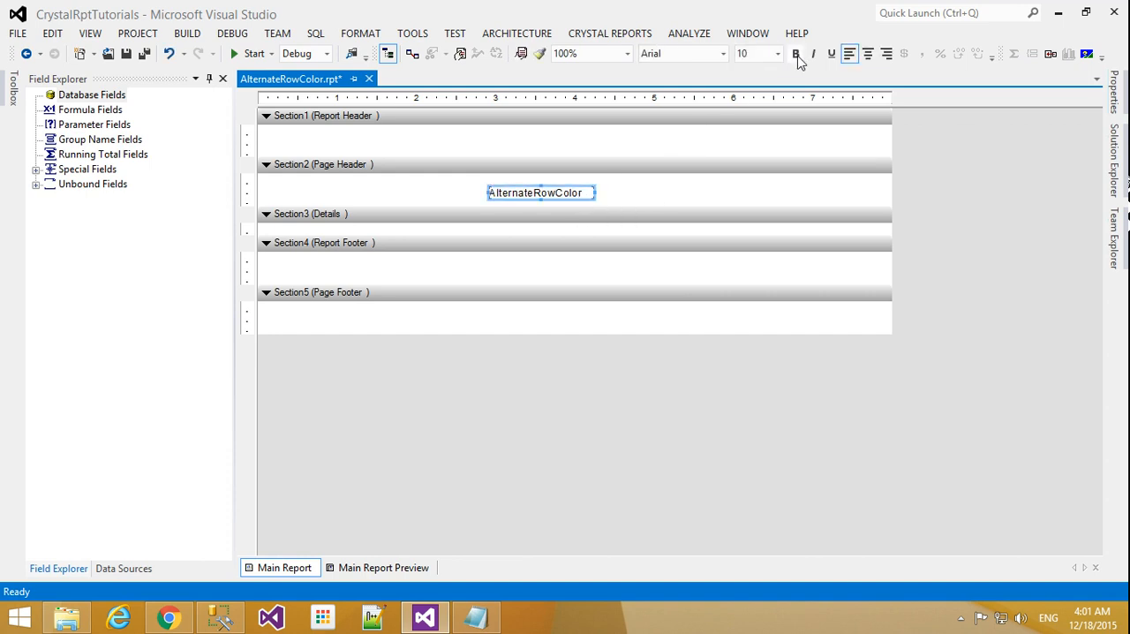
Make the title bold at font size 20 and check it in Main Report Preview
left_click(777, 53)
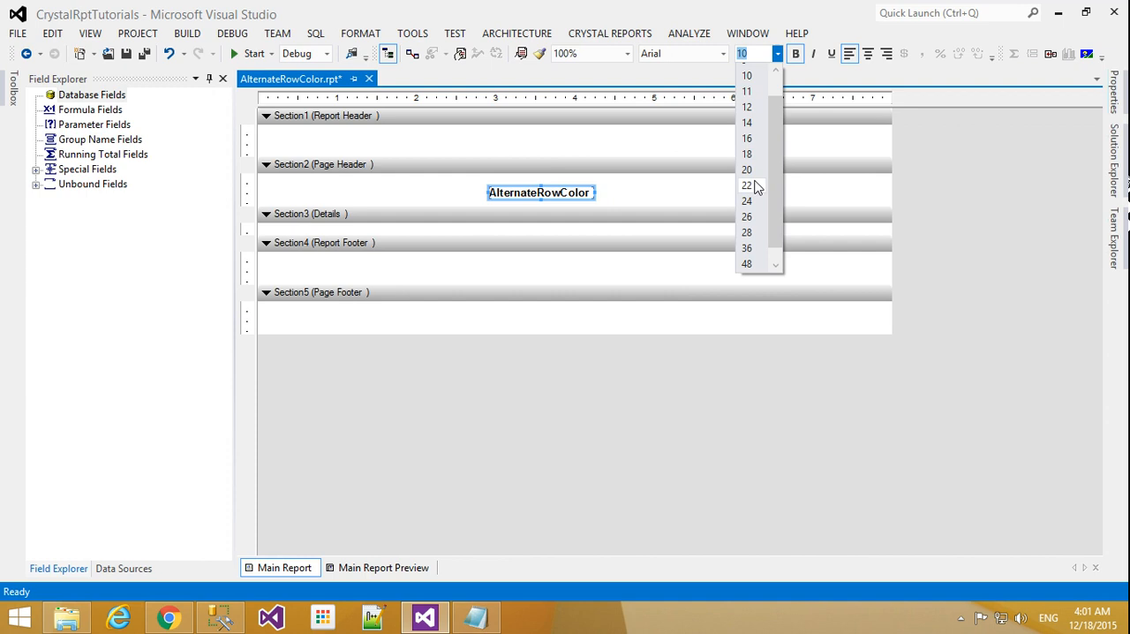
left_click(747, 169)
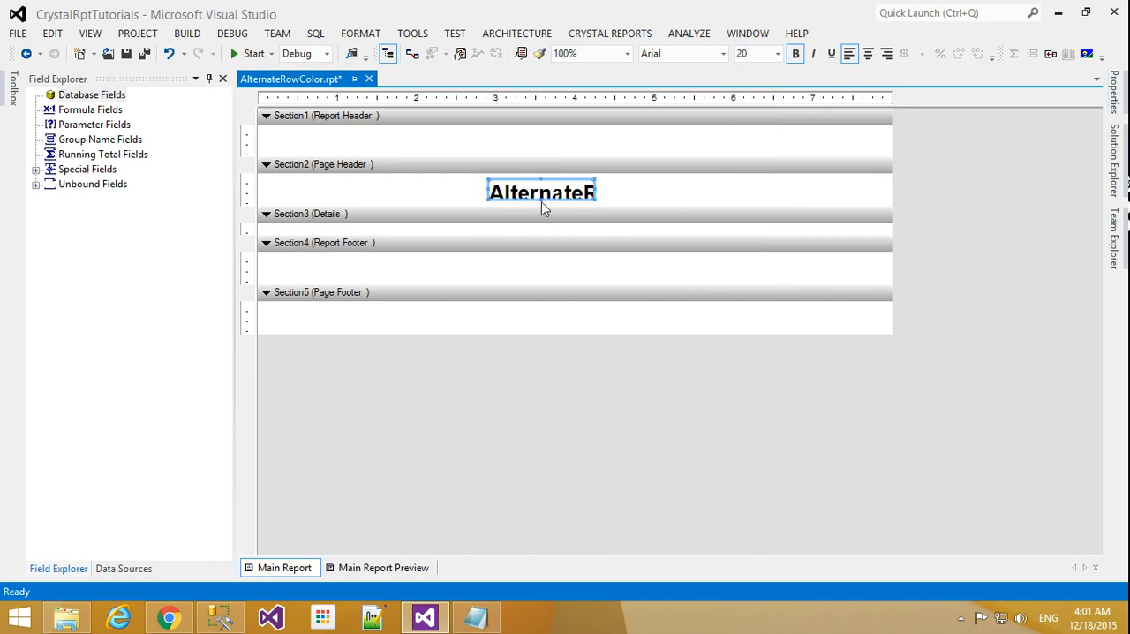
mouse_move(597, 201)
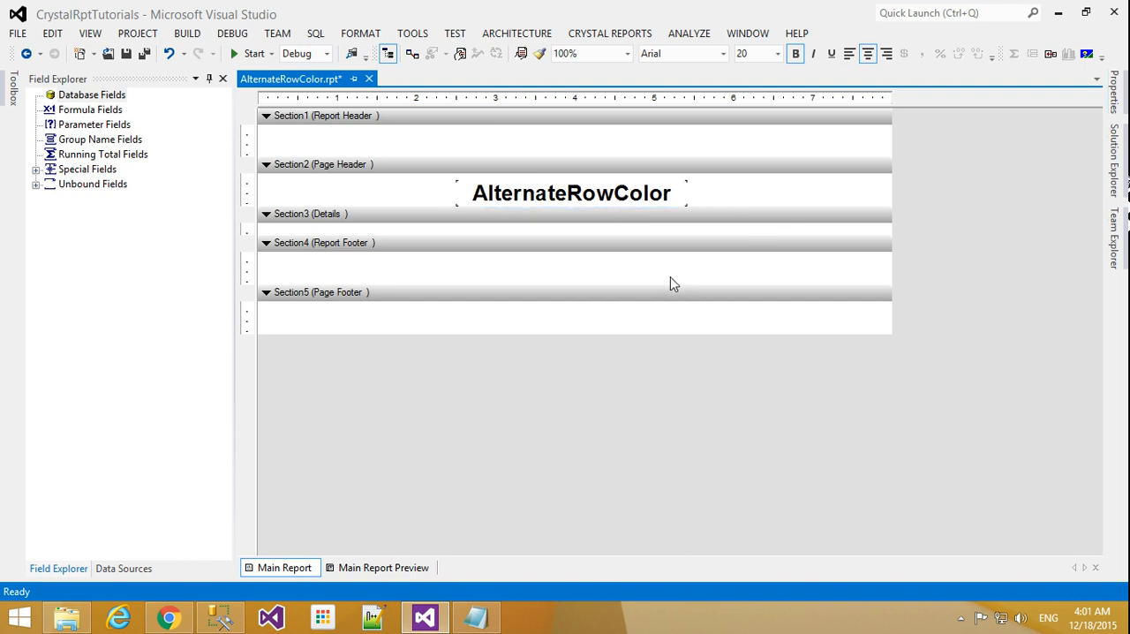
left_click(383, 567)
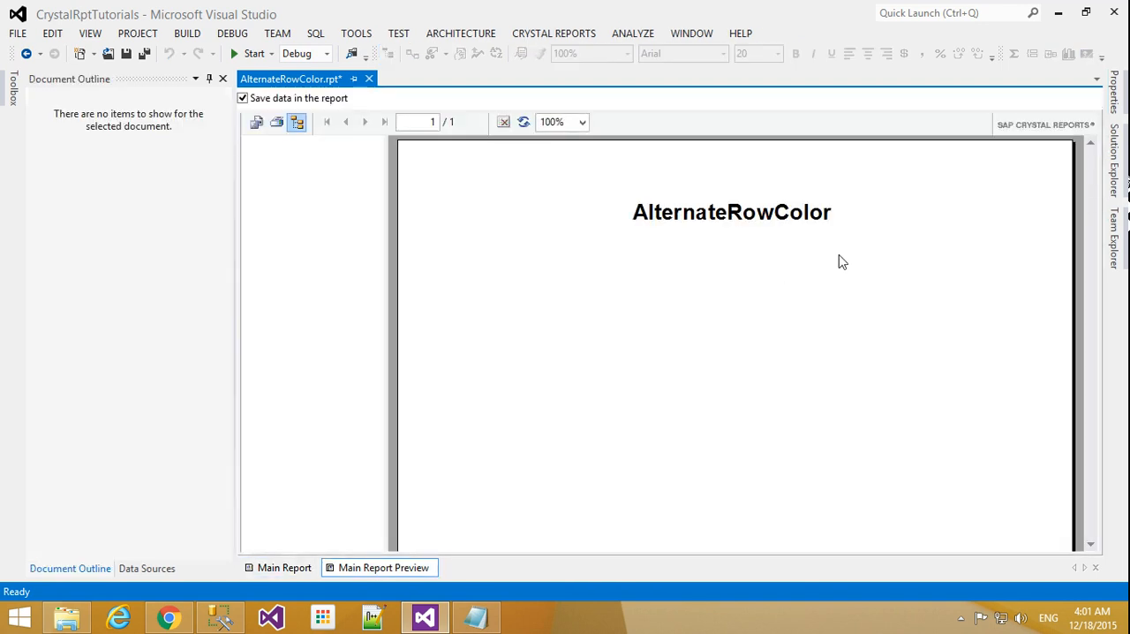
left_click(283, 567)
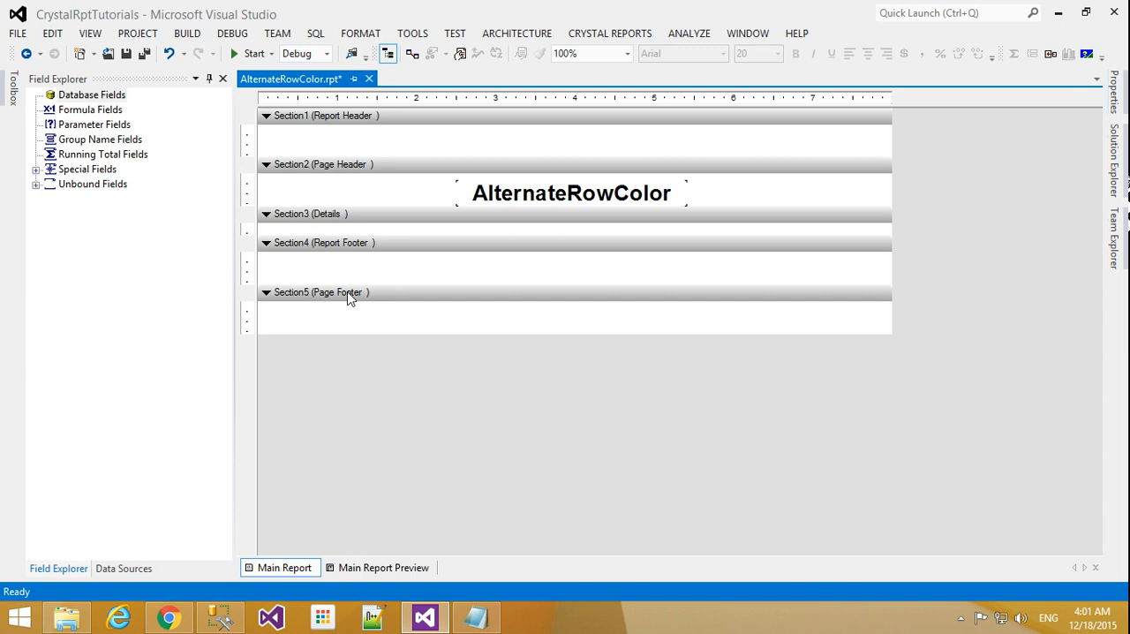
Launch the Database Expert from Database Fields and expand Create New Connection
right_click(92, 95)
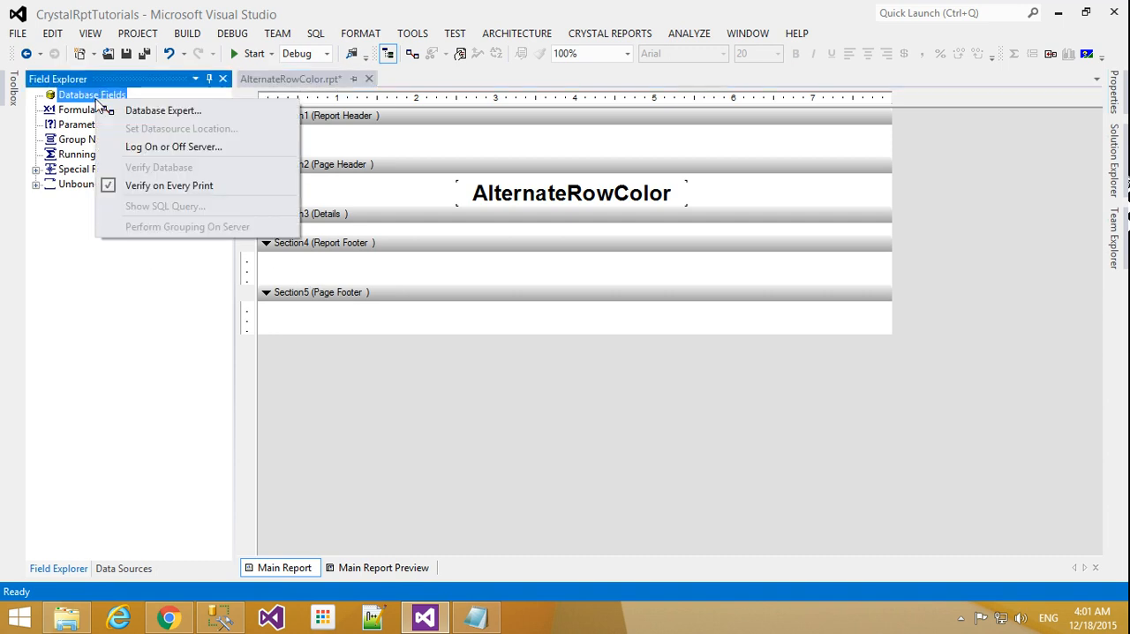
left_click(163, 109)
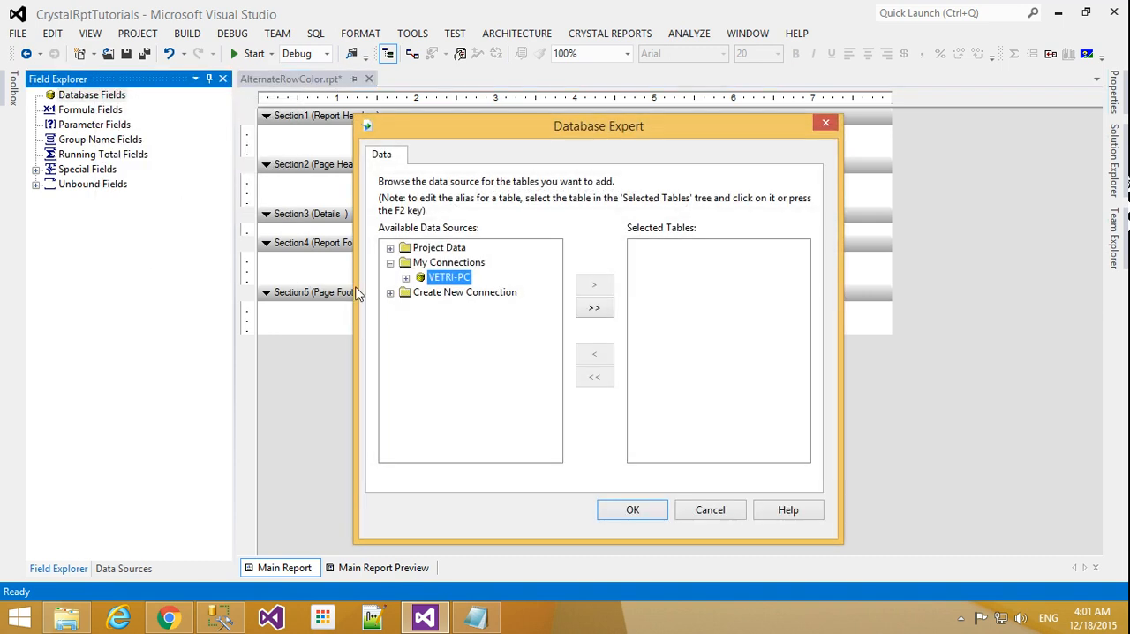
left_click(390, 294)
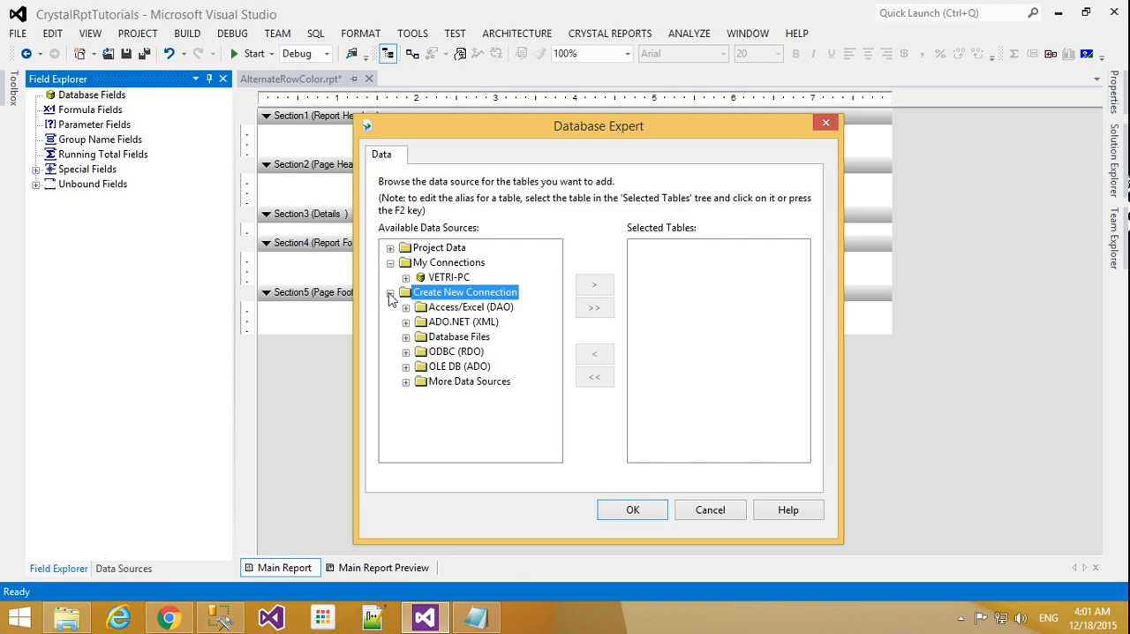
mouse_move(409, 392)
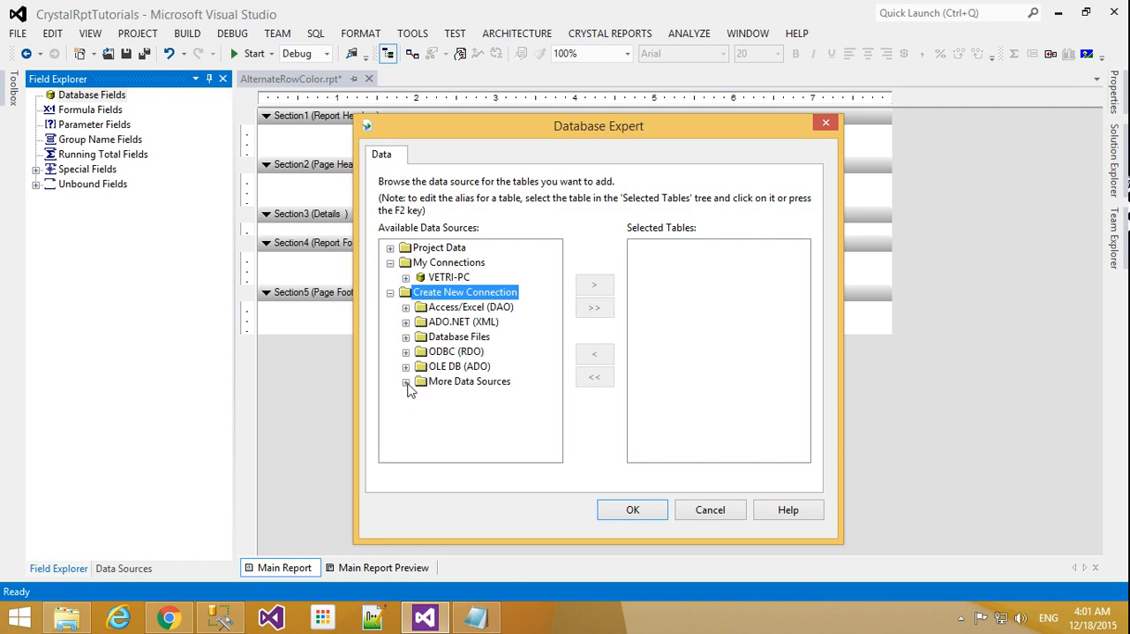
Start an OLE DB (ADO) connection using the Microsoft OLE DB Provider for SQL Server
left_click(406, 382)
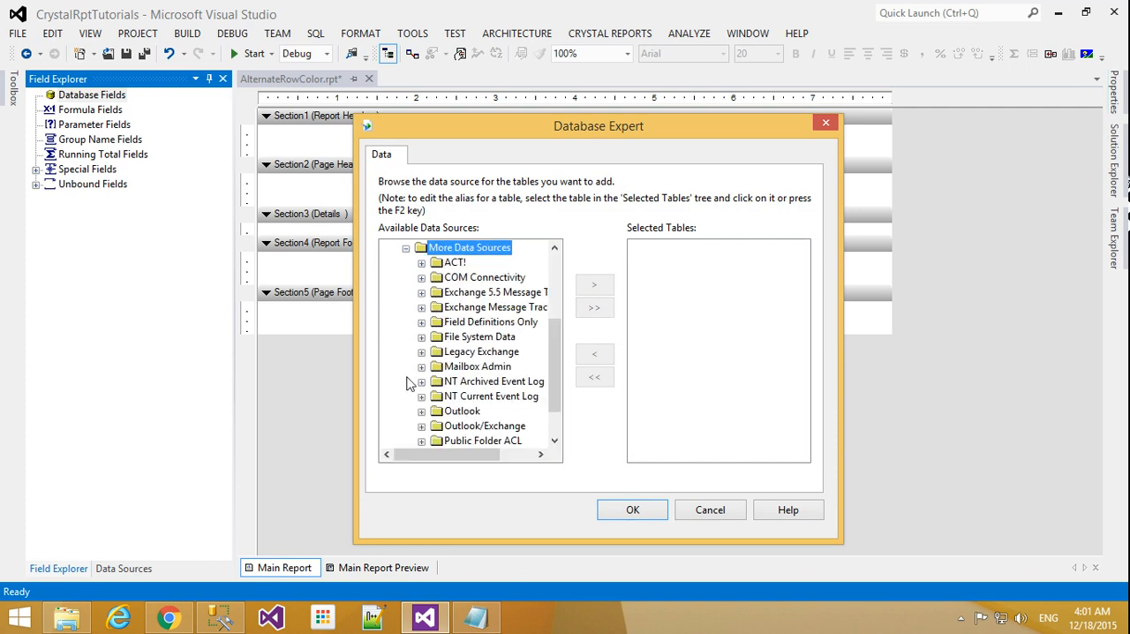
left_click(406, 247)
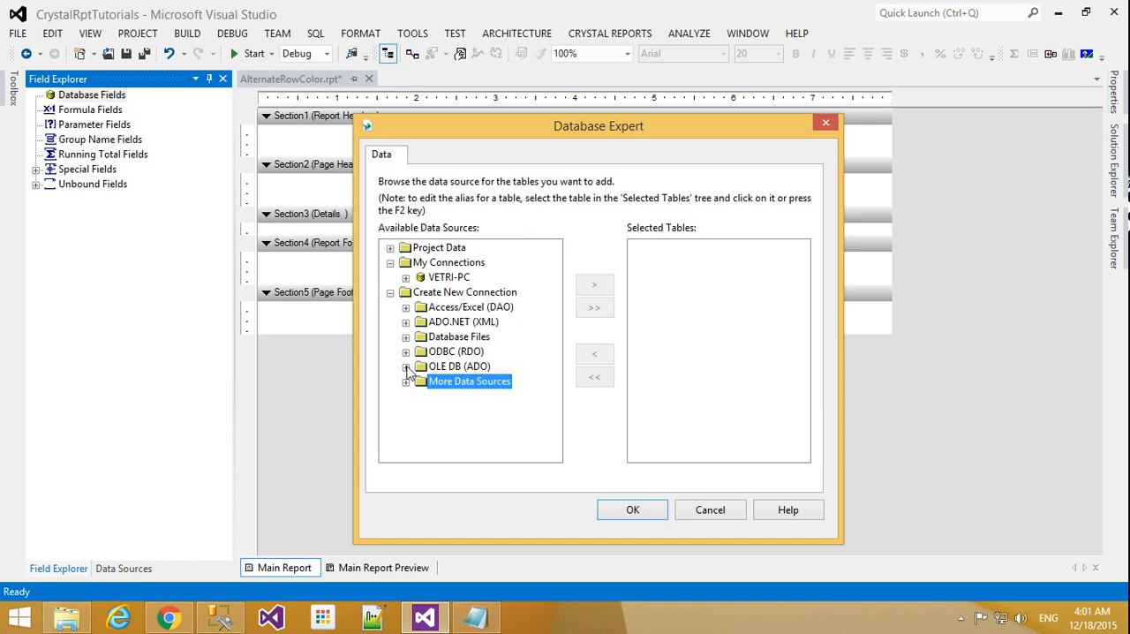
double_click(456, 366)
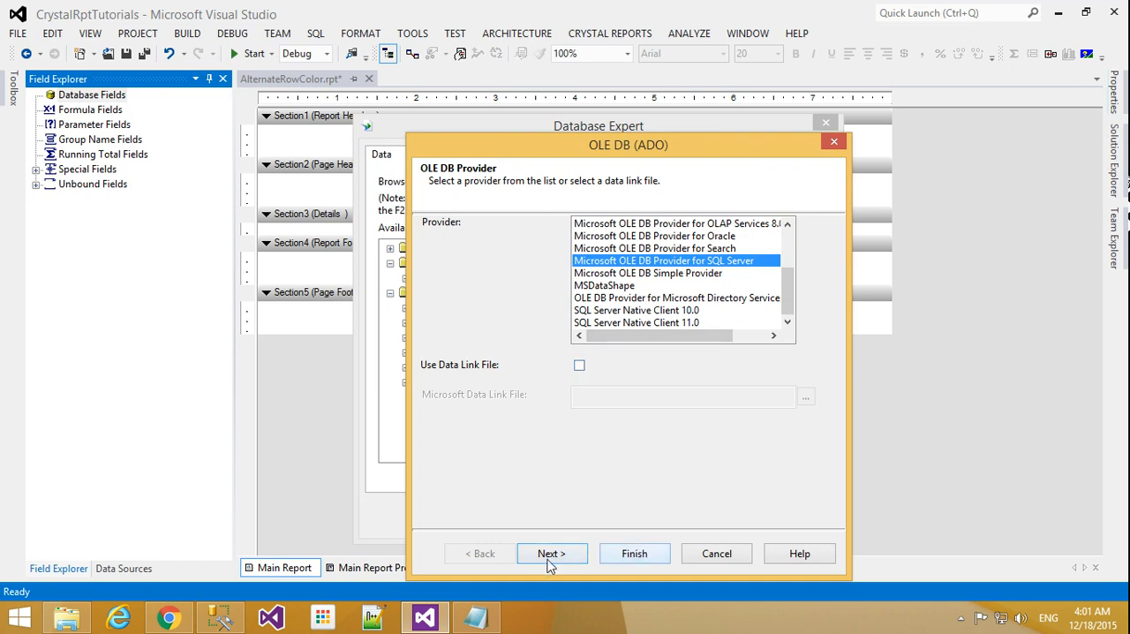
Connect to SampleDB on the local VETRI-PC server with integrated security and finish
left_click(551, 554)
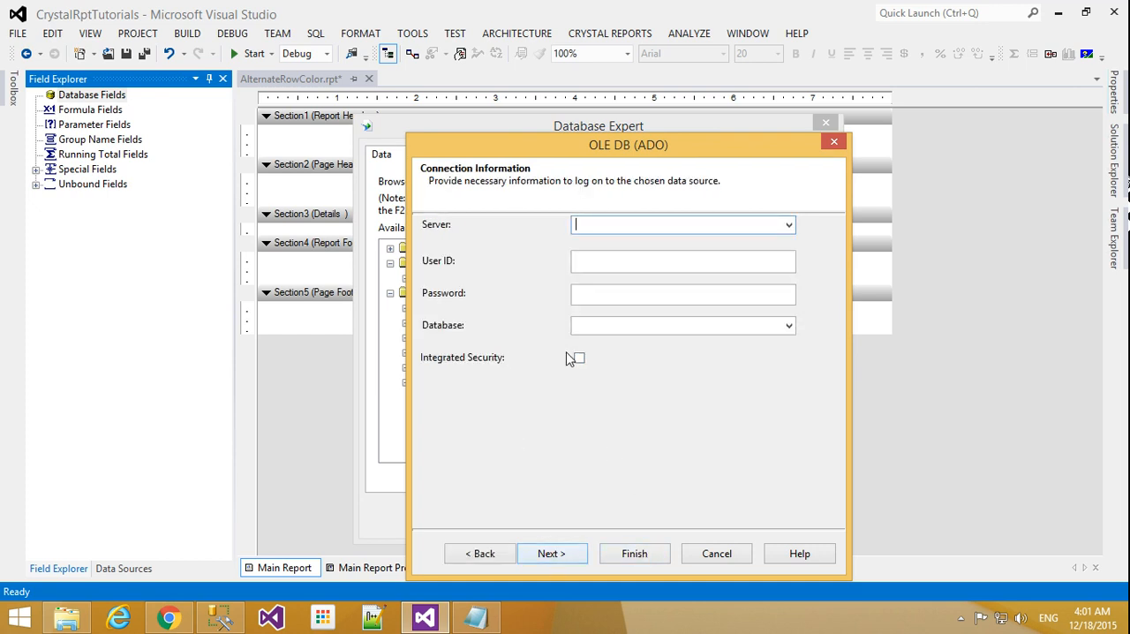
left_click(579, 357)
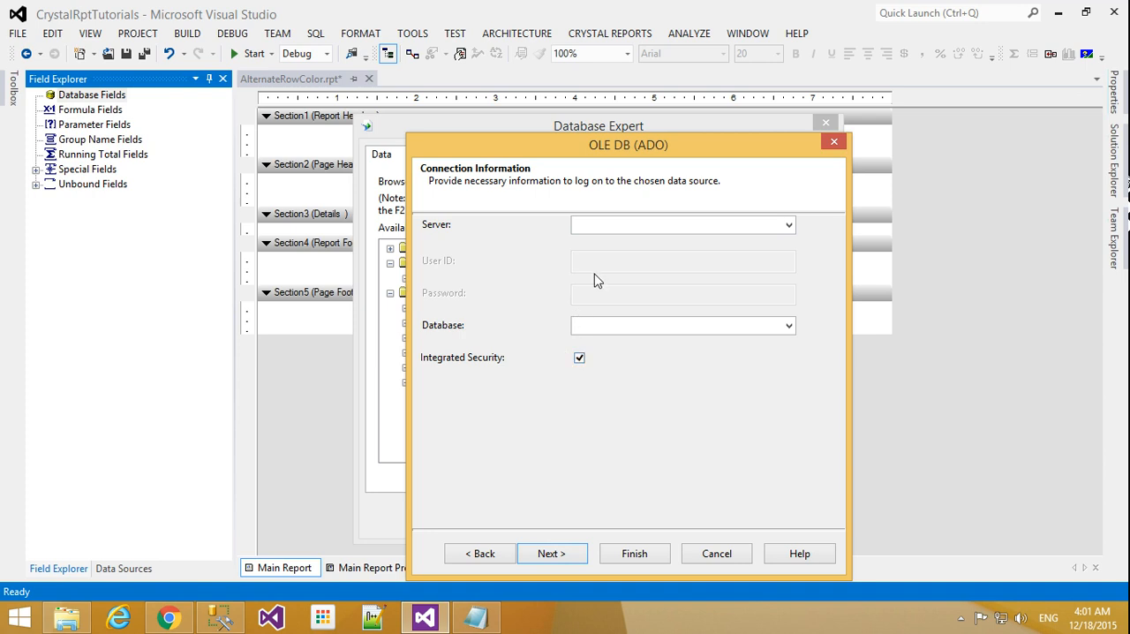
mouse_move(597, 275)
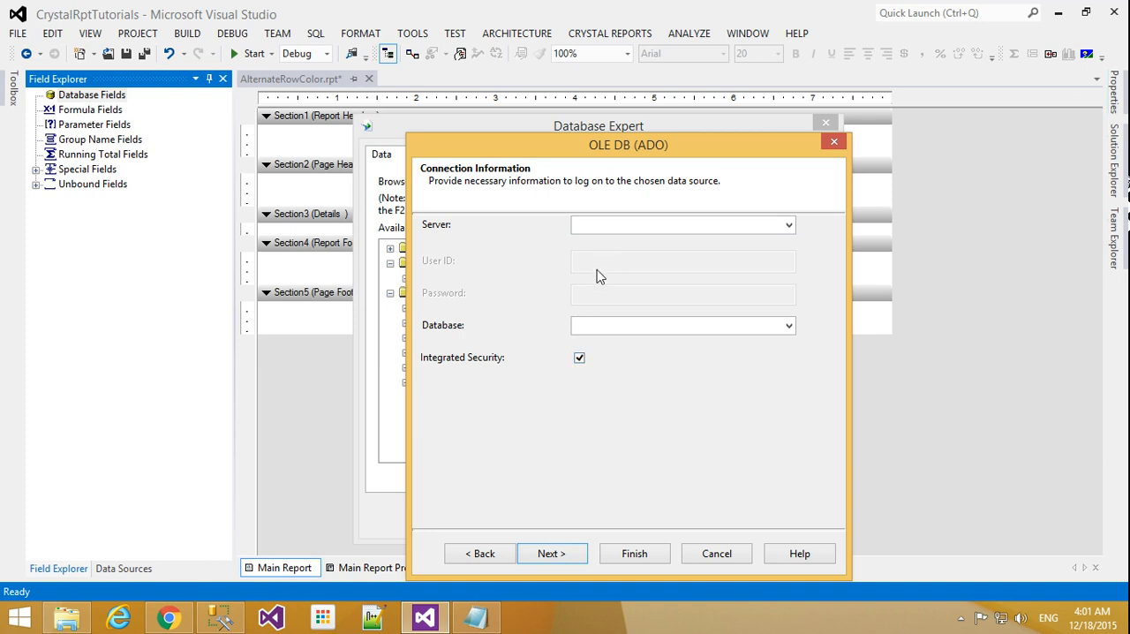
mouse_move(591, 300)
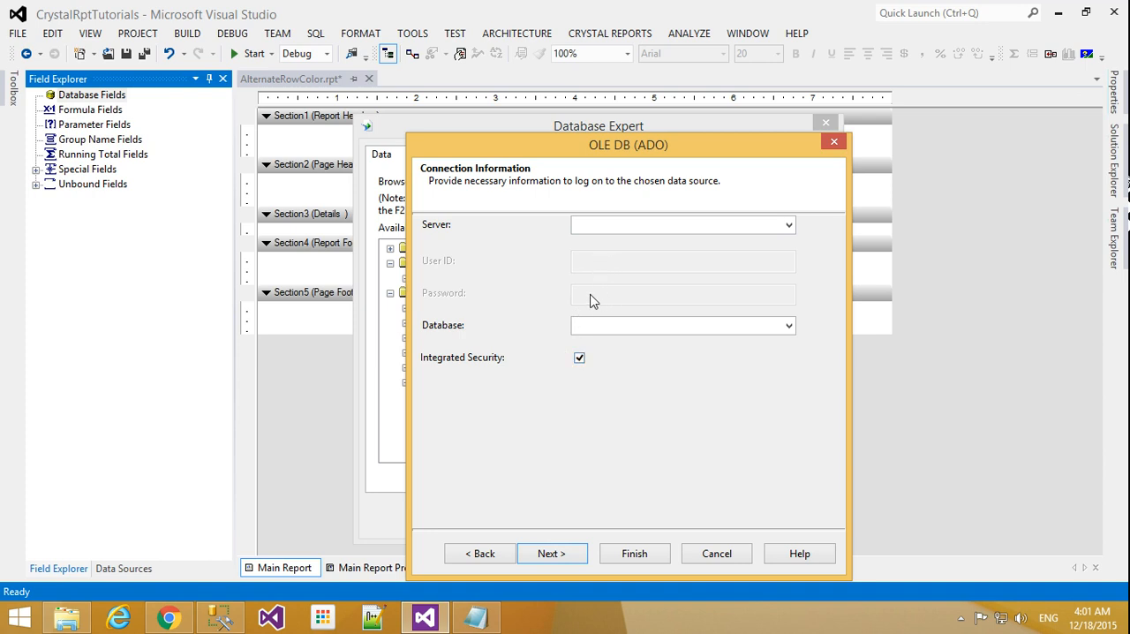
mouse_move(516, 480)
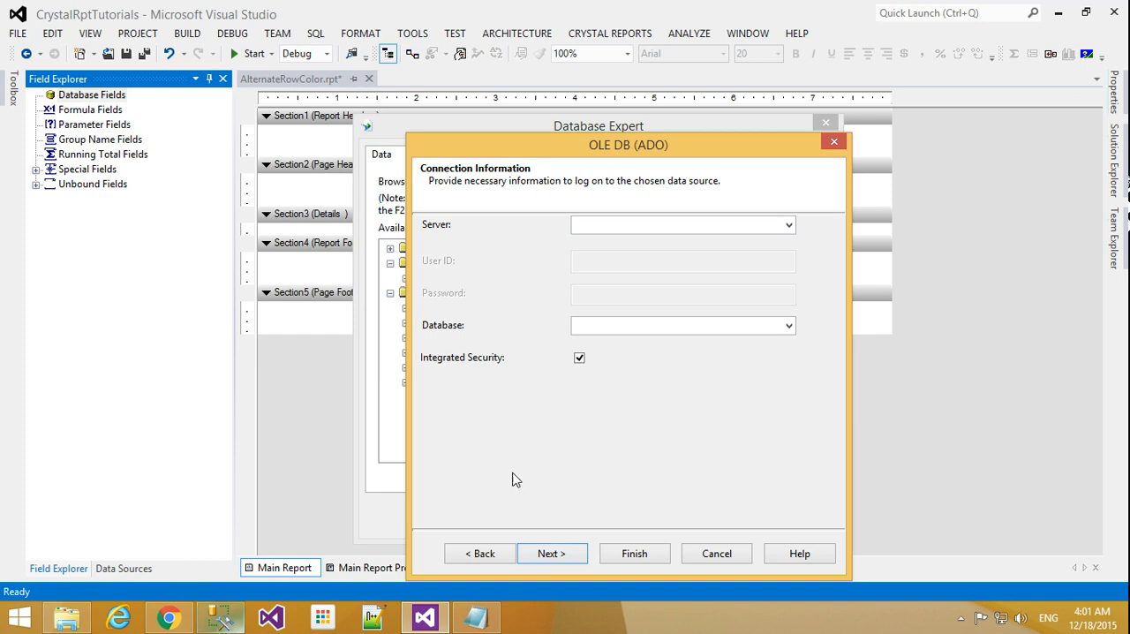
left_click(787, 224)
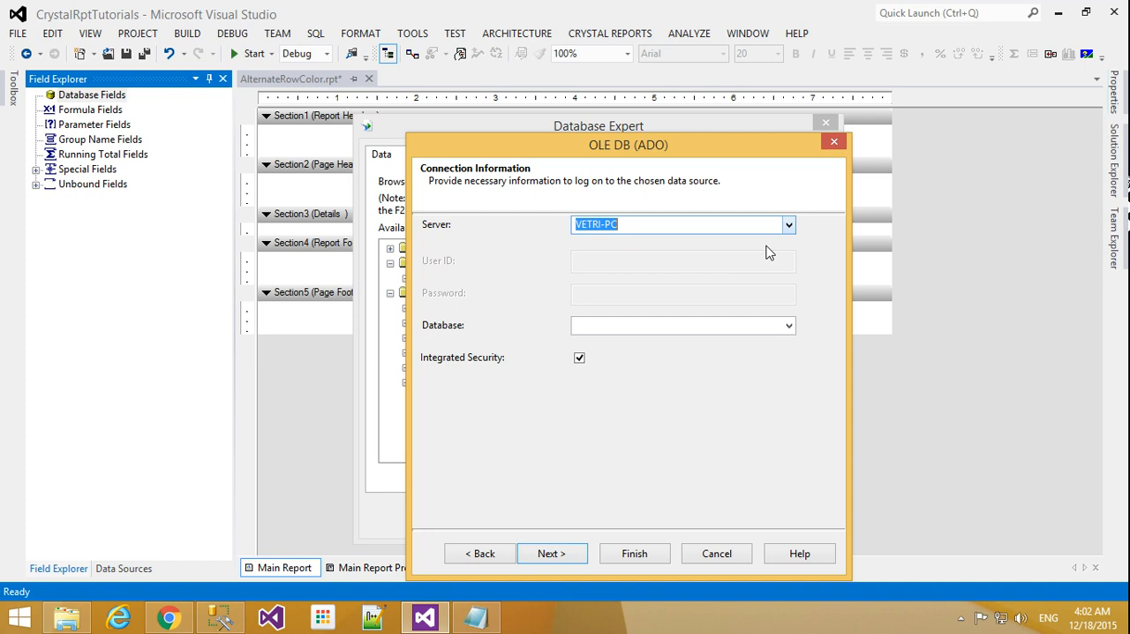
left_click(787, 325)
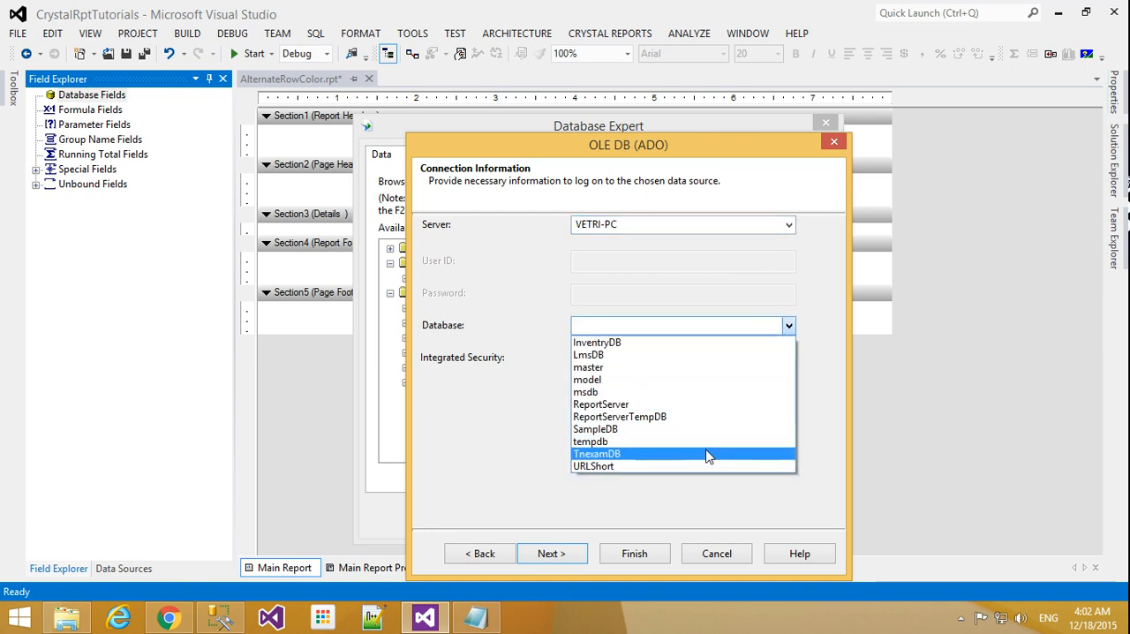
mouse_move(697, 466)
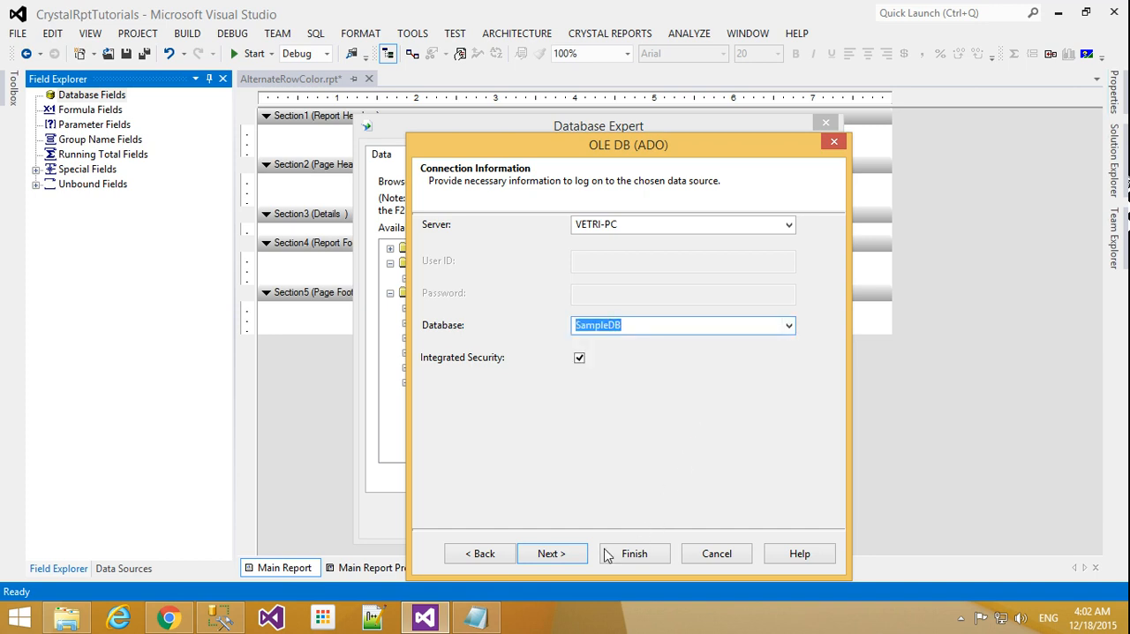
left_click(634, 554)
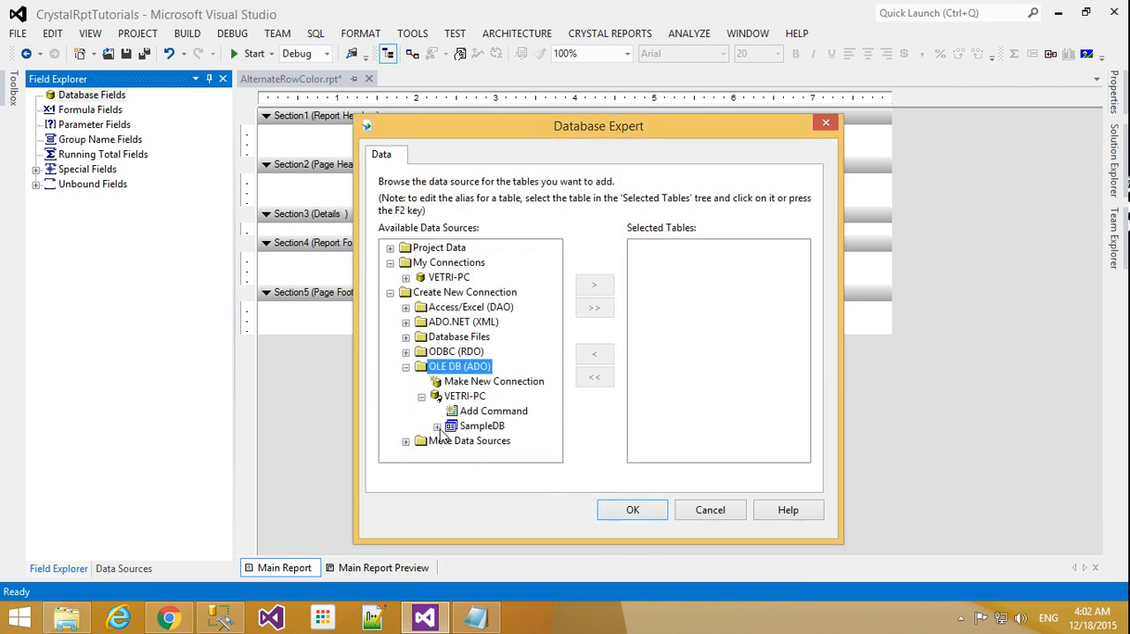
Add SampleDB > dbo > Employee to the Selected Tables and confirm the Database Expert
left_click(434, 426)
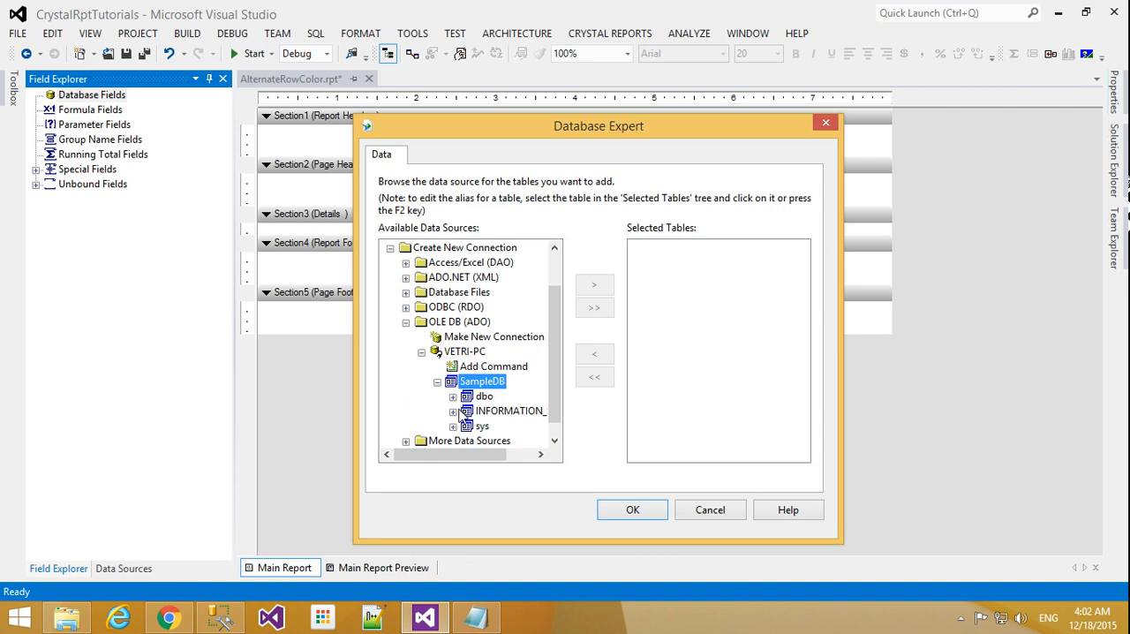
left_click(452, 396)
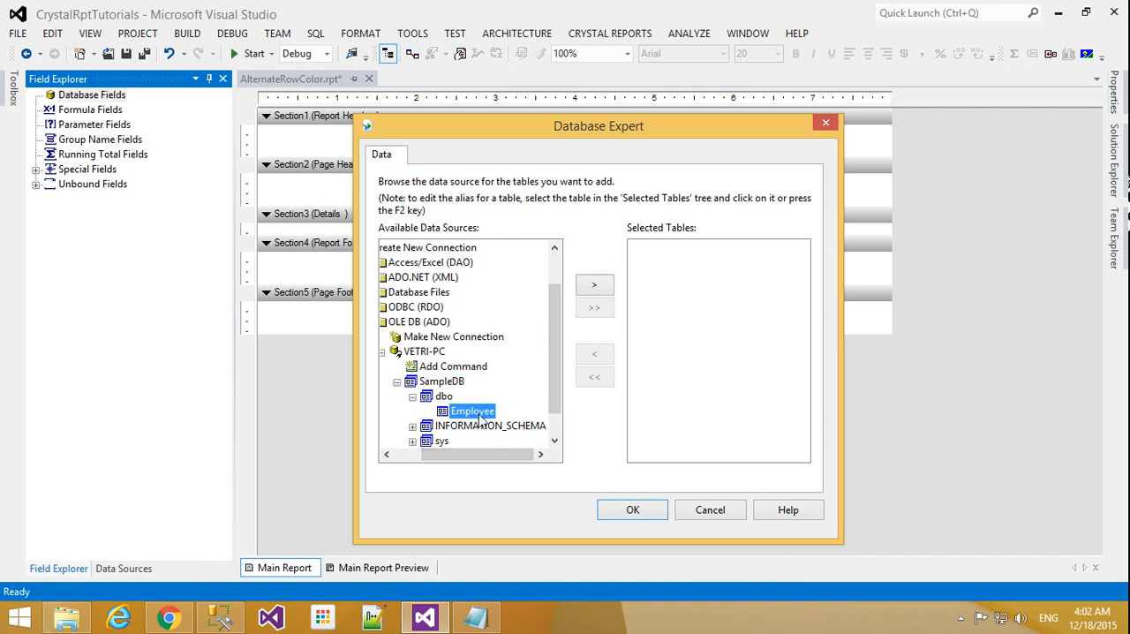
mouse_move(463, 396)
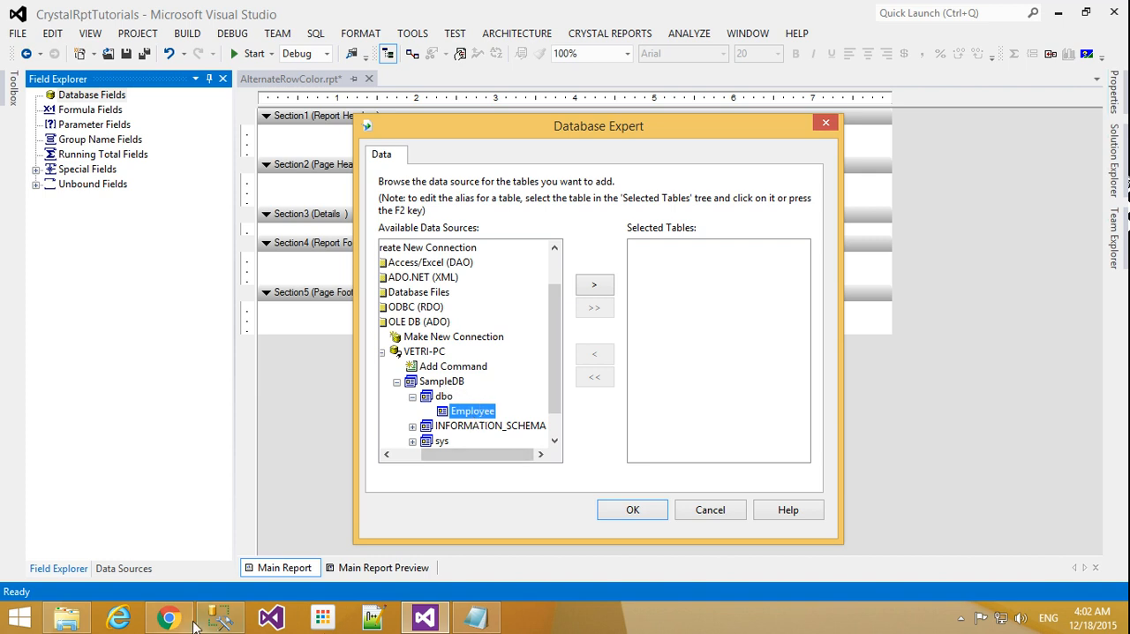
left_click(218, 617)
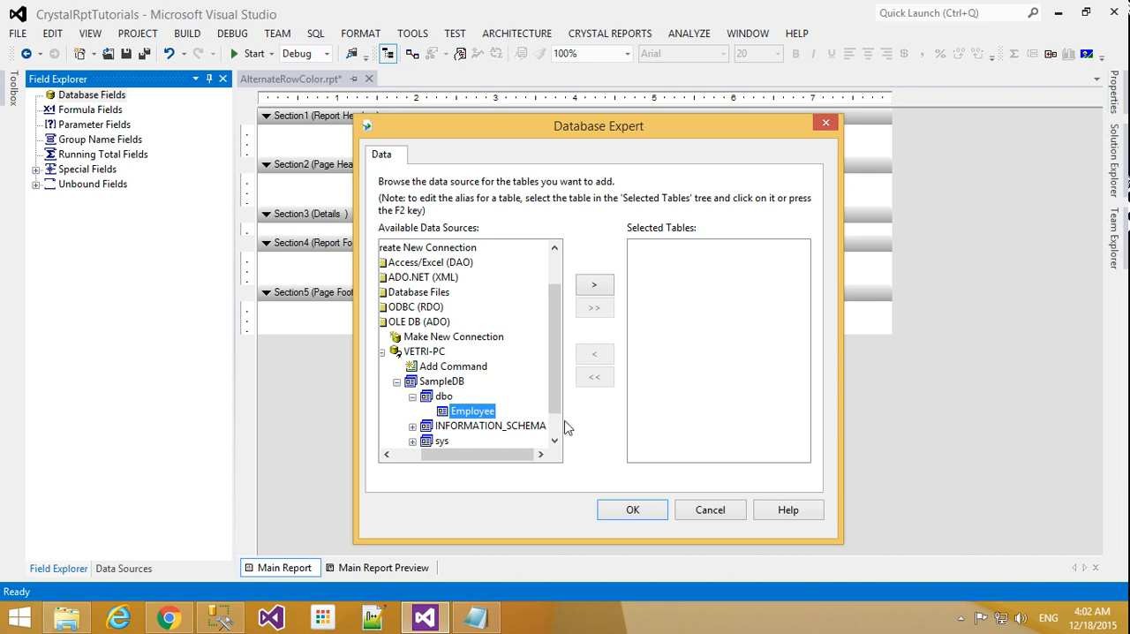
left_click(593, 284)
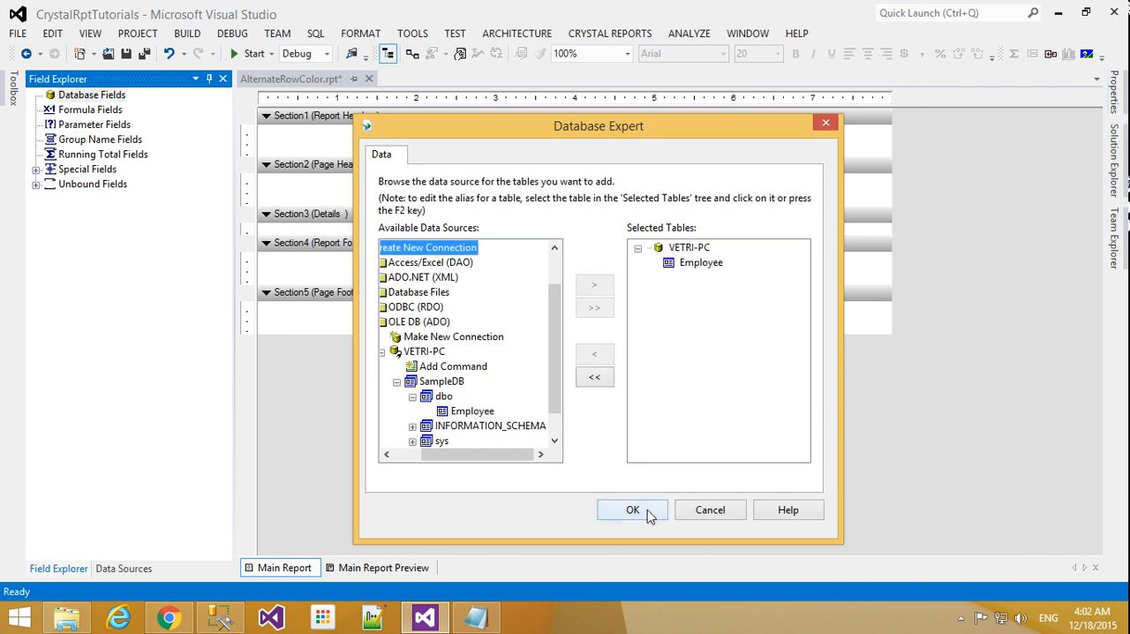
left_click(632, 508)
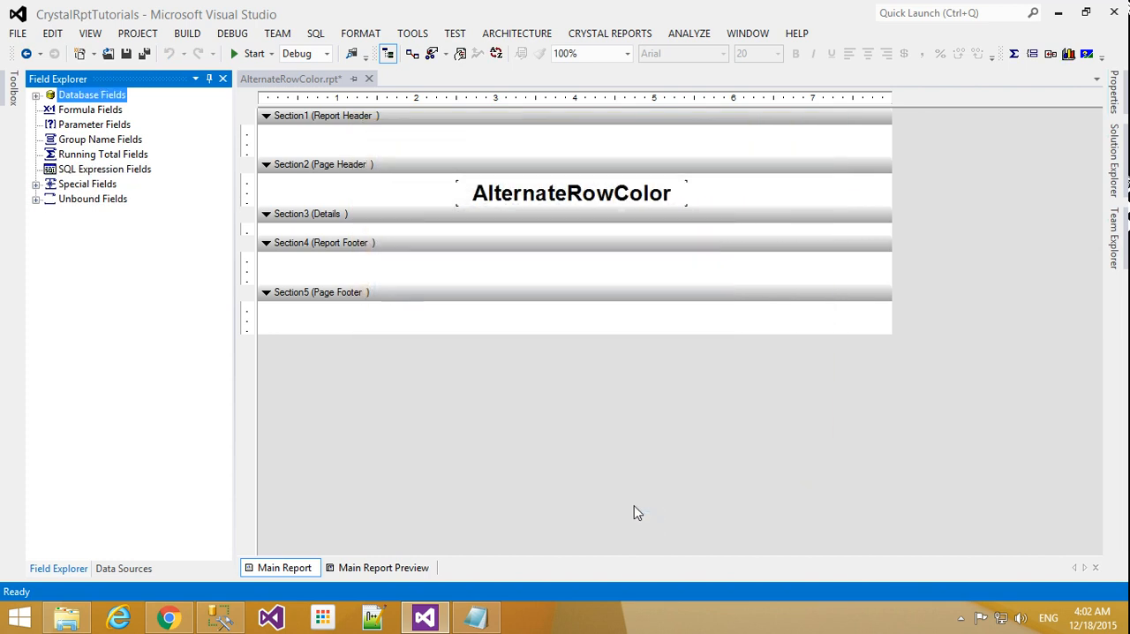
Expand Database Fields > Employee and place Emp_Id into the Details section
left_click(35, 95)
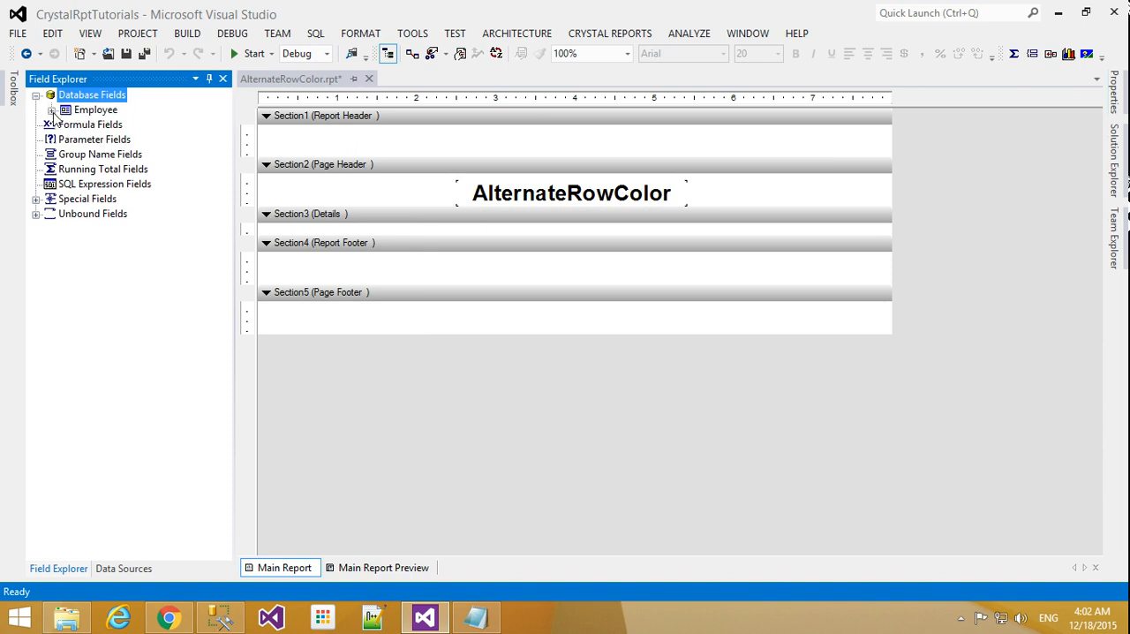
left_click(53, 109)
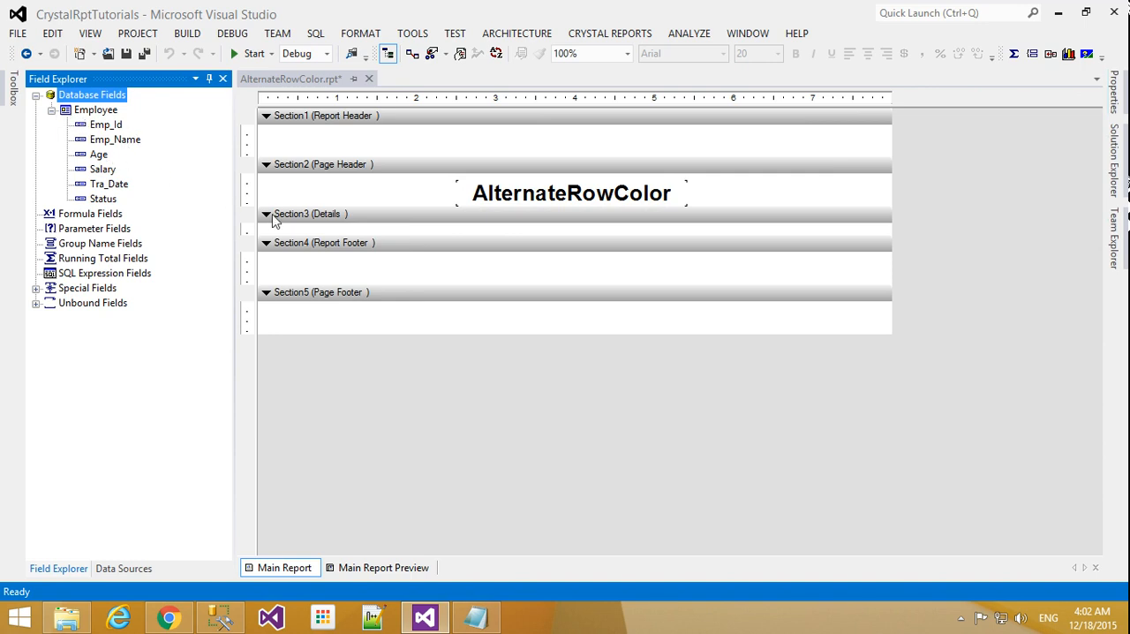
mouse_move(441, 244)
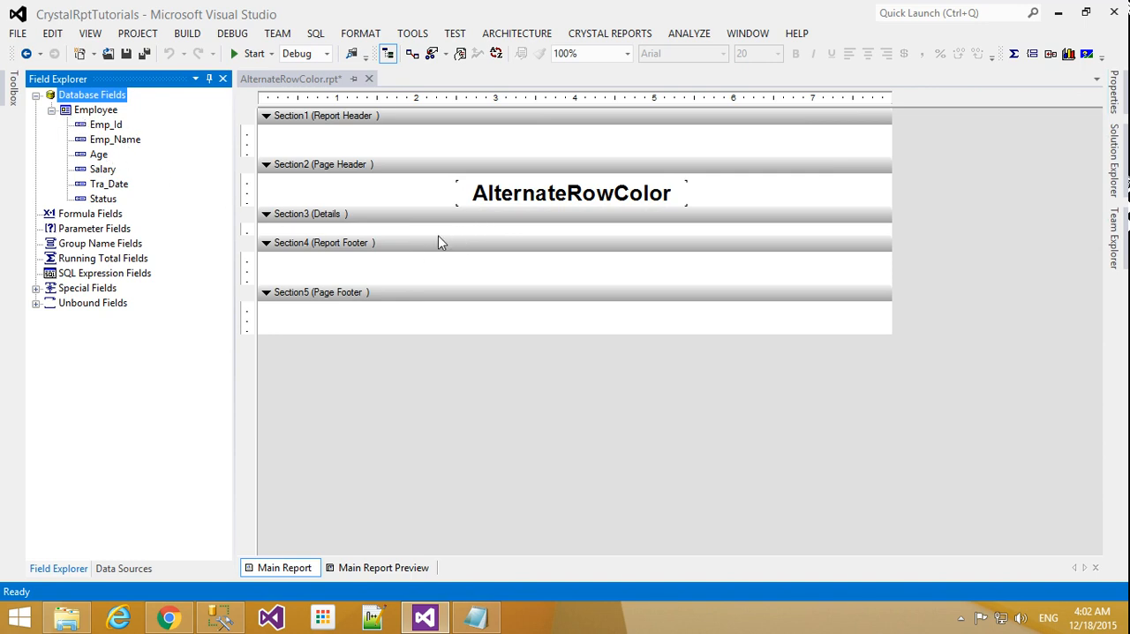
left_click(106, 124)
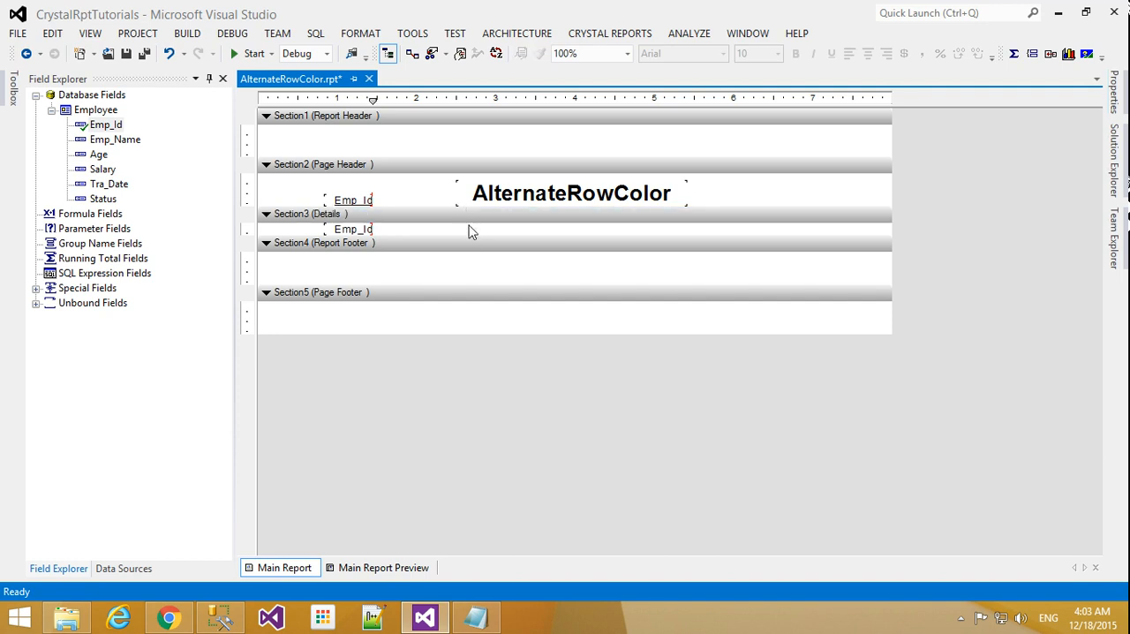
left_click(318, 213)
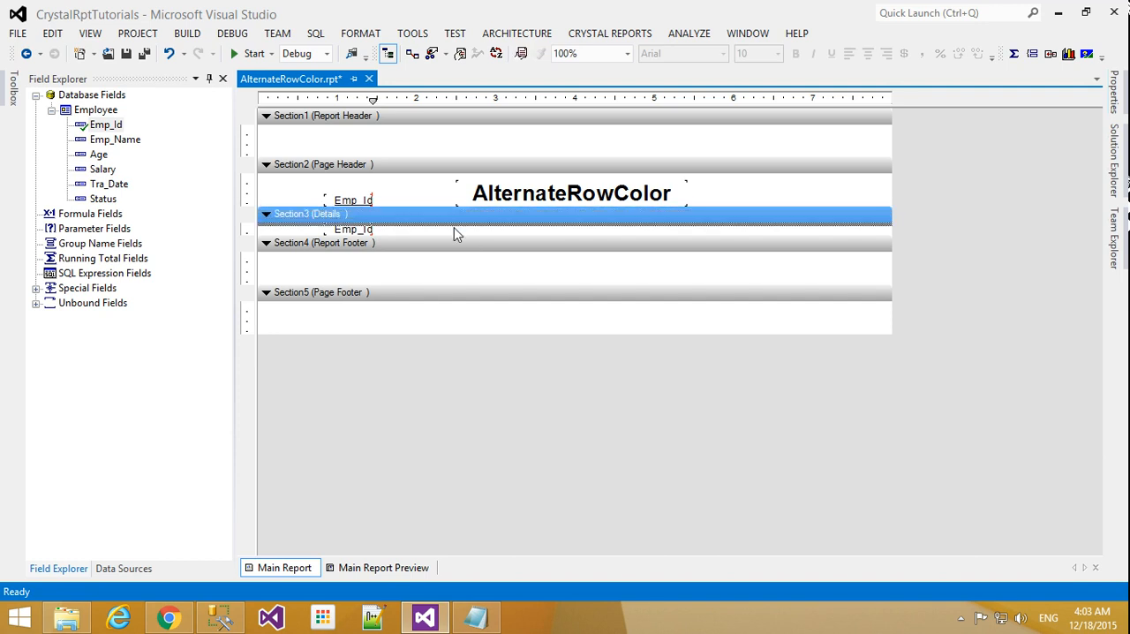
left_click(351, 200)
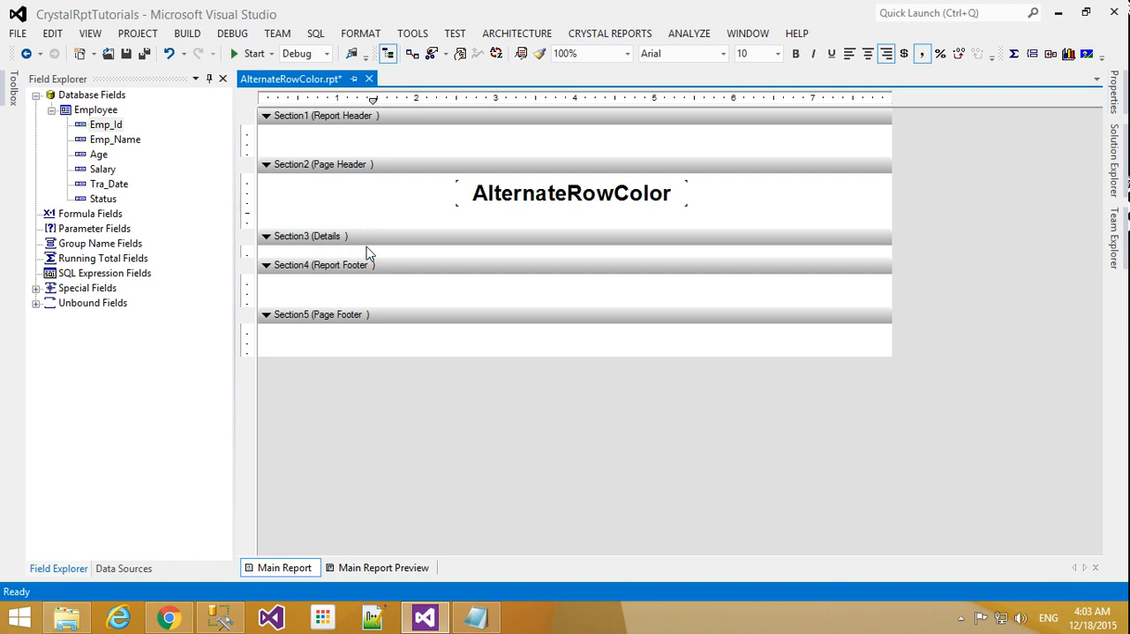
Drag Emp_Id and the following Employee fields into the details row with column headers
left_click_drag(106, 123, 273, 196)
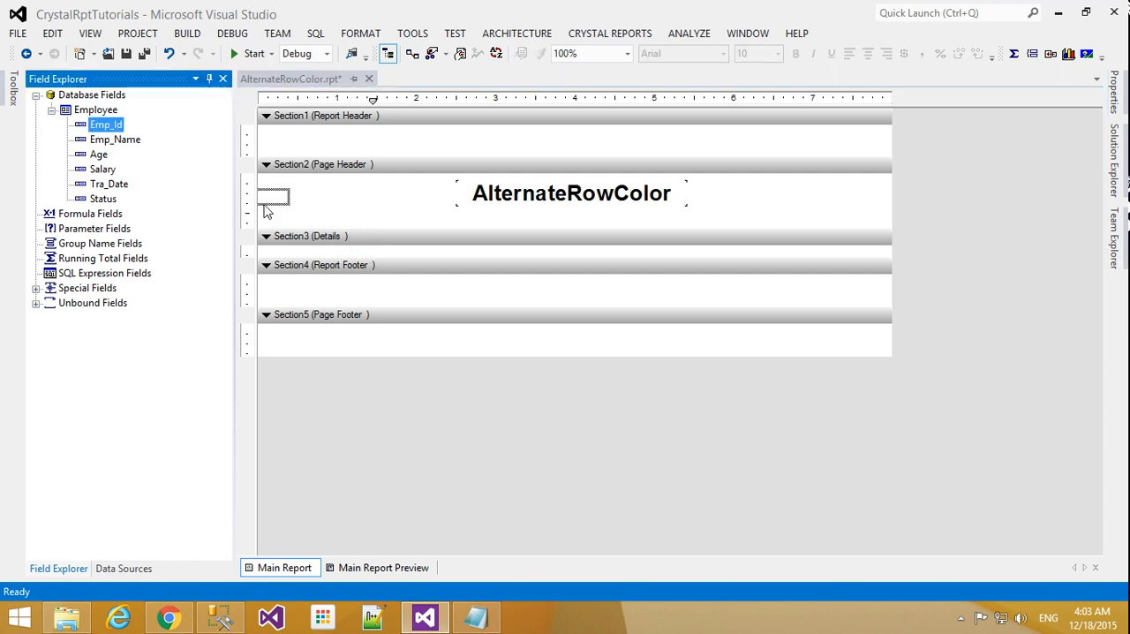
left_click_drag(274, 196, 344, 251)
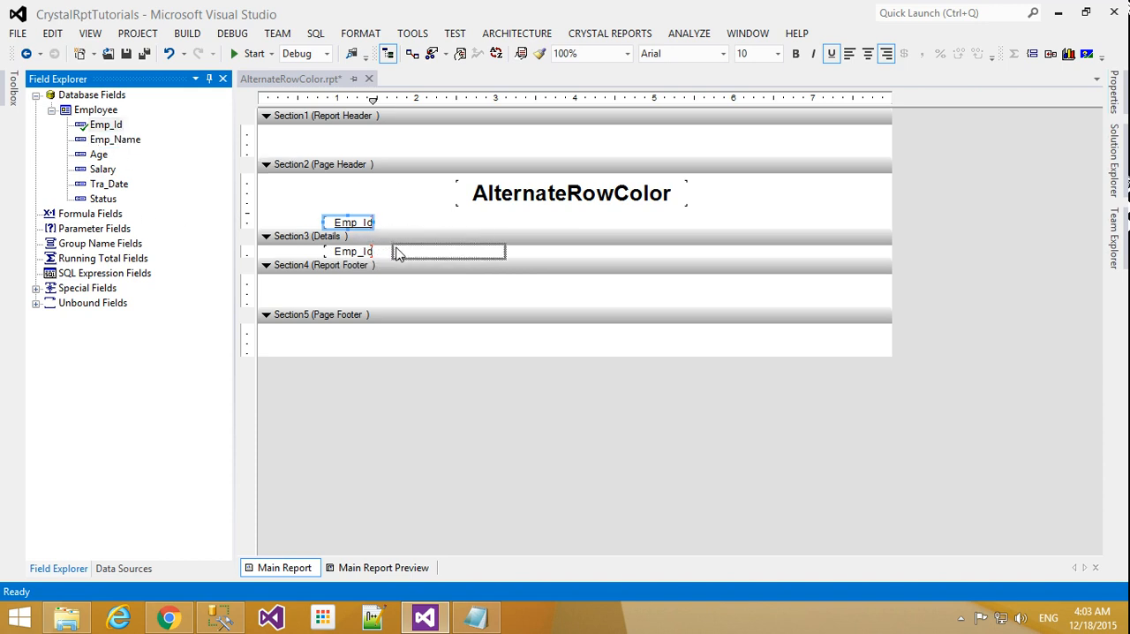
left_click_drag(114, 140, 449, 222)
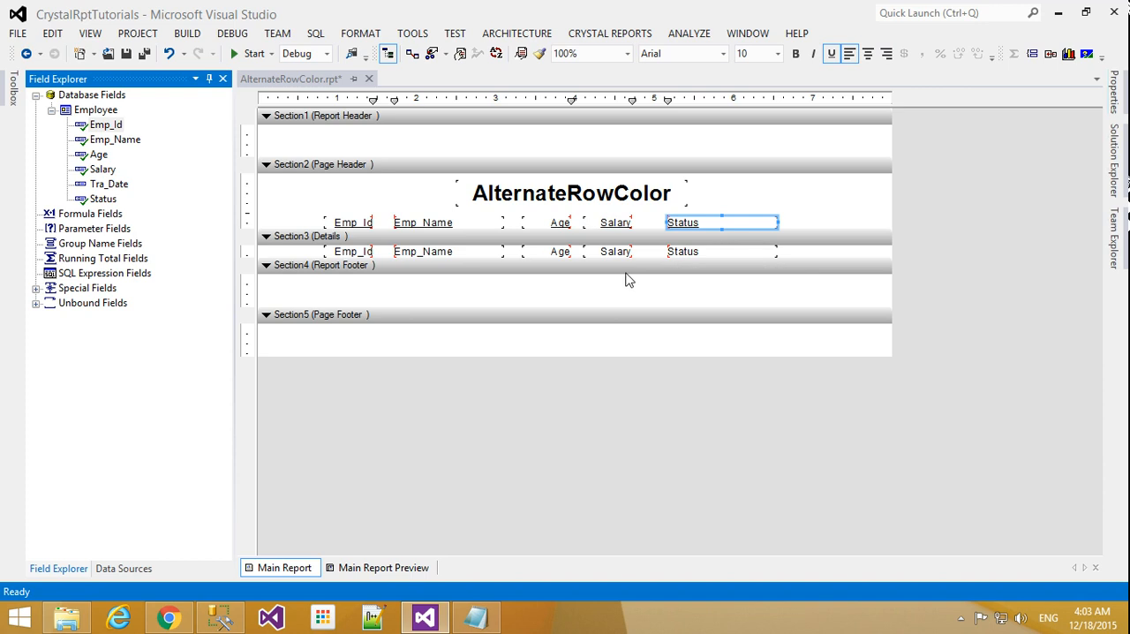
mouse_move(113, 183)
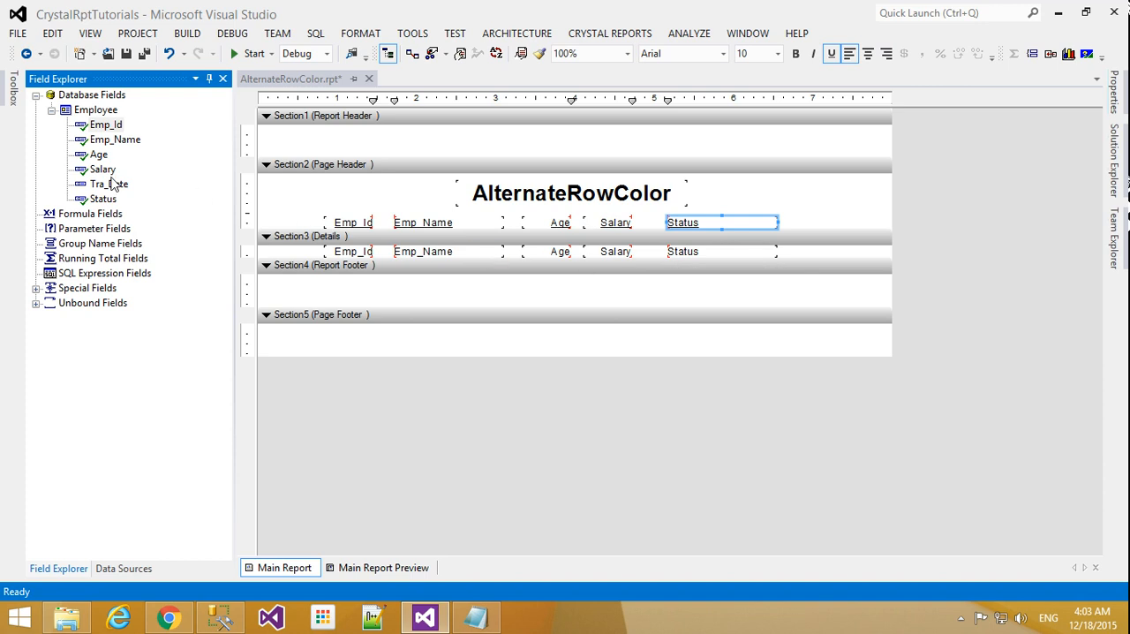
Set the column headers to font size 12 and select the Emp_Id heading for renaming to Id
left_click(745, 239)
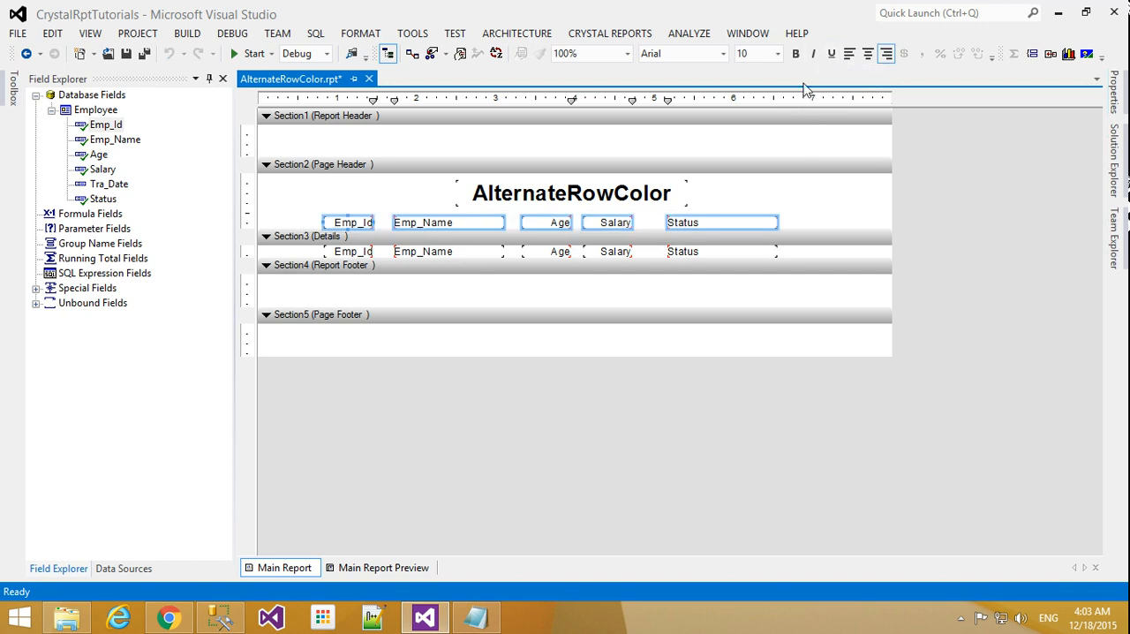
mouse_move(752, 143)
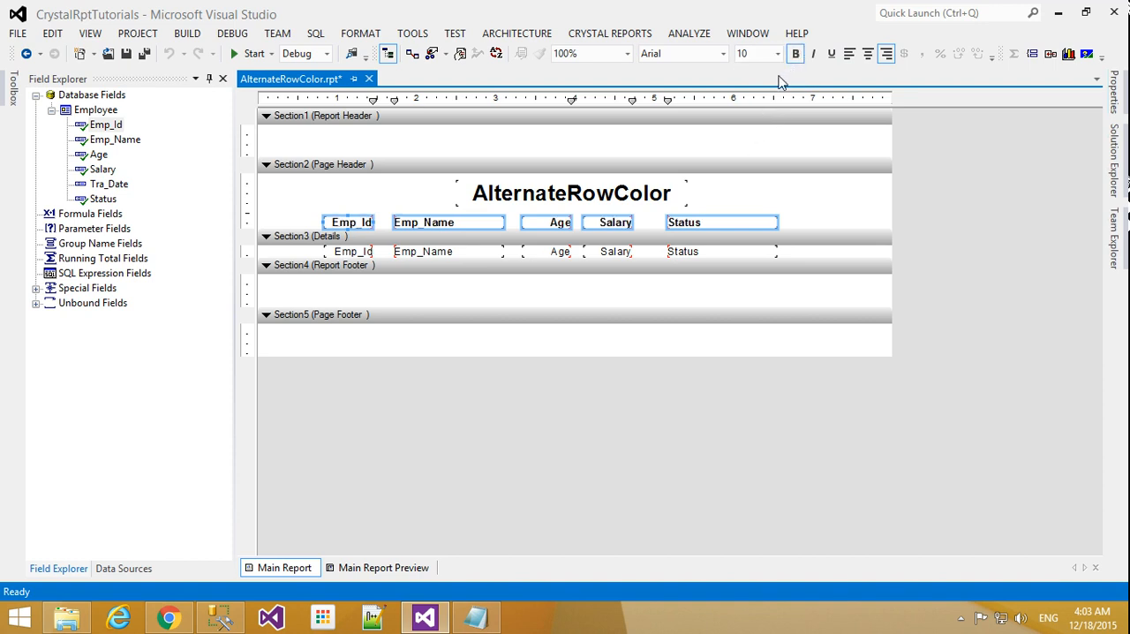
mouse_move(763, 97)
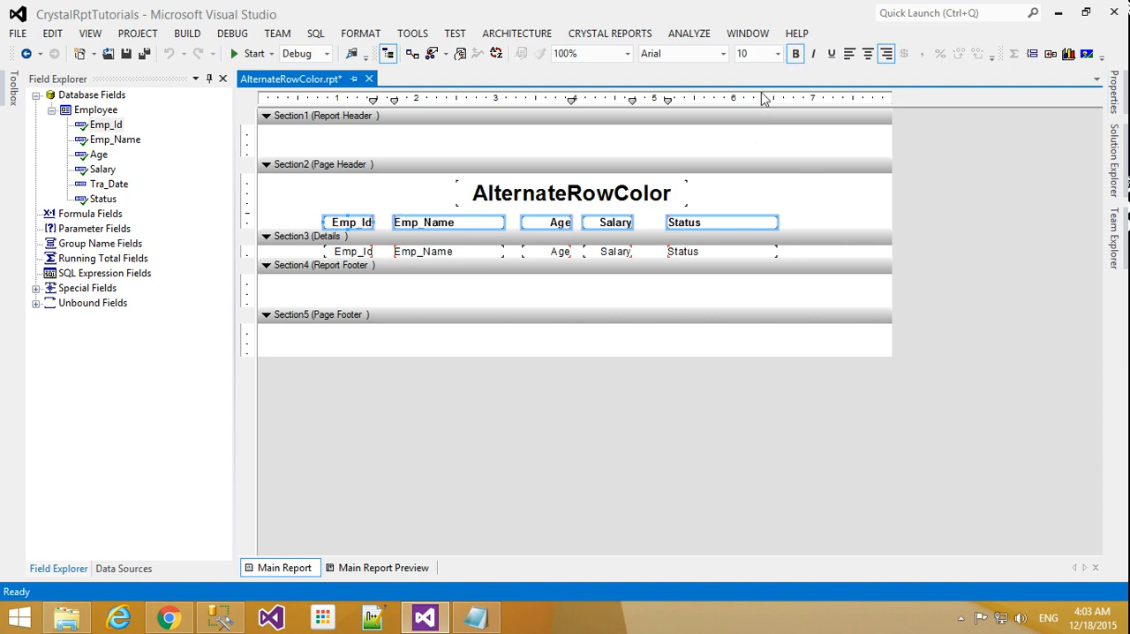
mouse_move(325, 205)
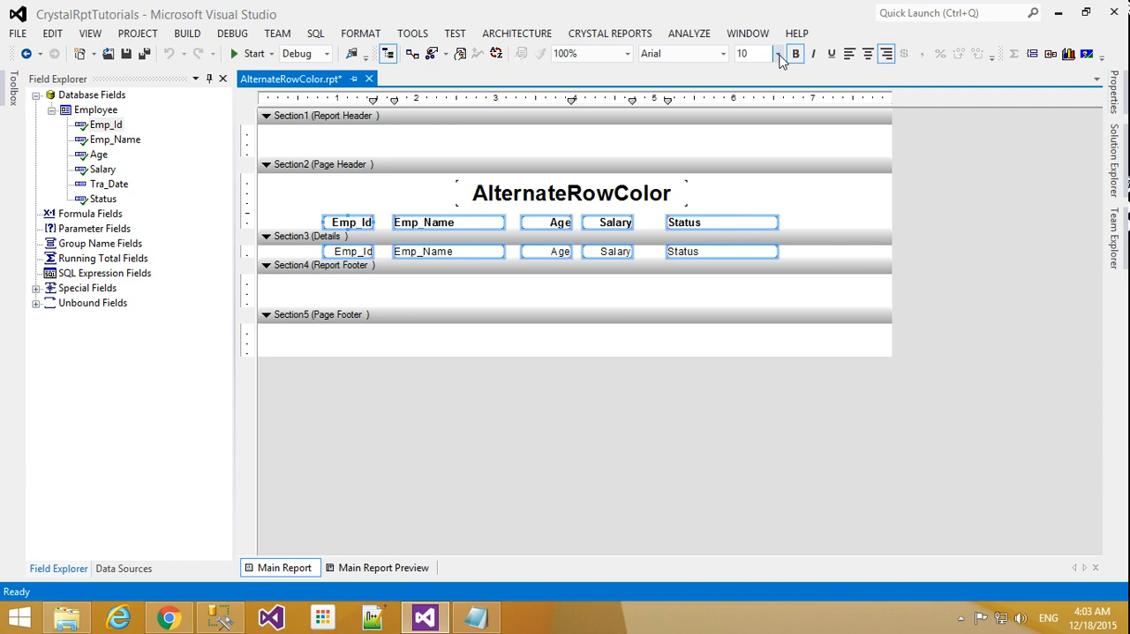
left_click(777, 53)
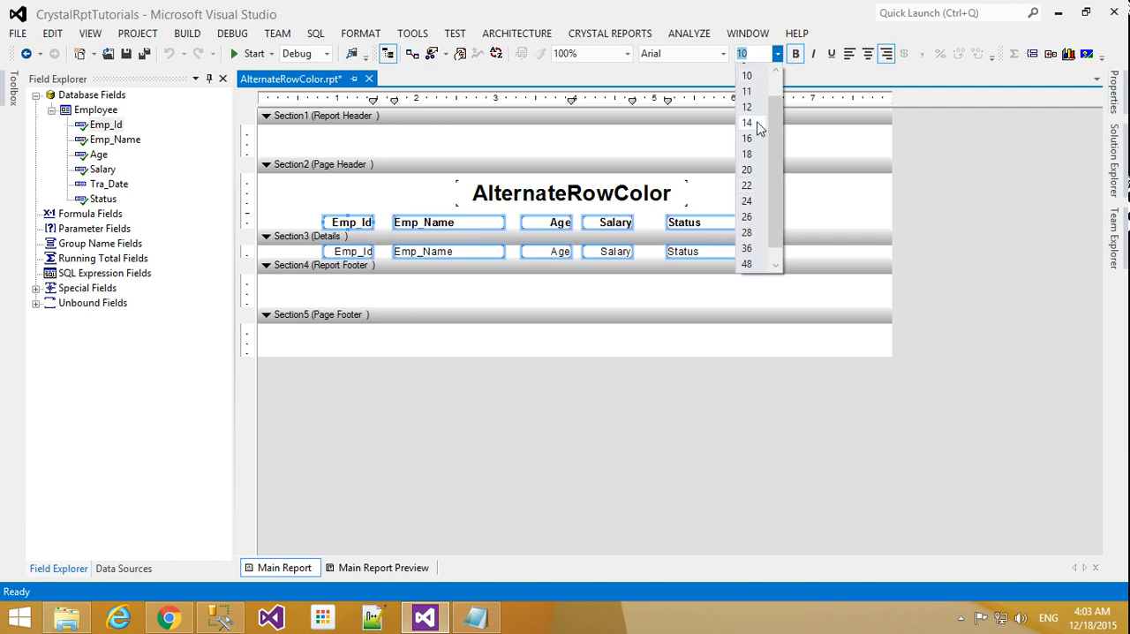
left_click(747, 124)
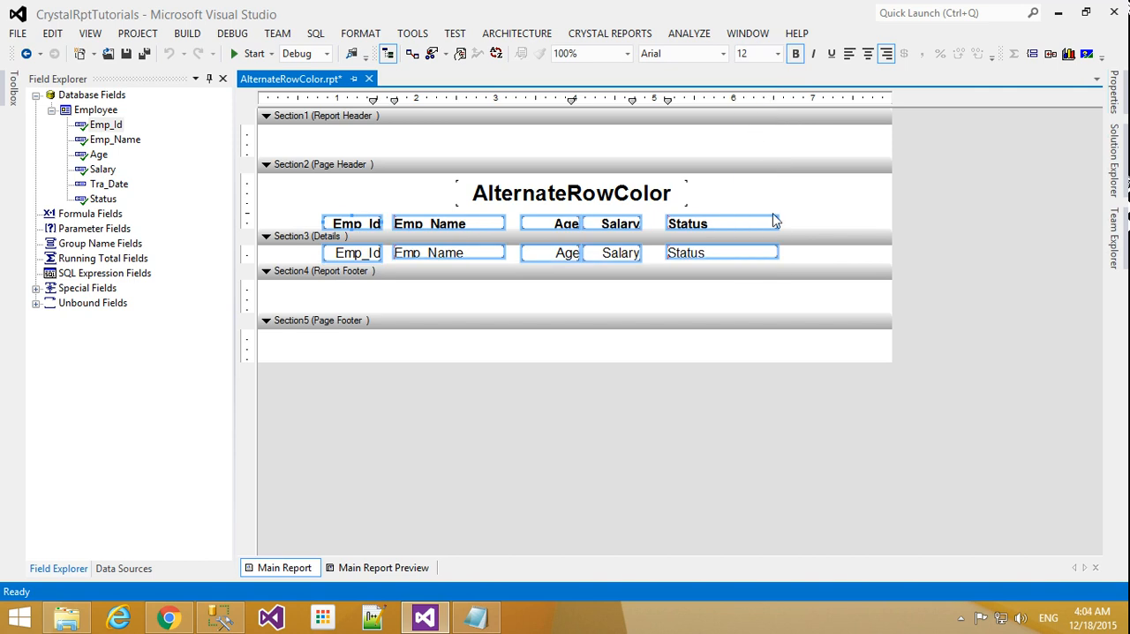
left_click(303, 237)
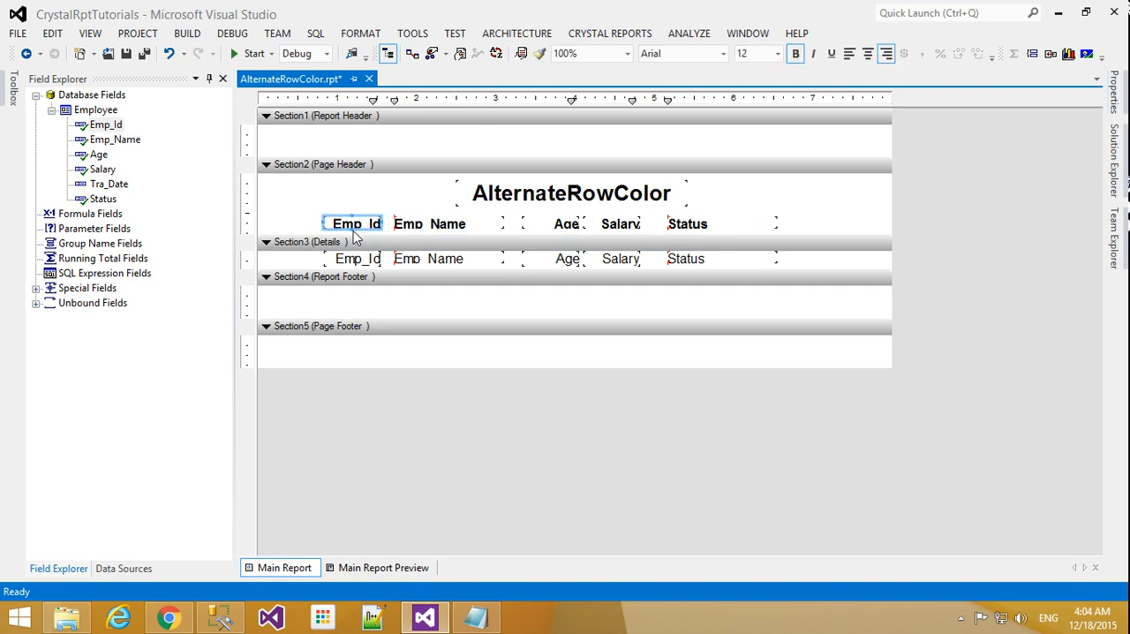
mouse_move(353, 222)
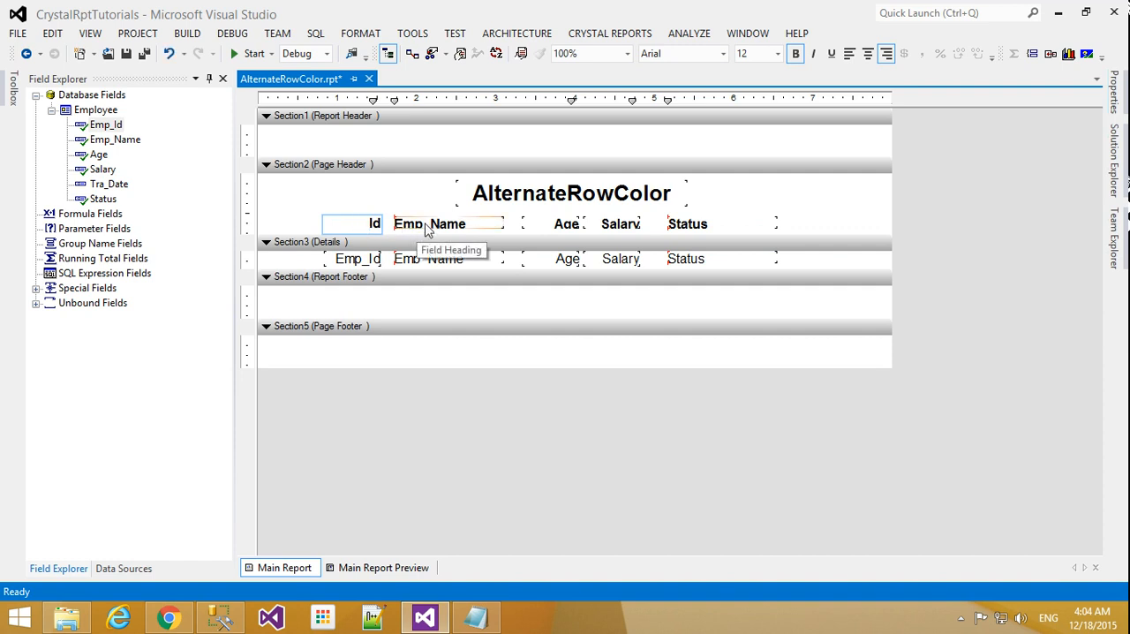
Change the Emp_Name heading text to 'Name', then review the Age and Salary headings
left_click(448, 222)
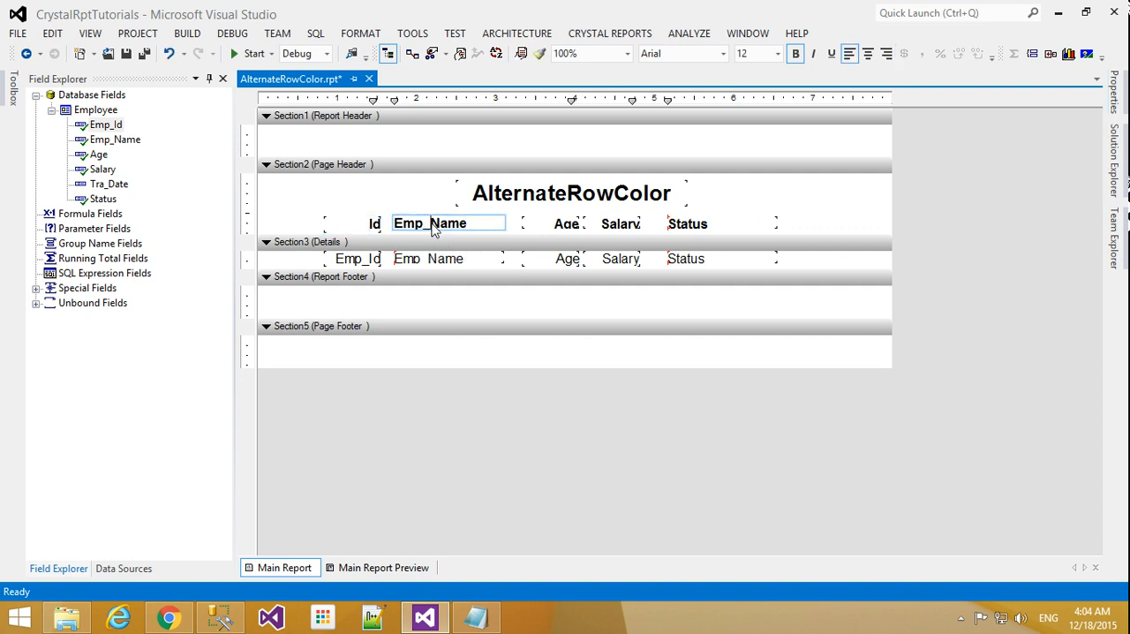
type("Name")
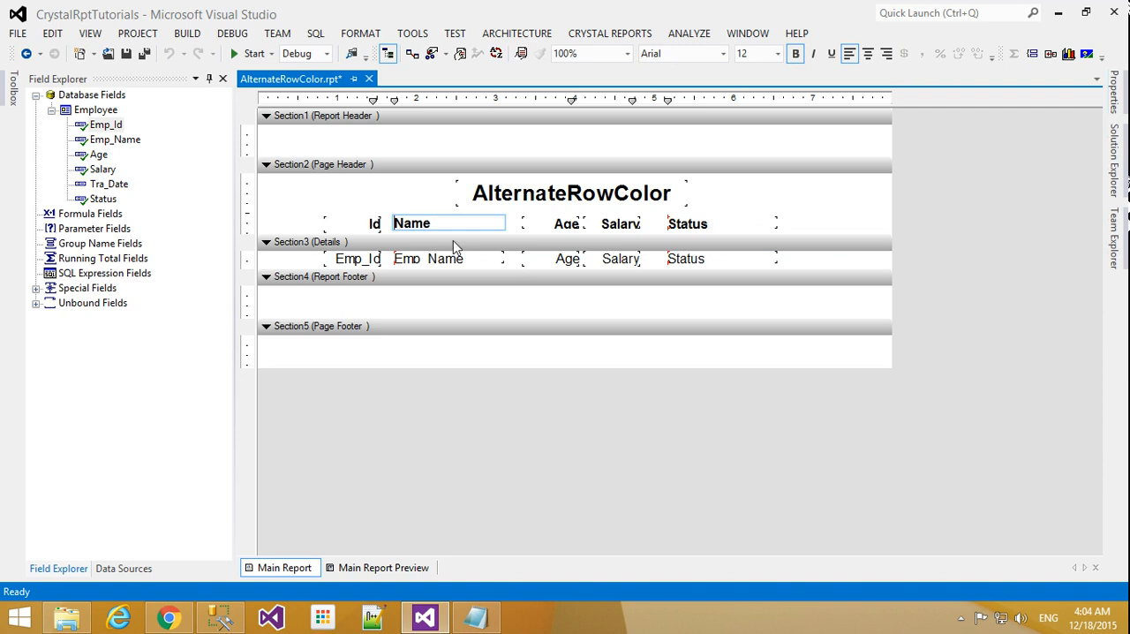
left_click(565, 223)
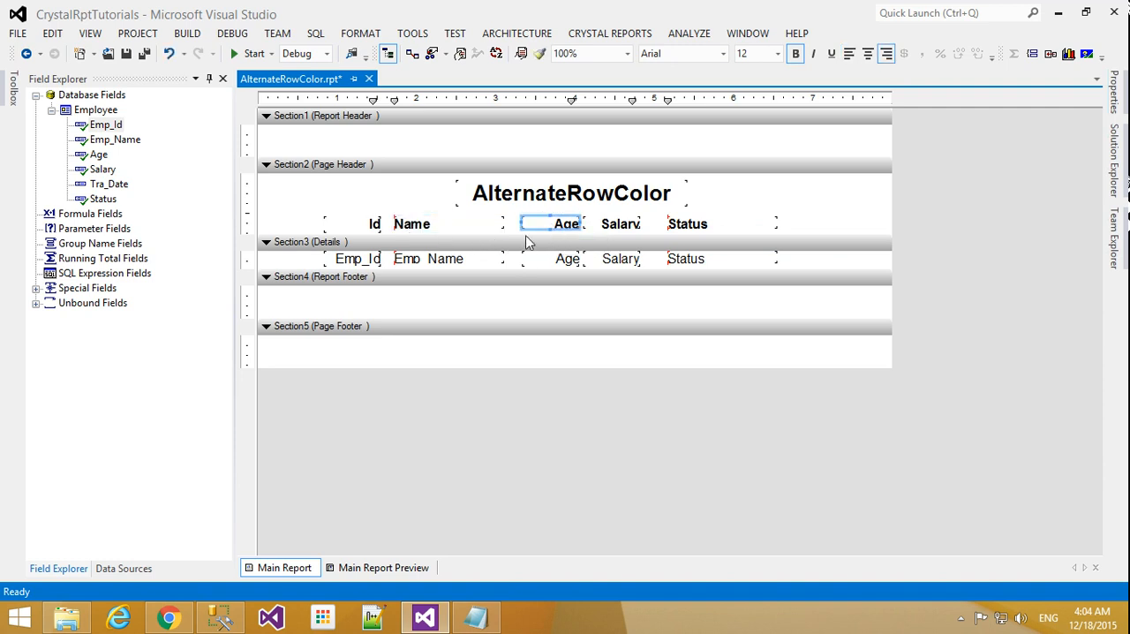
mouse_move(556, 238)
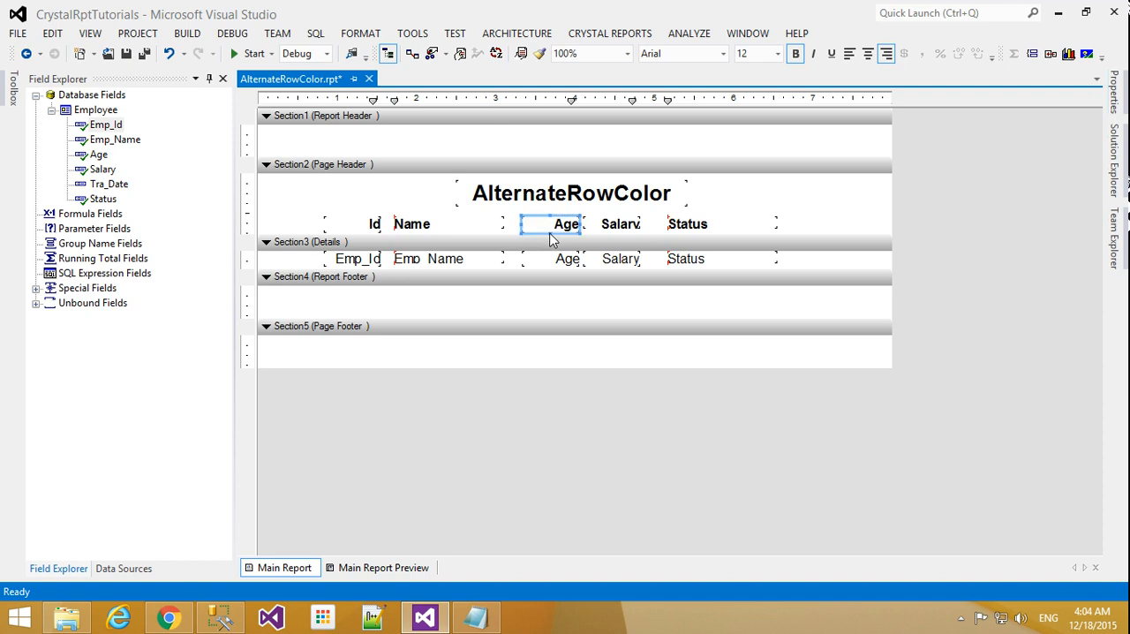
left_click(620, 223)
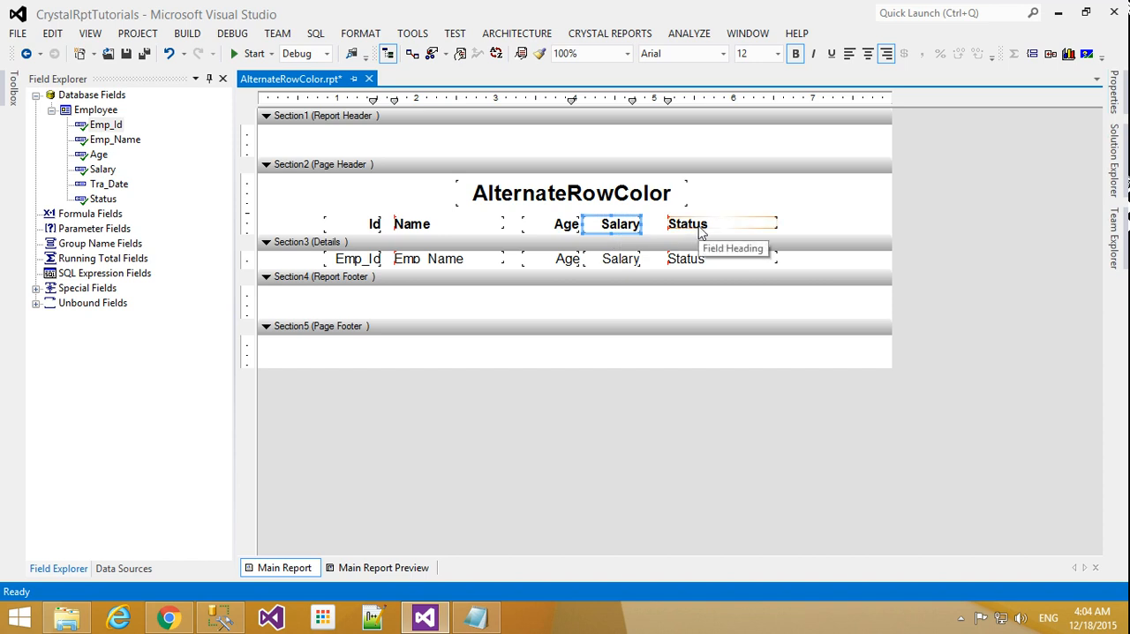
left_click(721, 223)
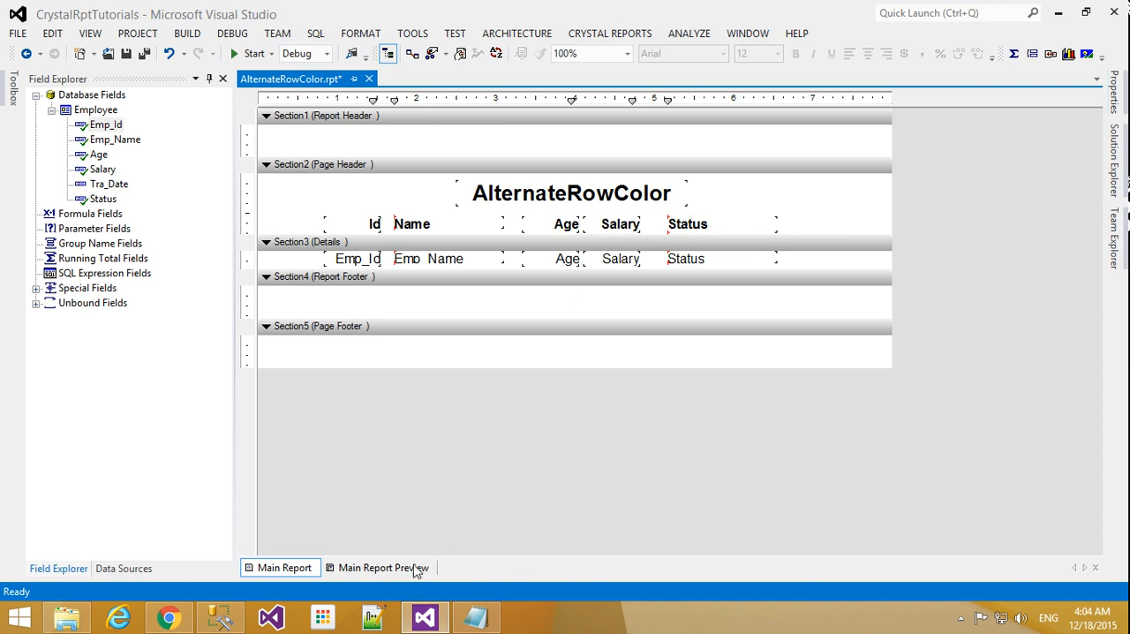
Preview the report and widen the Salary detail field so full amounts like 35,000.00 show
left_click(382, 566)
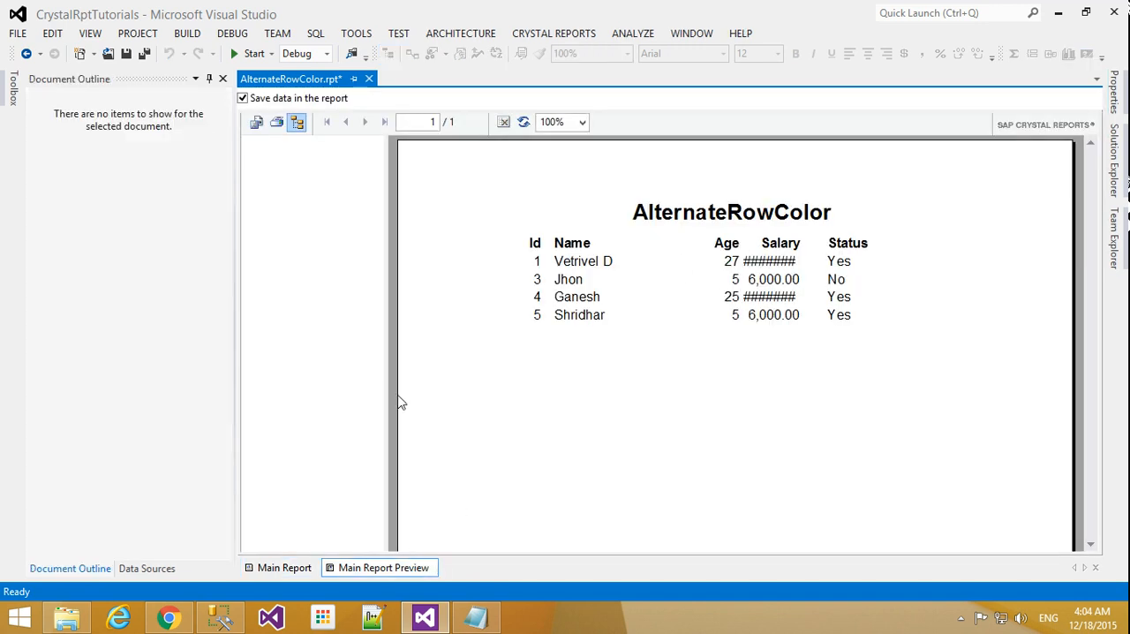
left_click(282, 566)
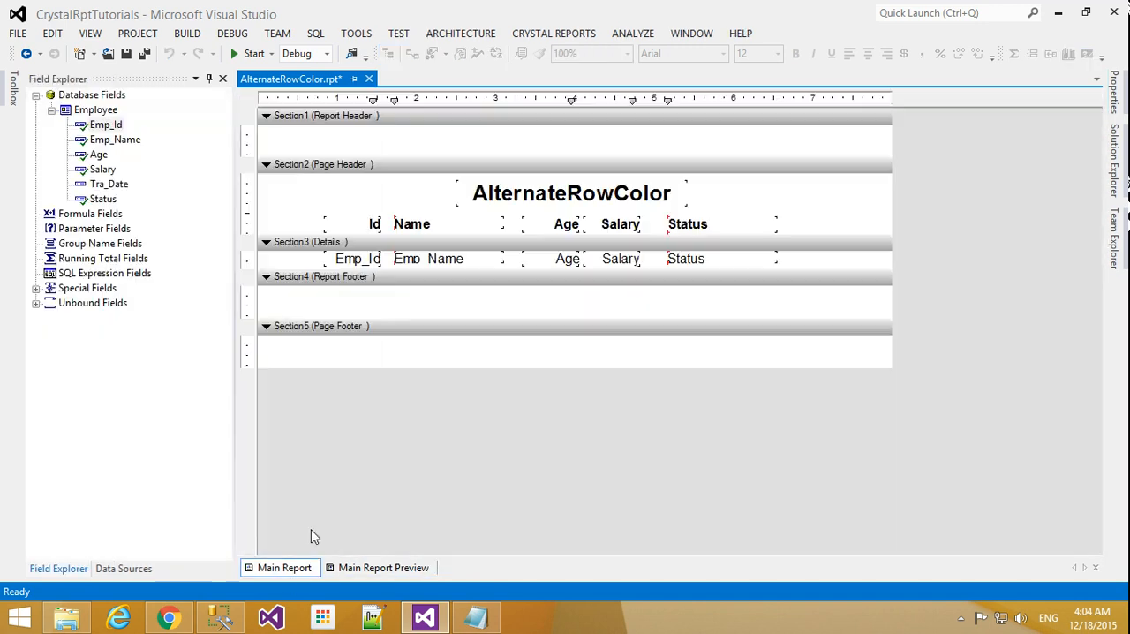
left_click(619, 258)
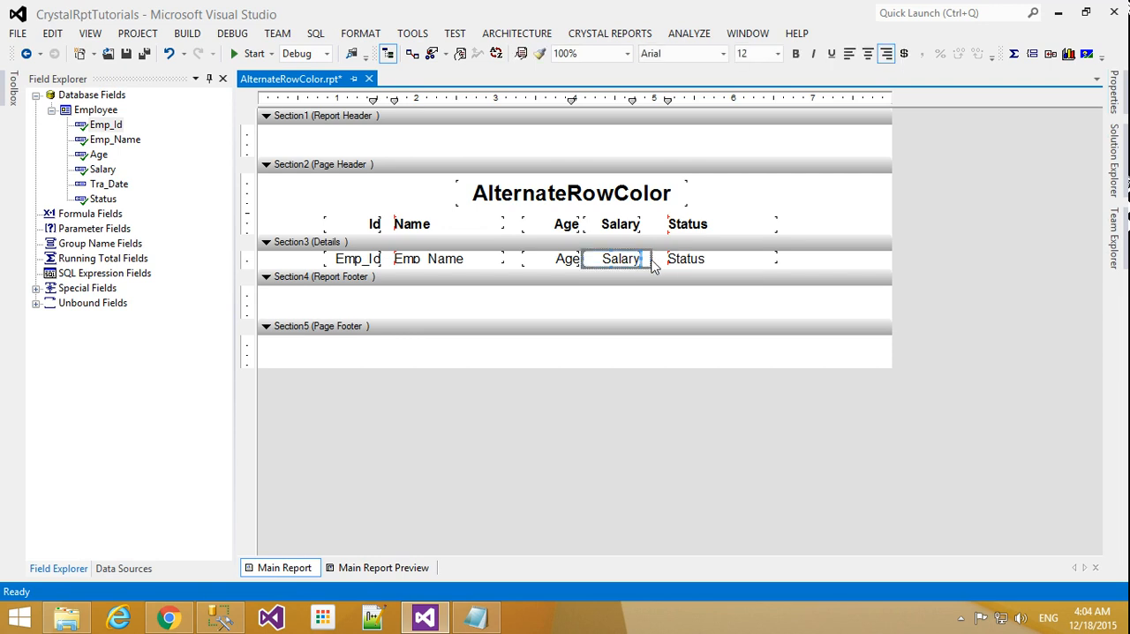
Re-preview to confirm full salary amounts and return to the design view
left_click(381, 567)
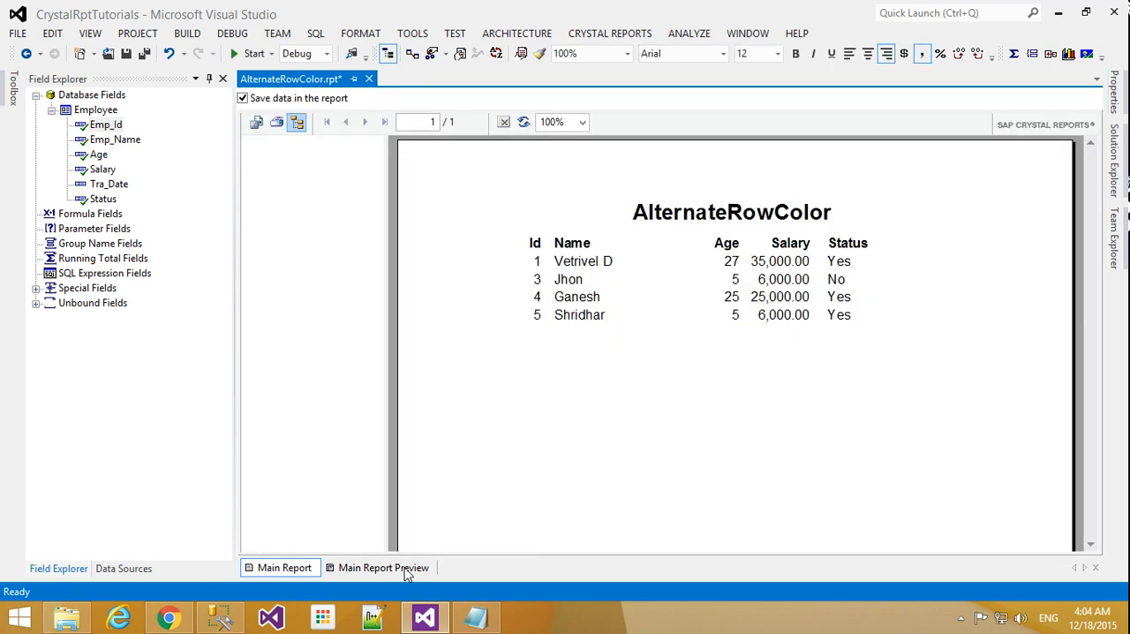
left_click(384, 567)
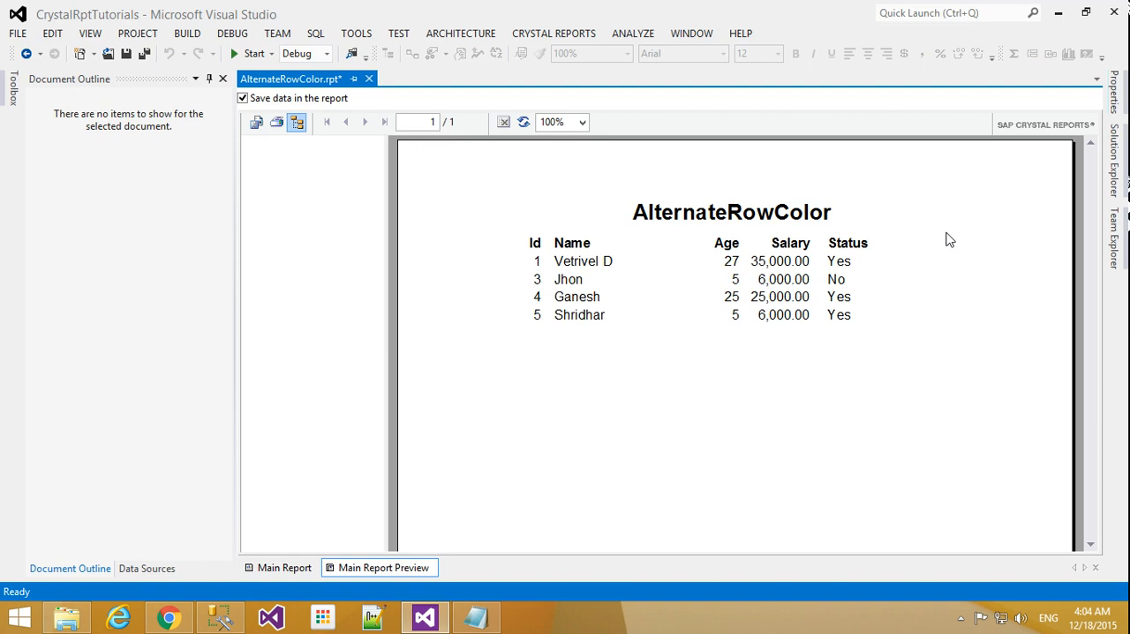
mouse_move(852, 247)
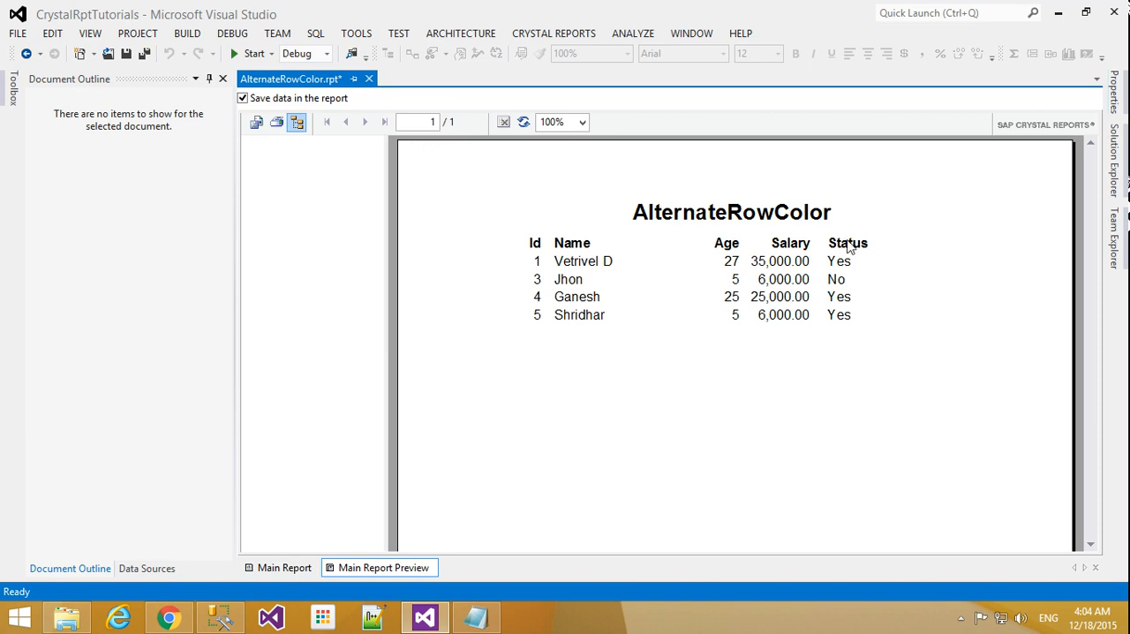
mouse_move(304, 568)
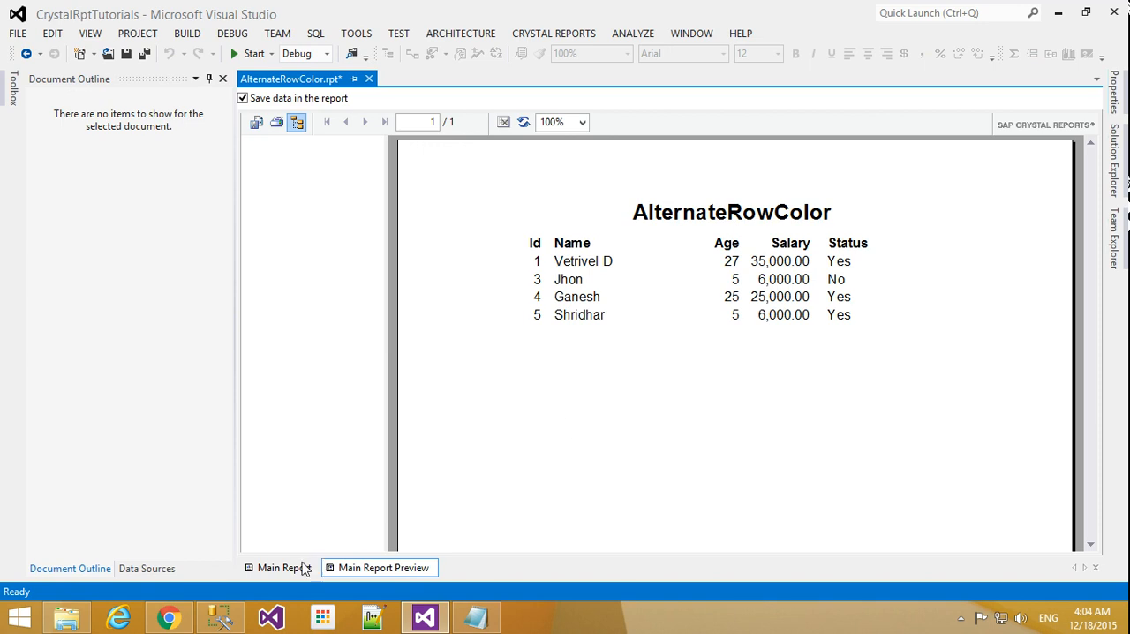
left_click(280, 566)
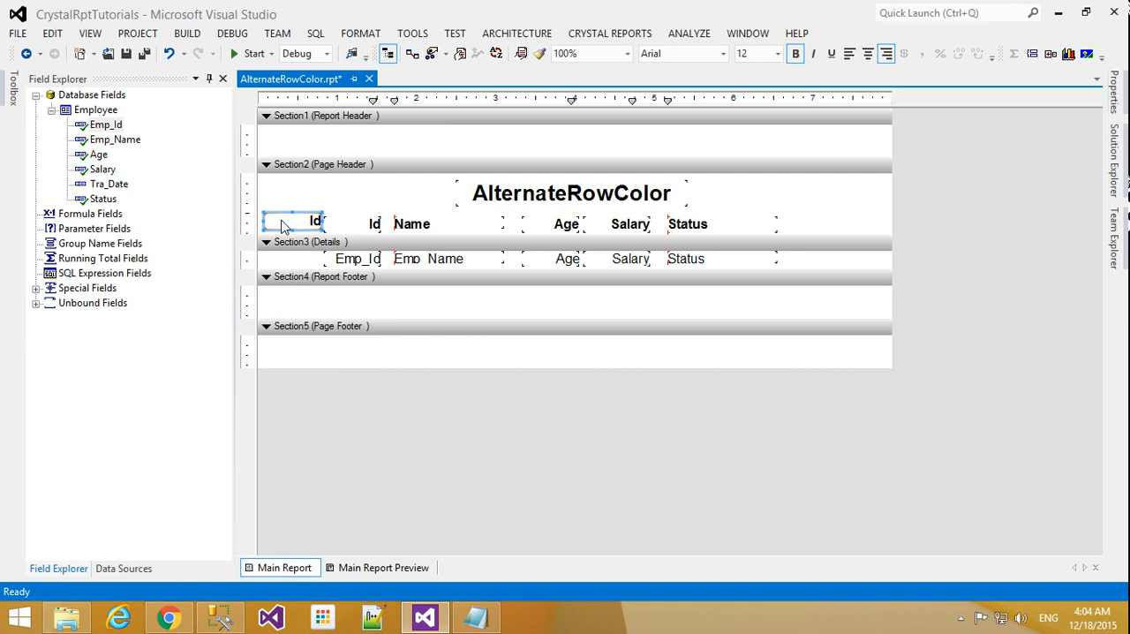
Change the pasted heading's text to 'S.No'
right_click(292, 226)
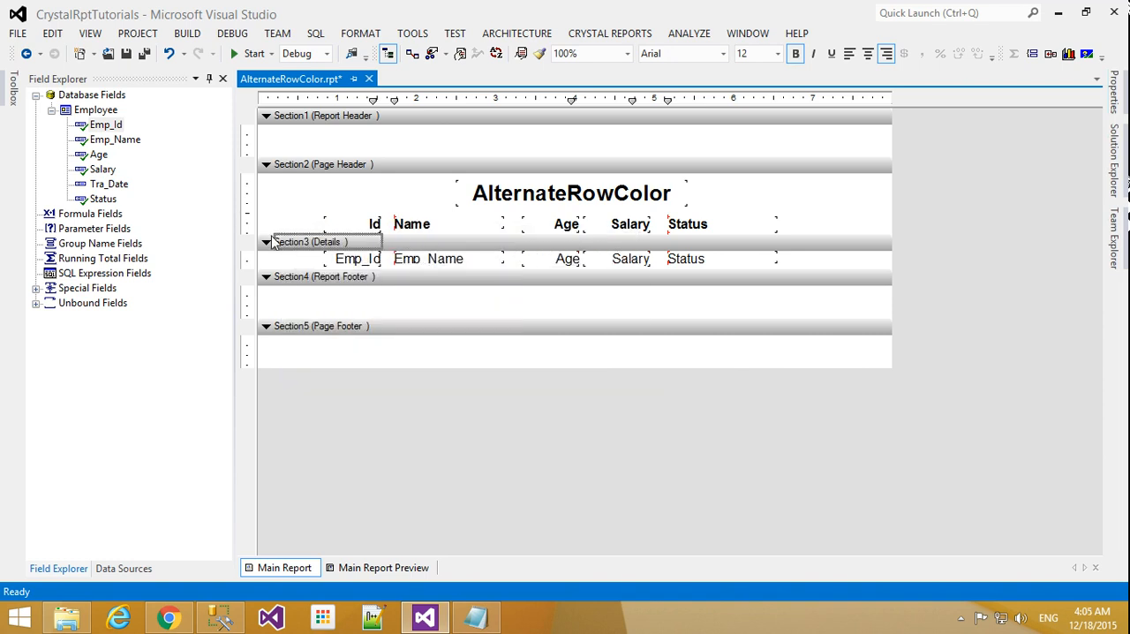
left_click(327, 222)
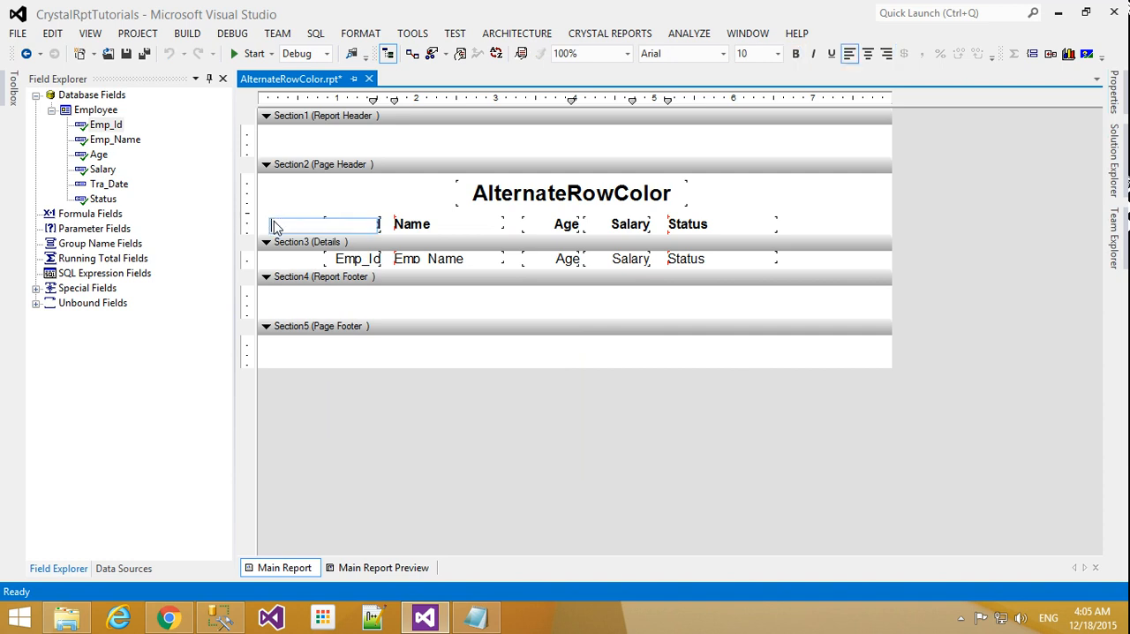
type("S")
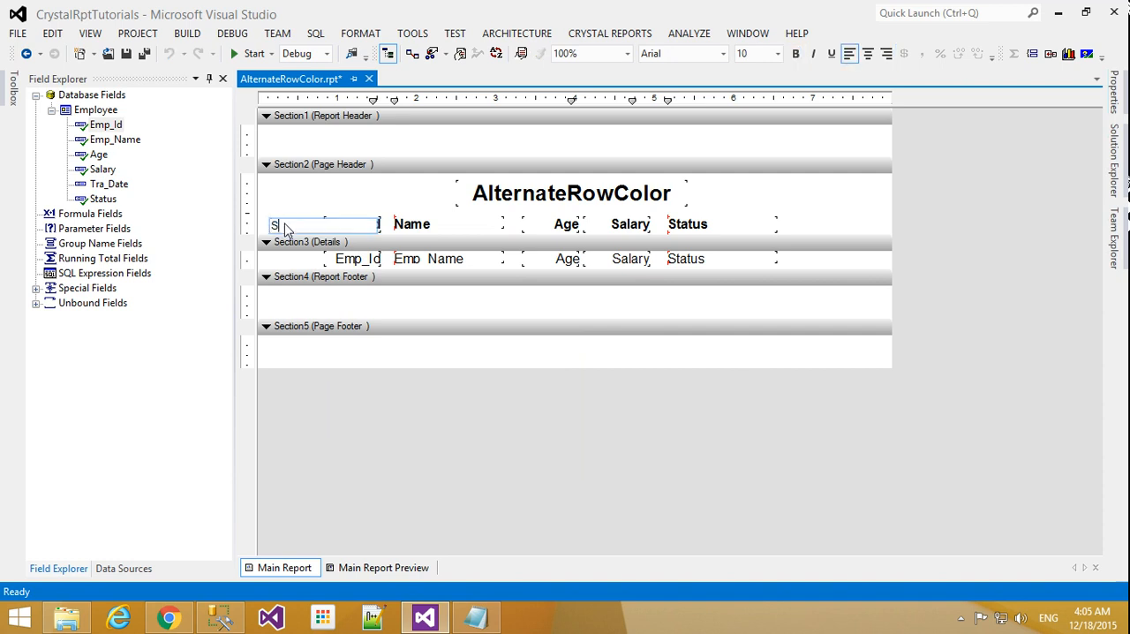
type(".No")
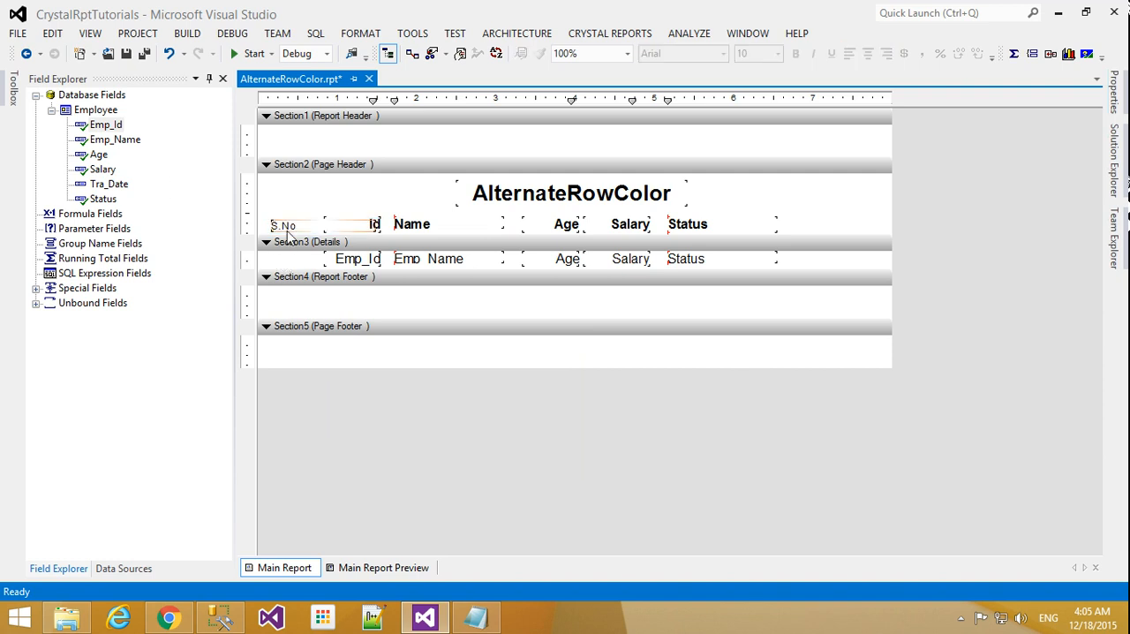
left_click(284, 226)
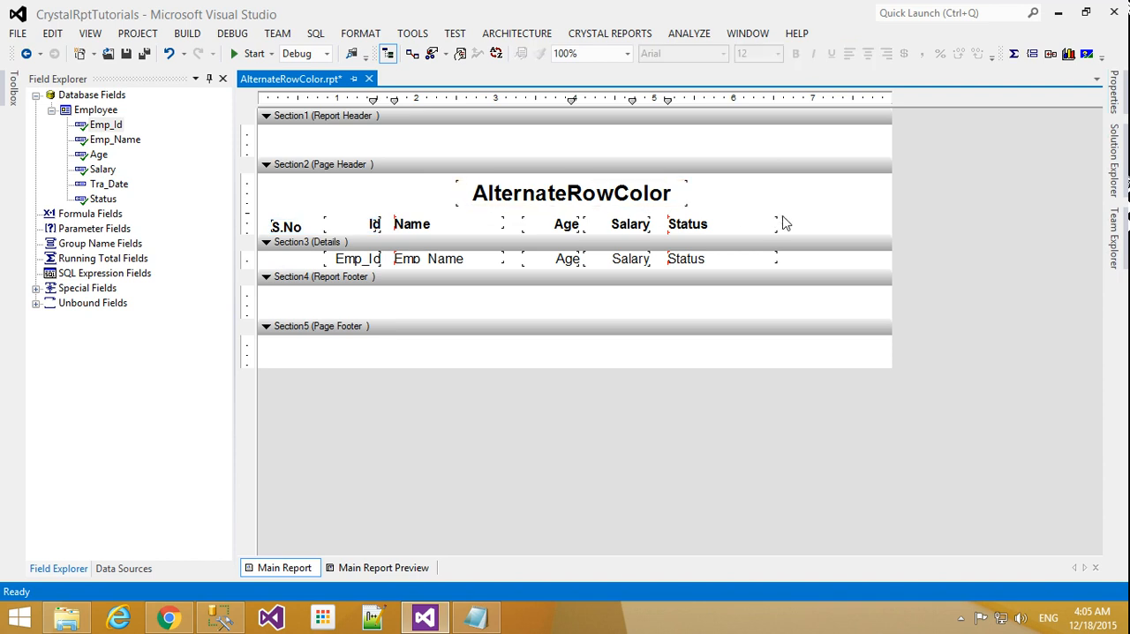
Shift the Status, Salary, Age and Name columns rightward to make room for S.No
left_click(692, 258)
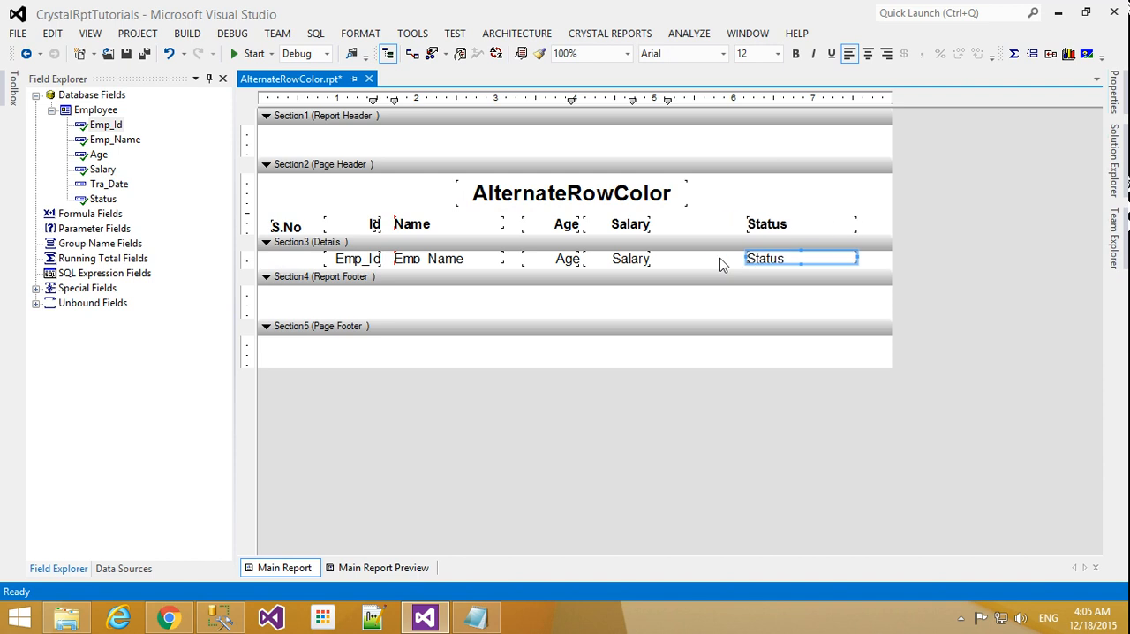
left_click(631, 257)
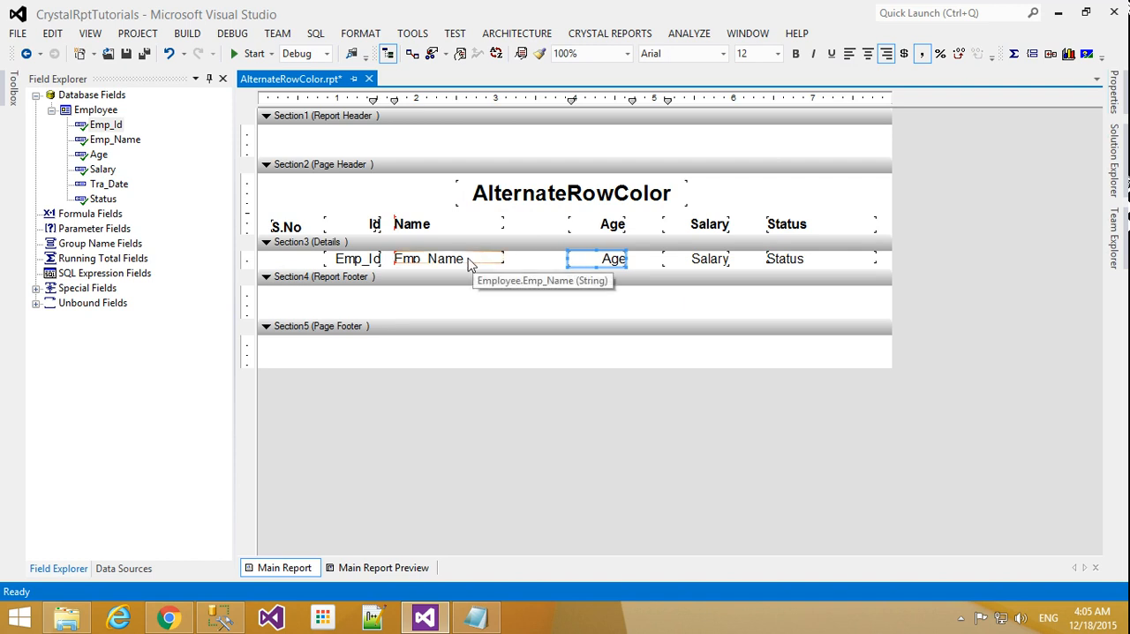
left_click(449, 258)
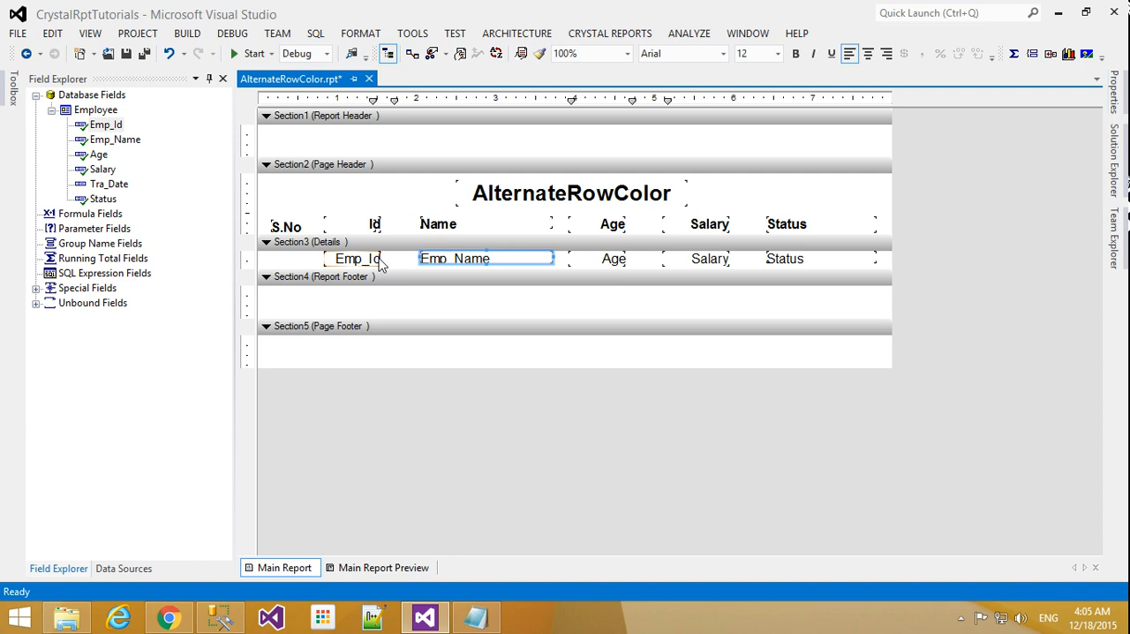
left_click(362, 258)
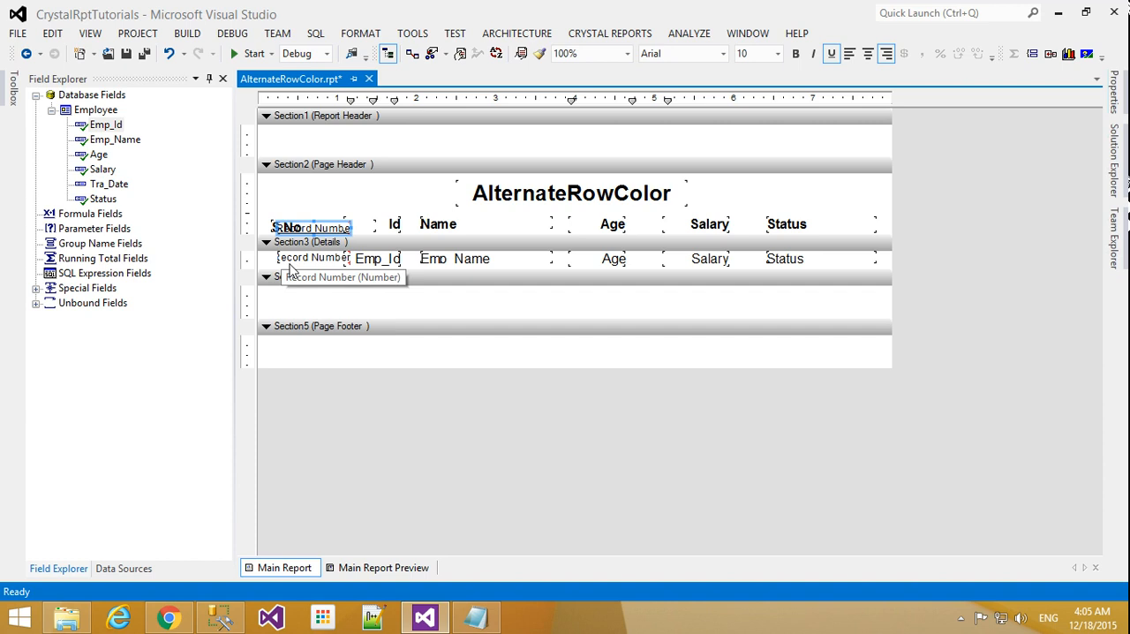
Set the Record Number field under S.No in Details to font size 12
left_click(314, 257)
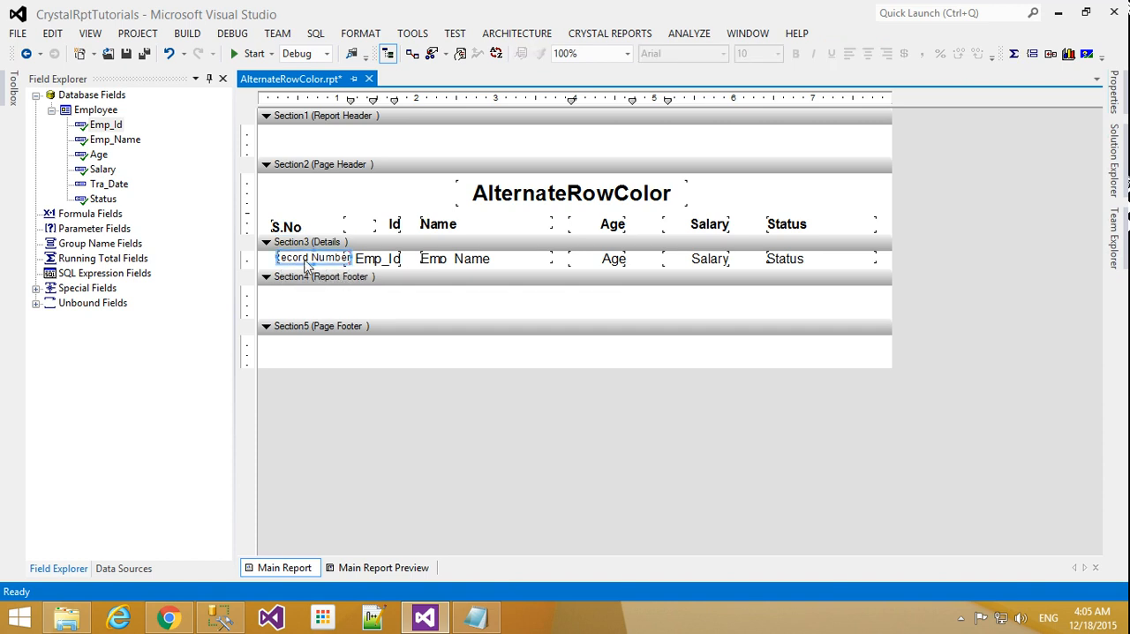
left_click(309, 257)
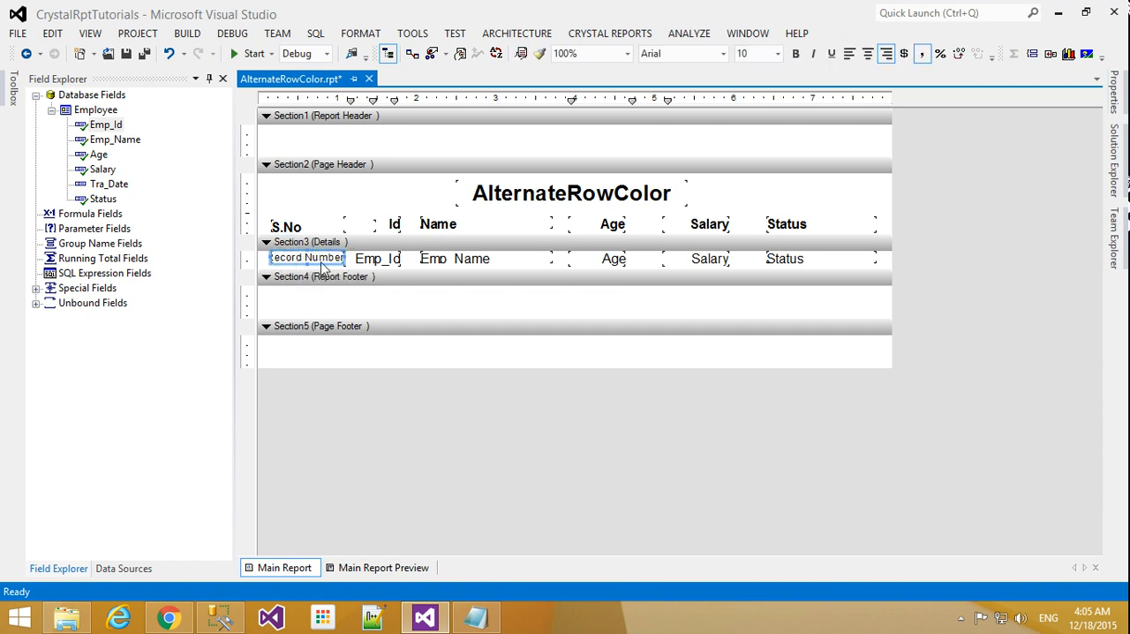
left_click(777, 53)
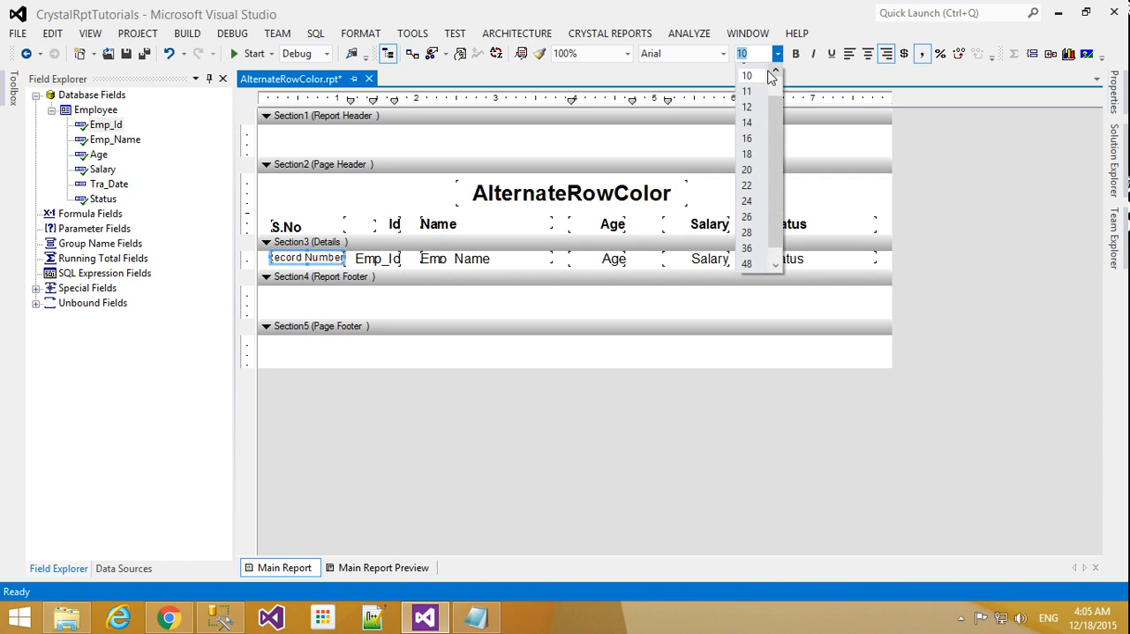
left_click(745, 106)
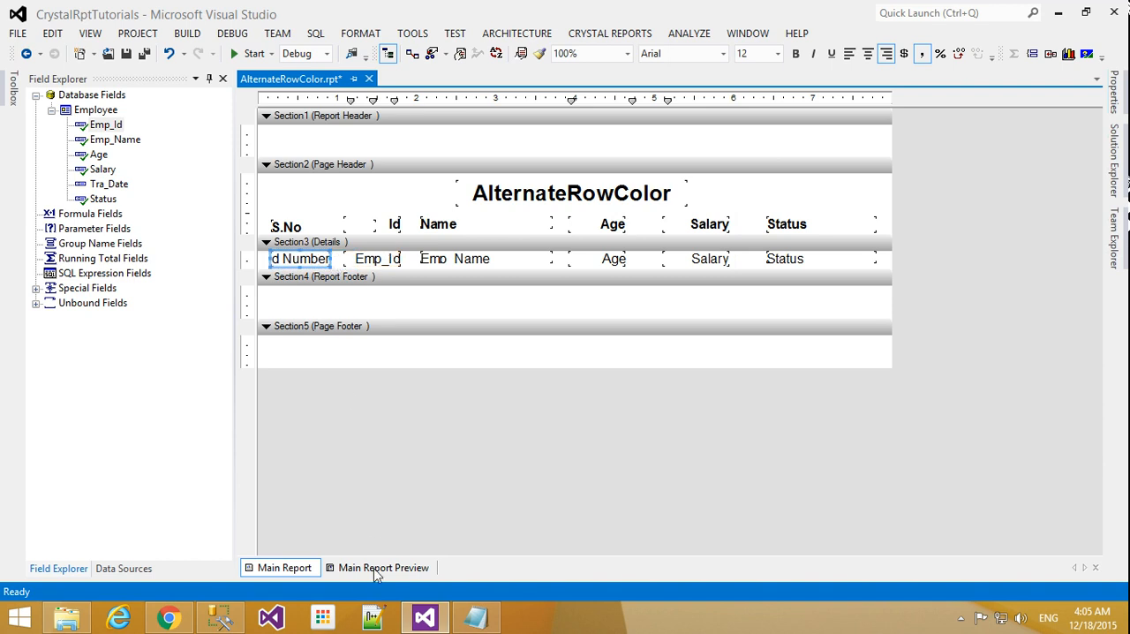
Left-align the Record Number field and preview serial numbers 1 to 4 under S.No
left_click(383, 566)
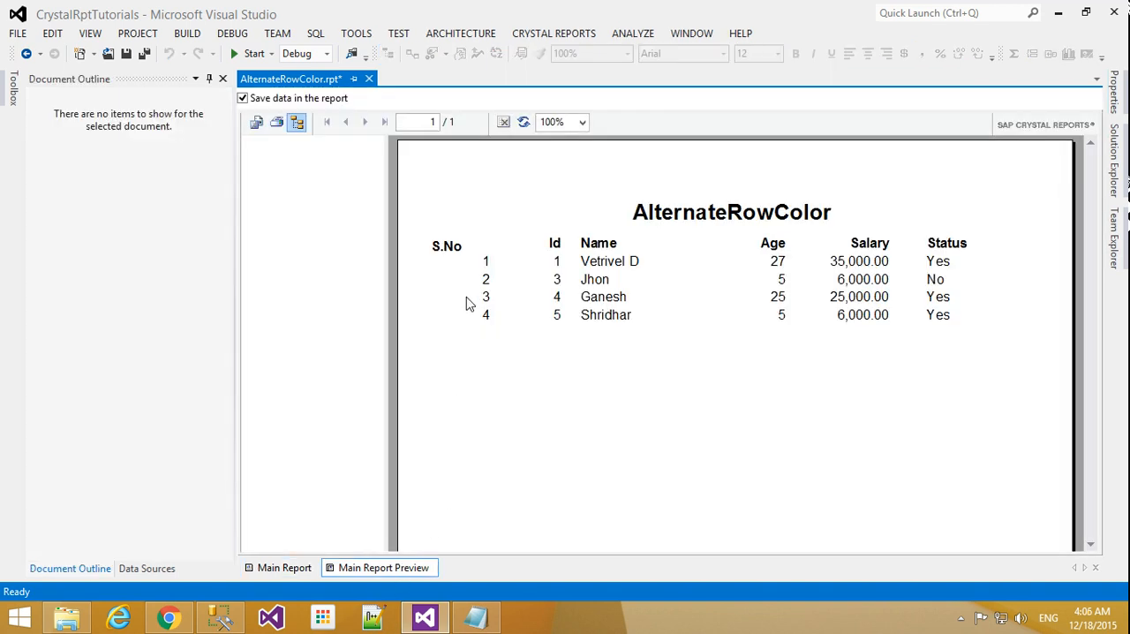
left_click(282, 567)
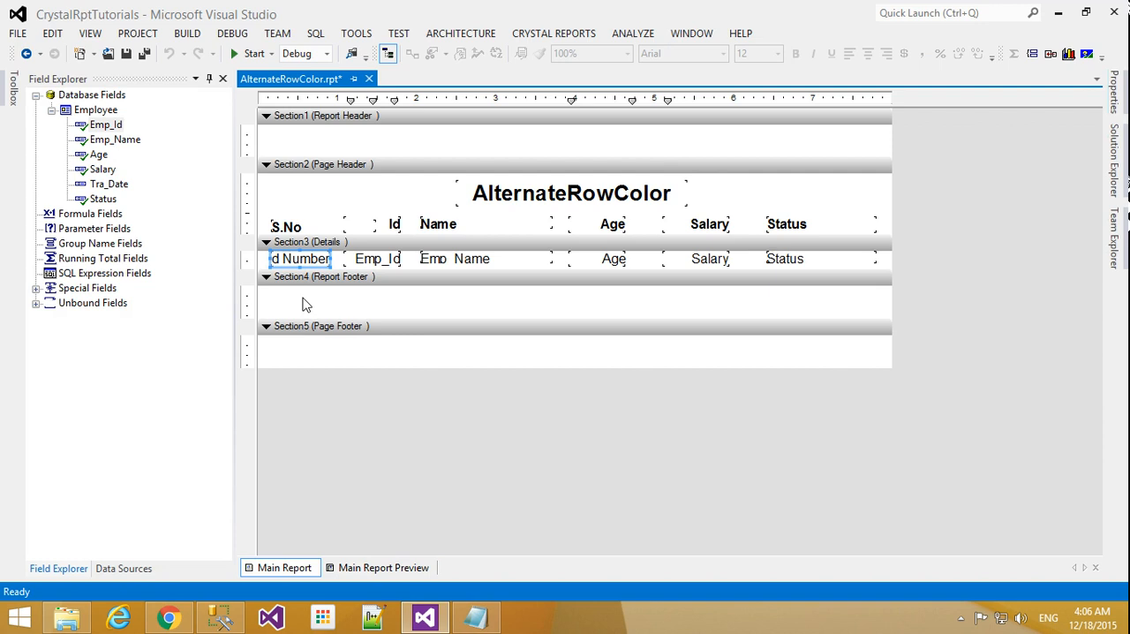
left_click(300, 258)
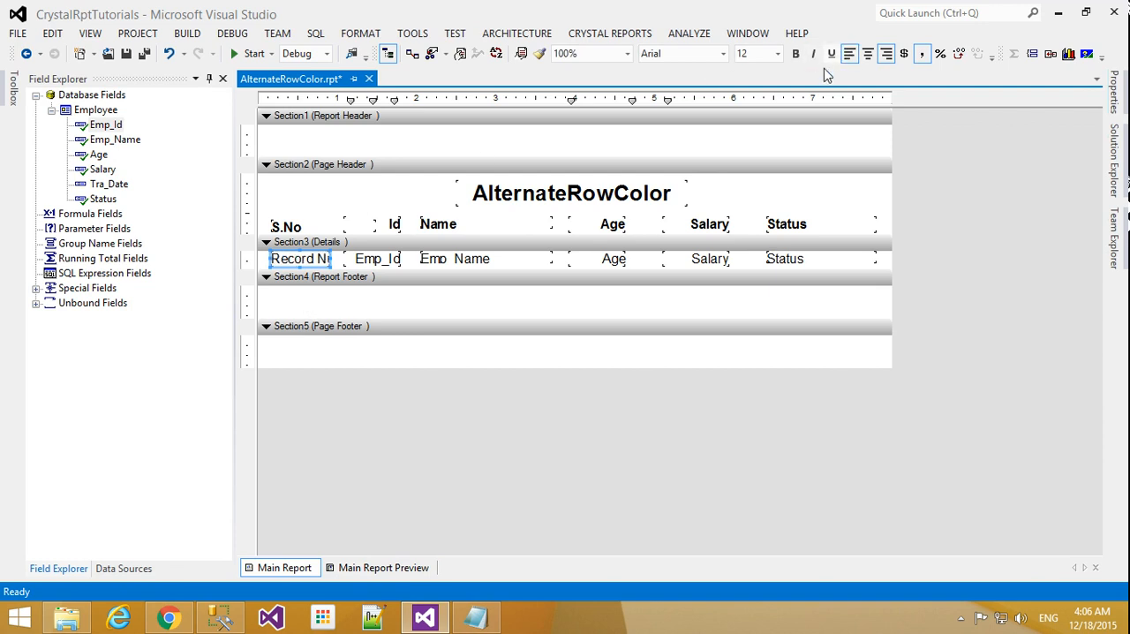
left_click(383, 567)
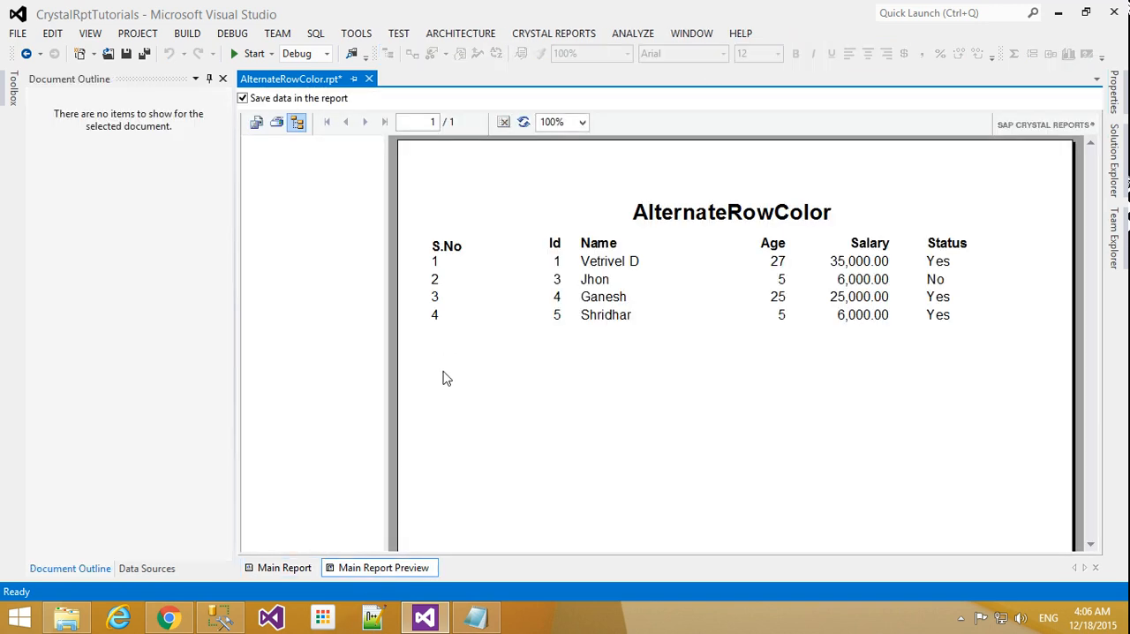
mouse_move(303, 568)
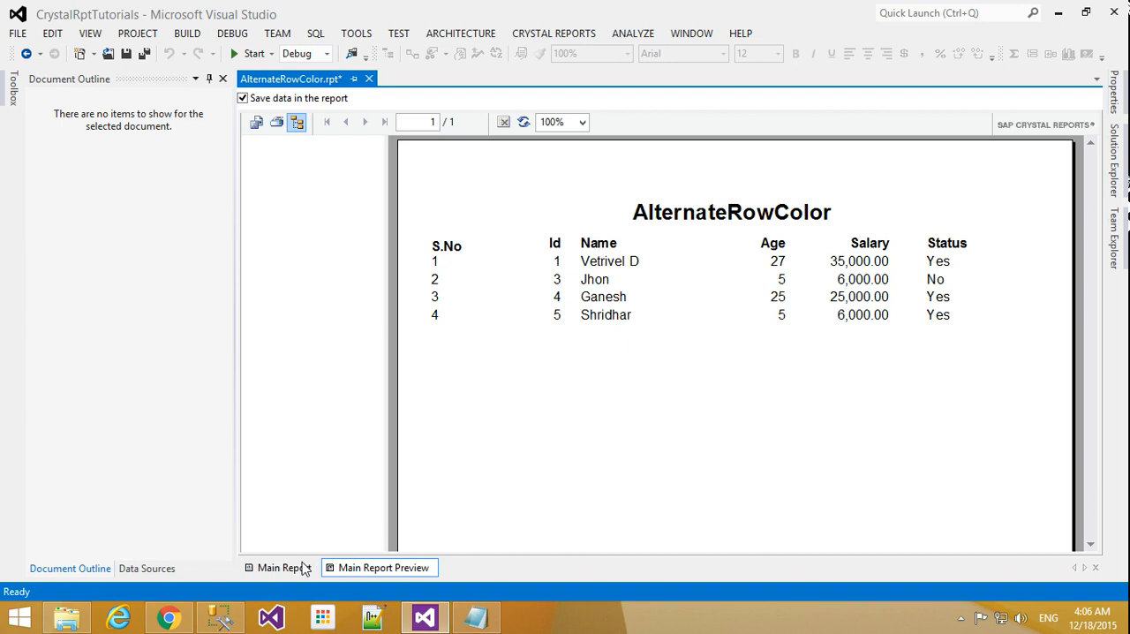
Draw a Box Object around the page-header headings and preview the boxed header row
left_click(282, 568)
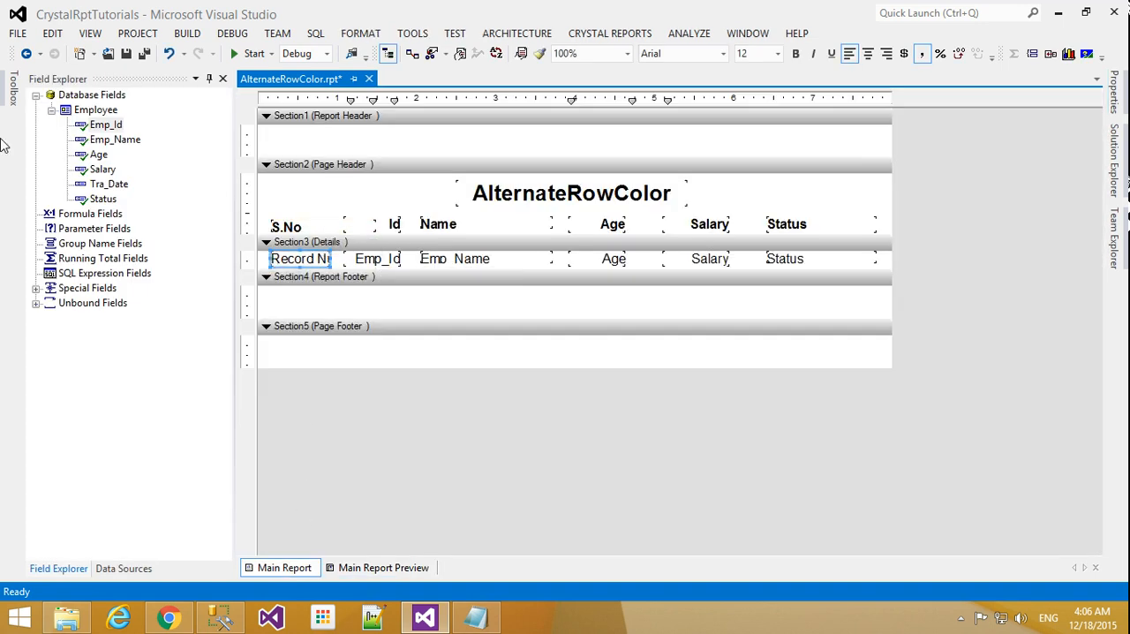
left_click(11, 85)
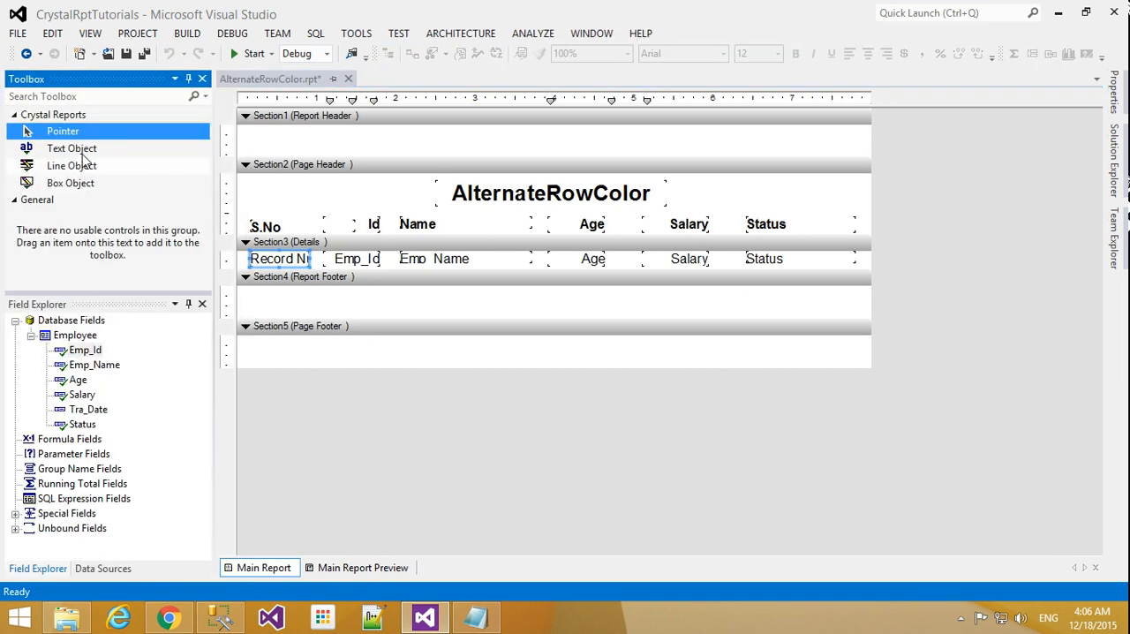
mouse_move(71, 190)
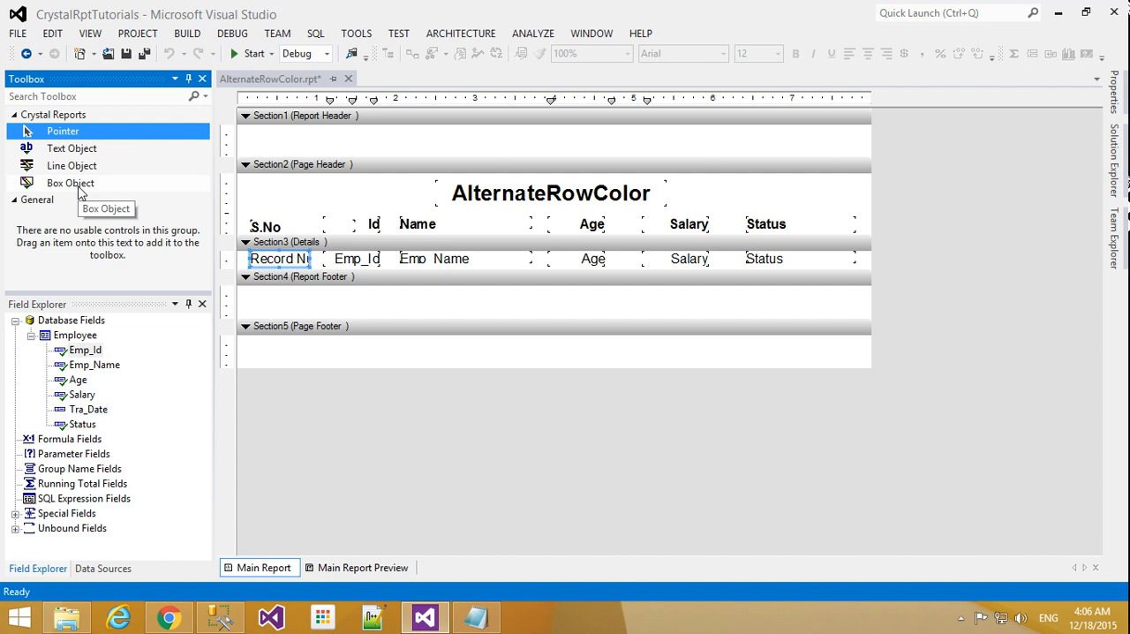
left_click(70, 181)
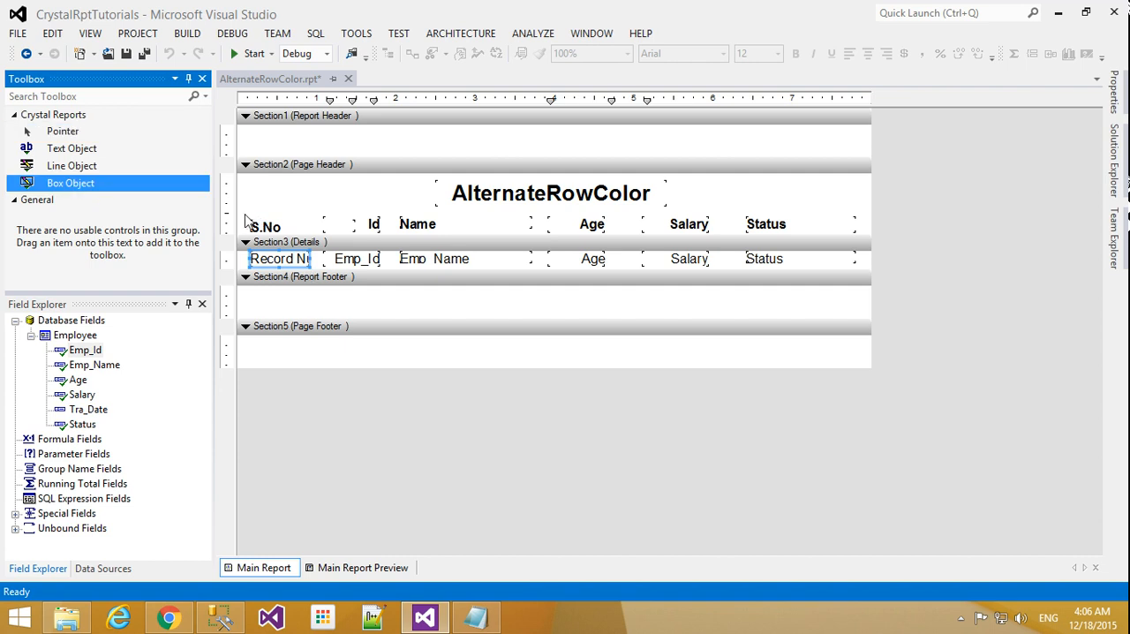
mouse_move(244, 223)
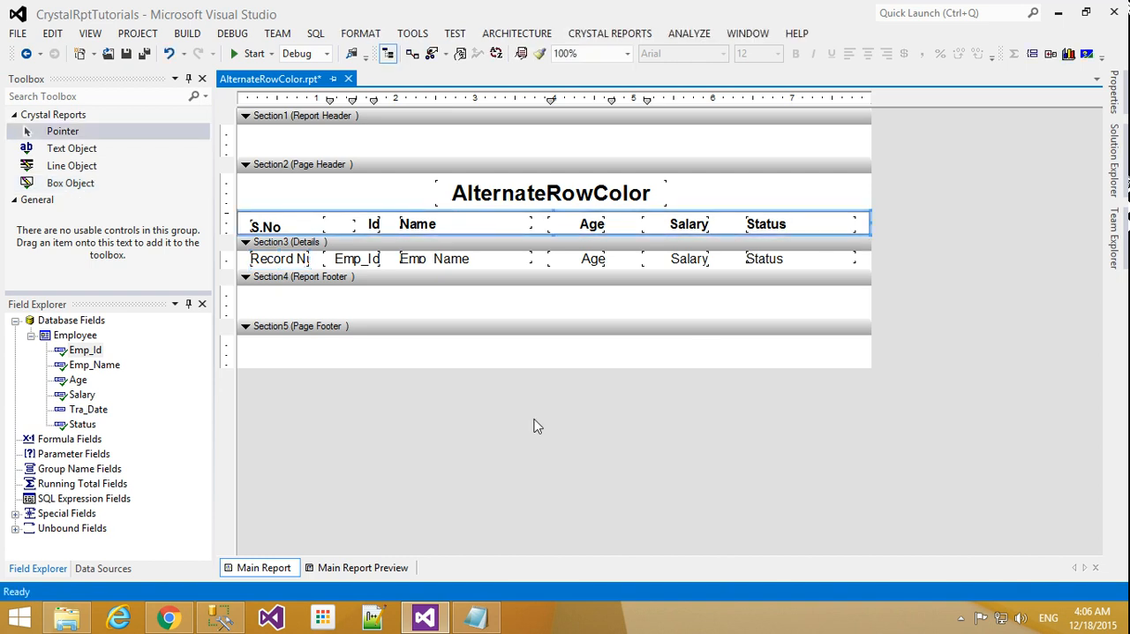
left_click(362, 567)
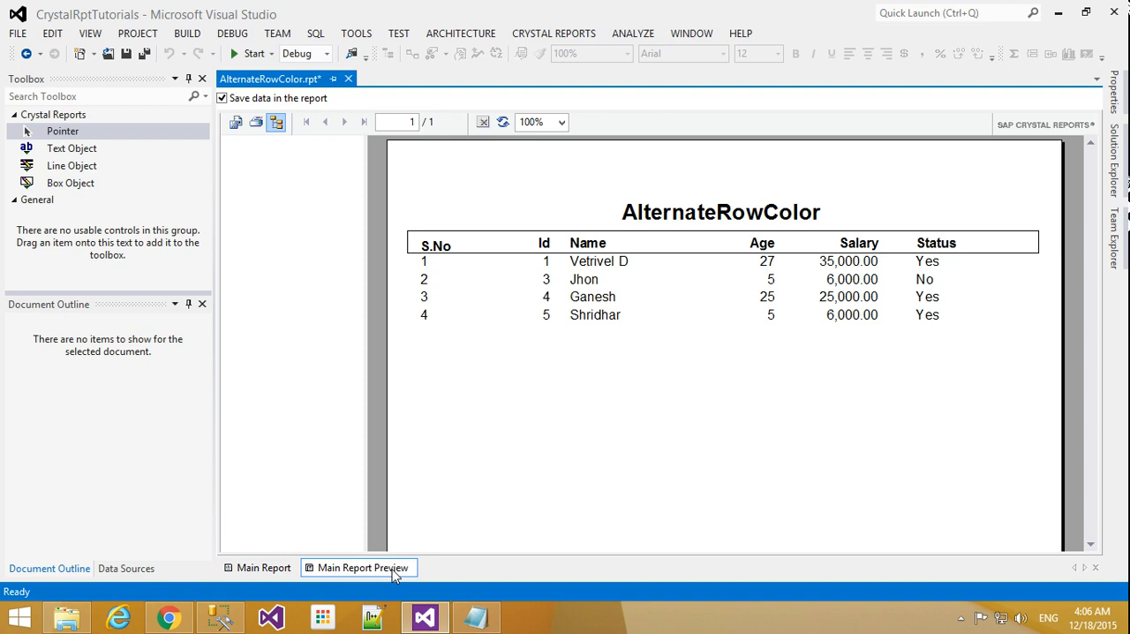
left_click(261, 569)
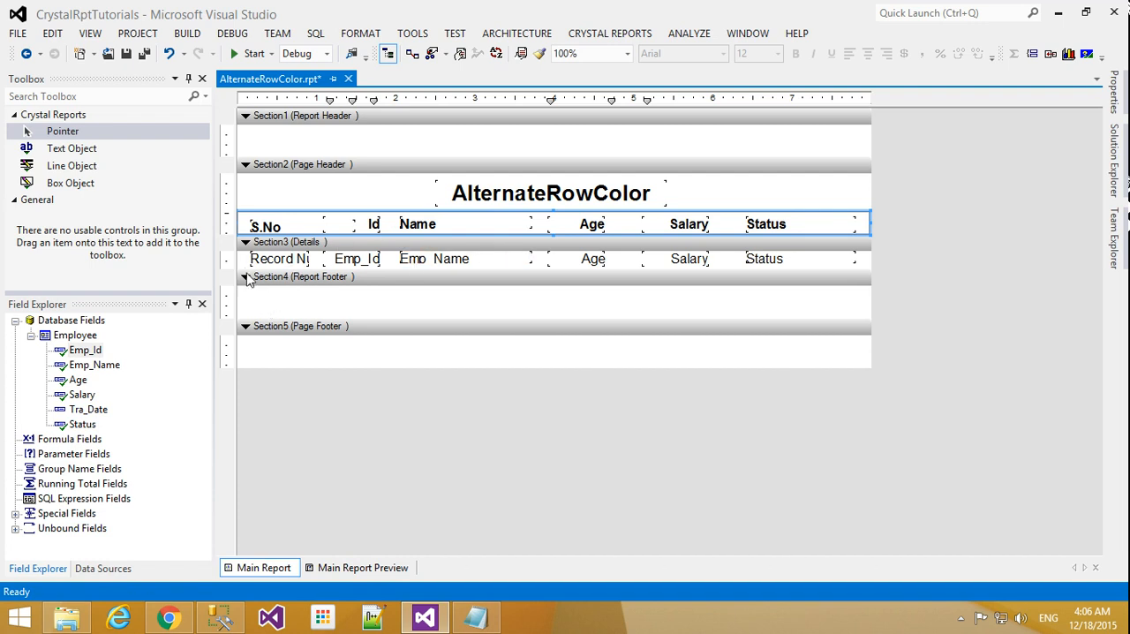
left_click(363, 567)
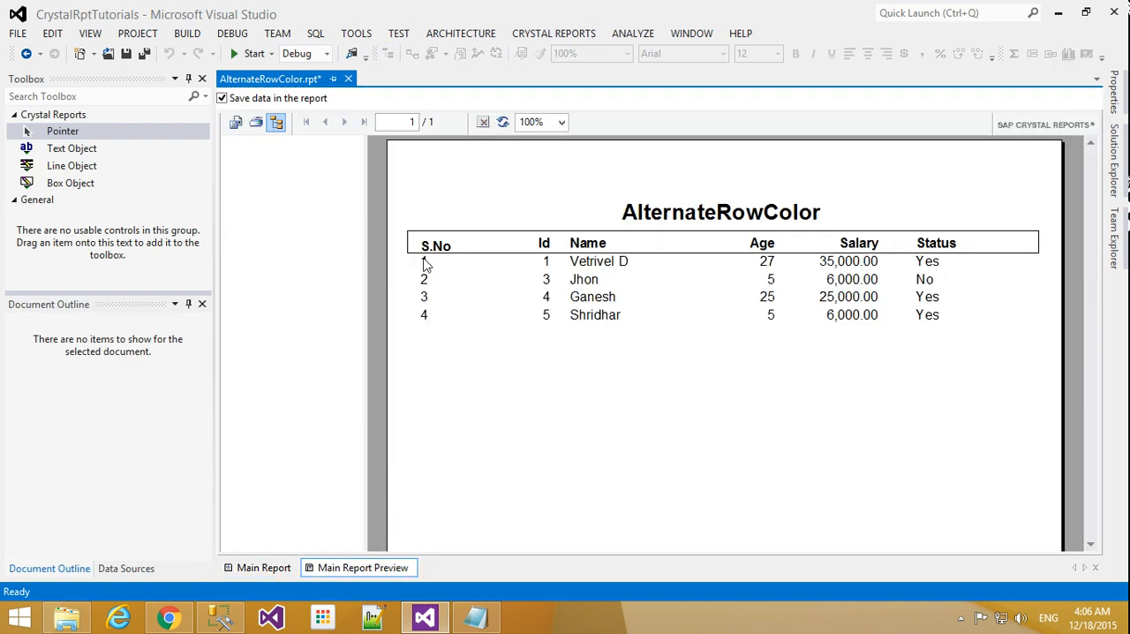
mouse_move(375, 516)
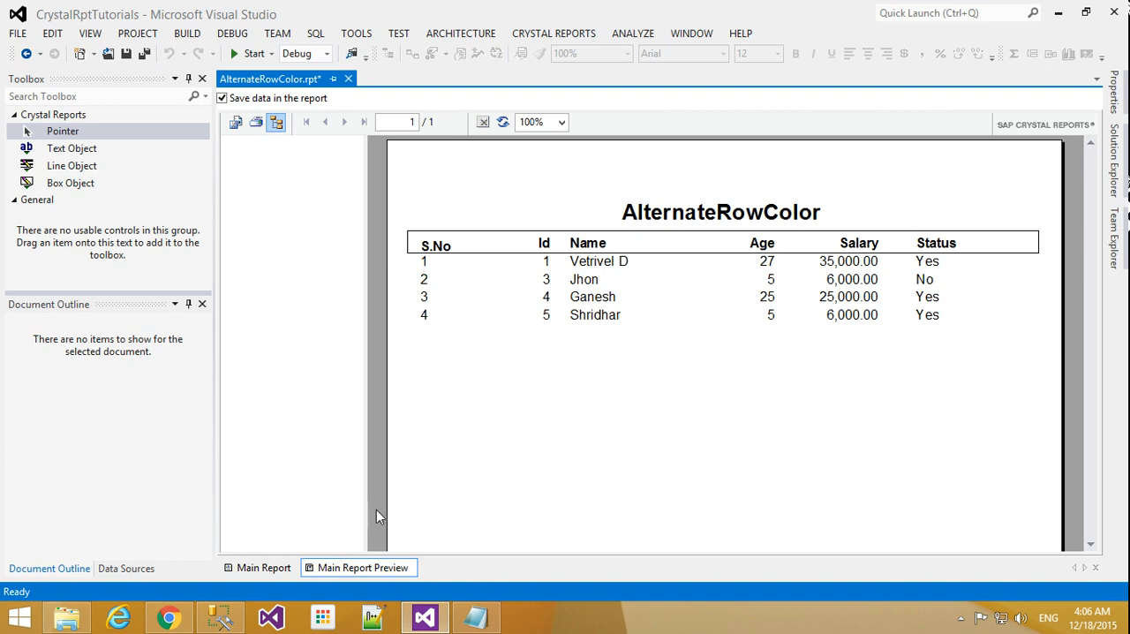
left_click(263, 567)
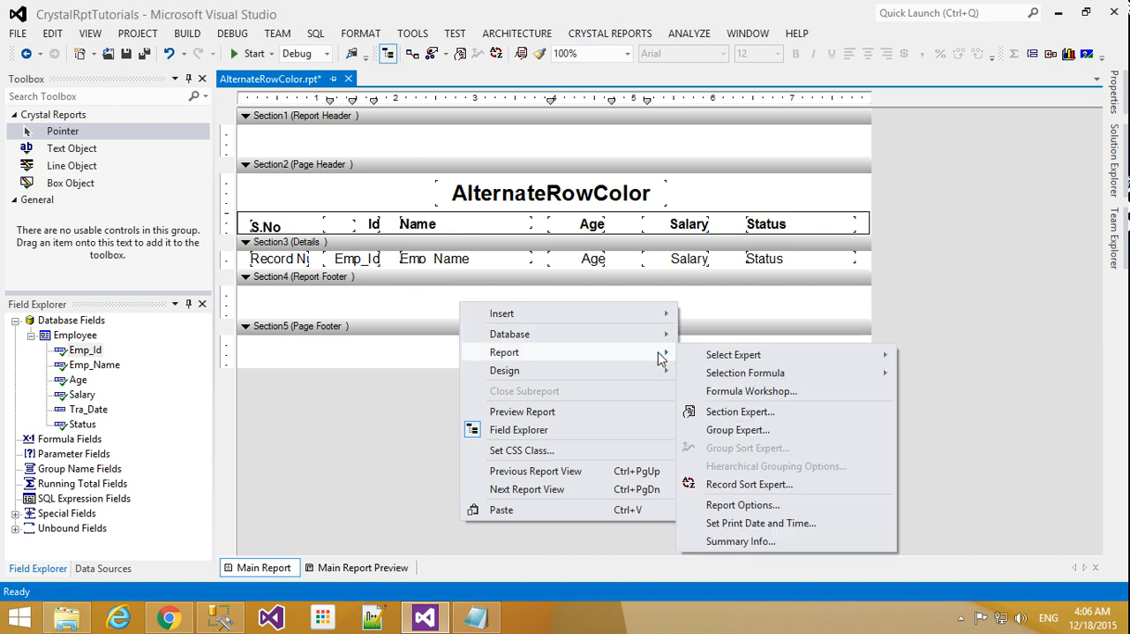
mouse_move(740, 412)
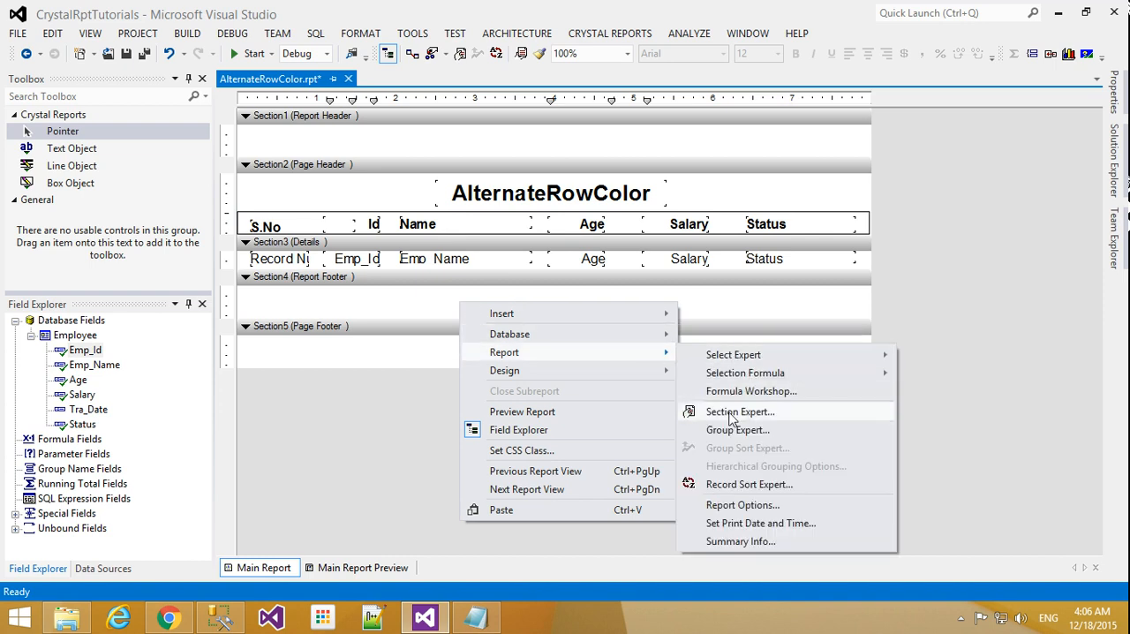
In Section Expert, enable a background colour for the Details section
left_click(740, 412)
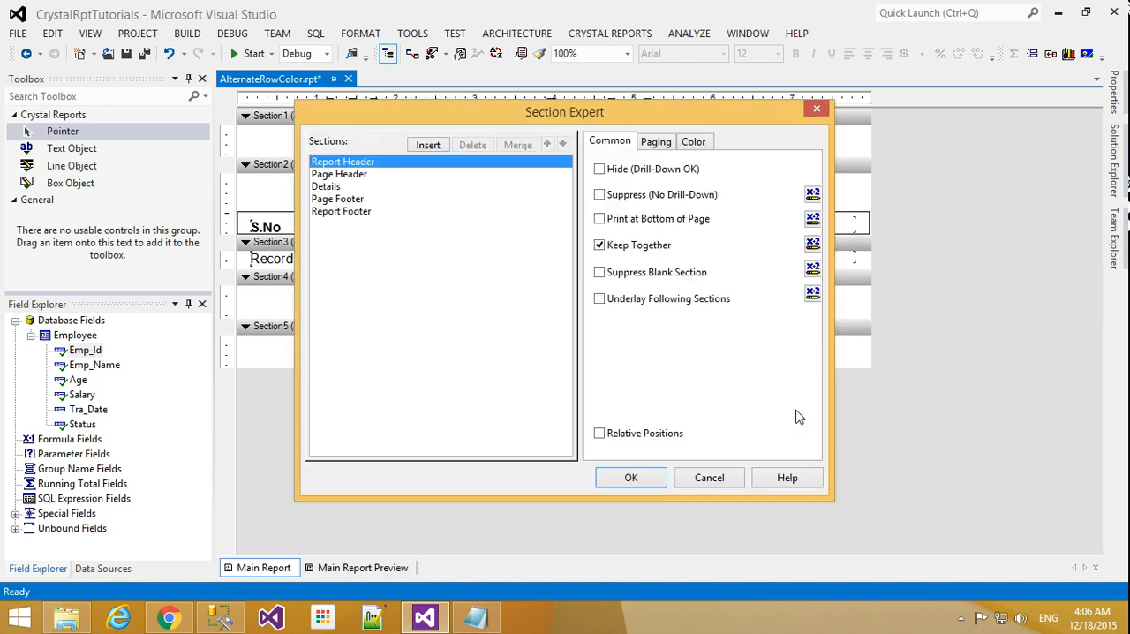
mouse_move(694, 141)
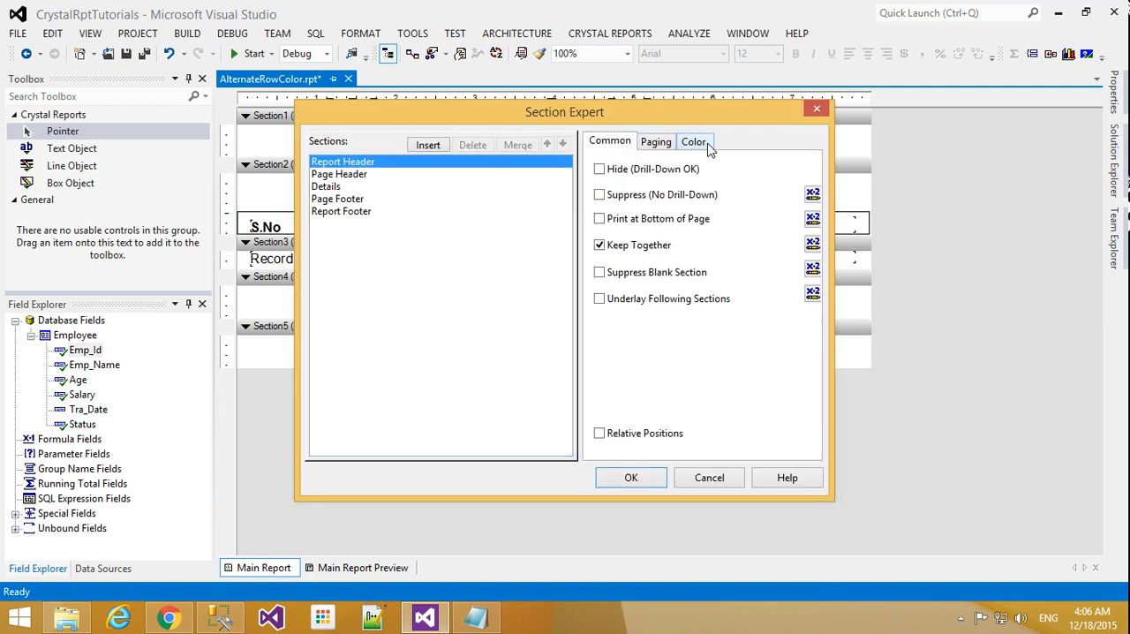
left_click(325, 187)
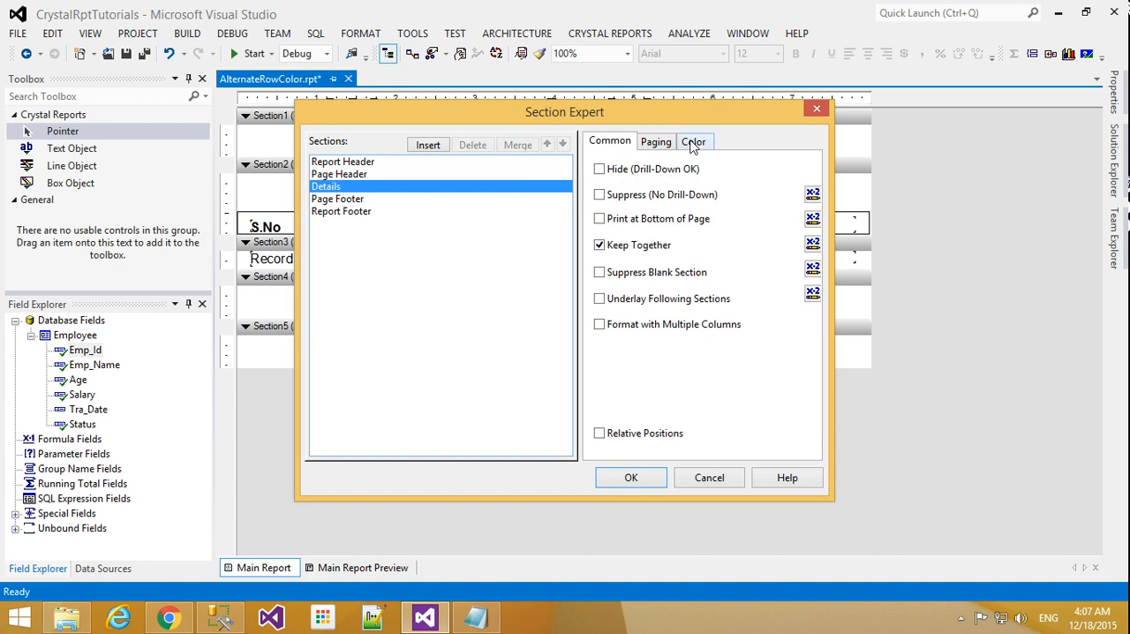
left_click(694, 141)
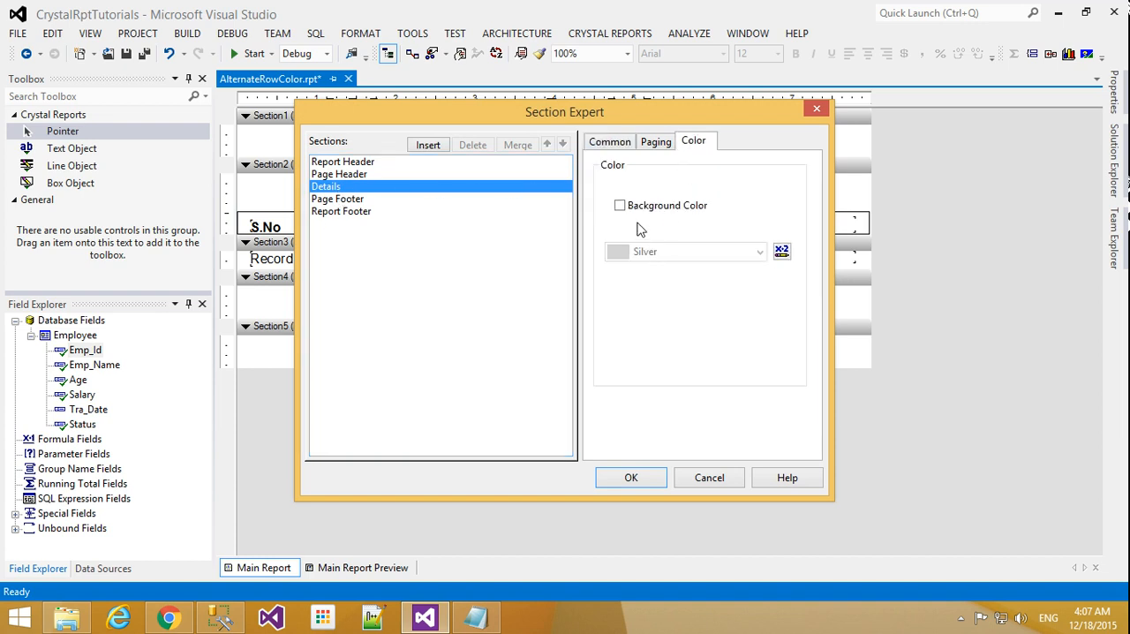
left_click(619, 205)
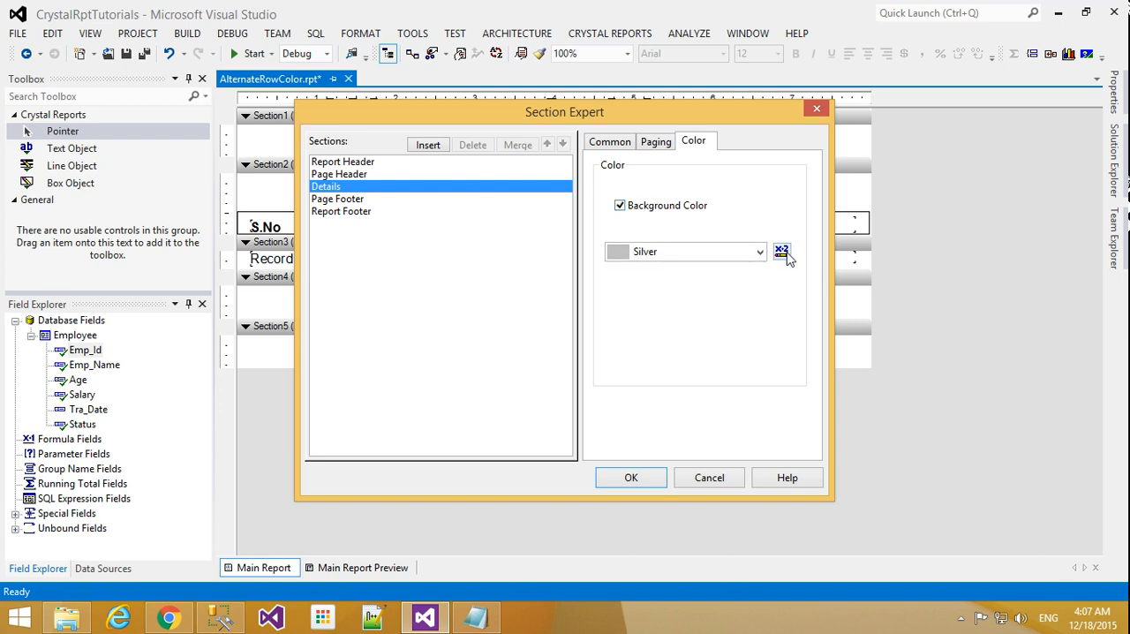
Enter background formula 'IF RecordNumber Mod 2 = 0 THEN crSilver ELSE crWhite'
left_click(782, 251)
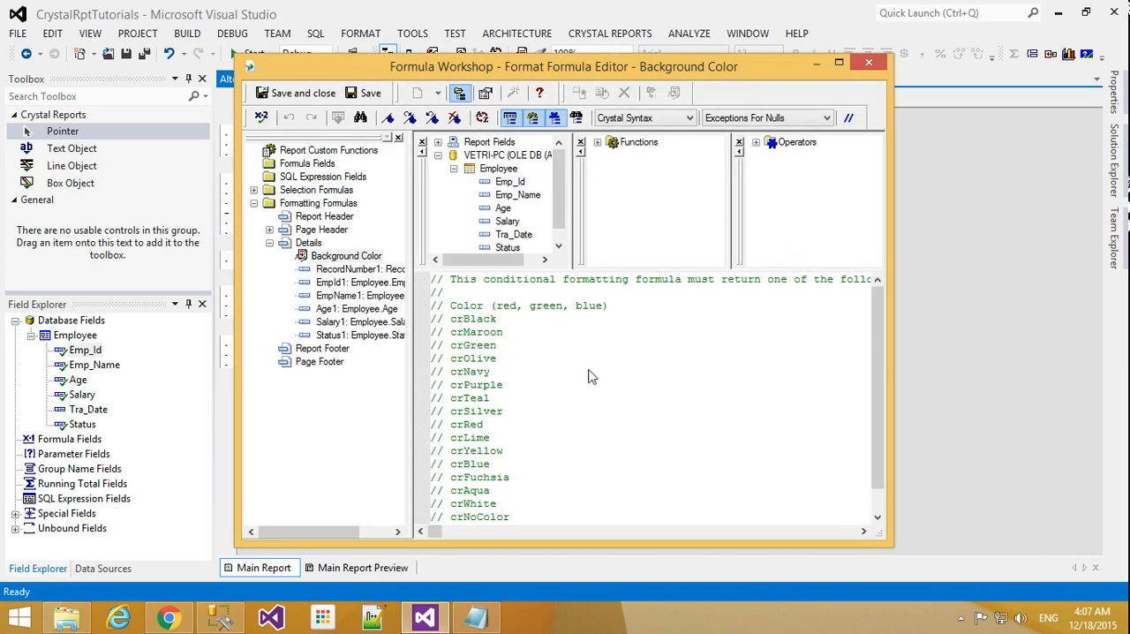
scroll("down", 3)
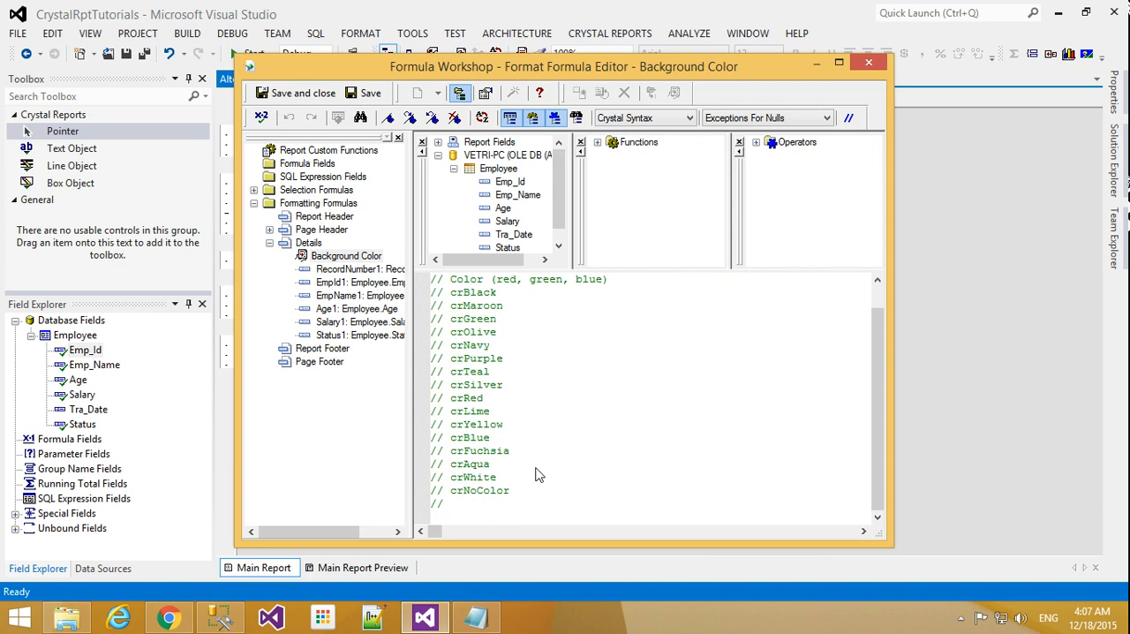
mouse_move(530, 477)
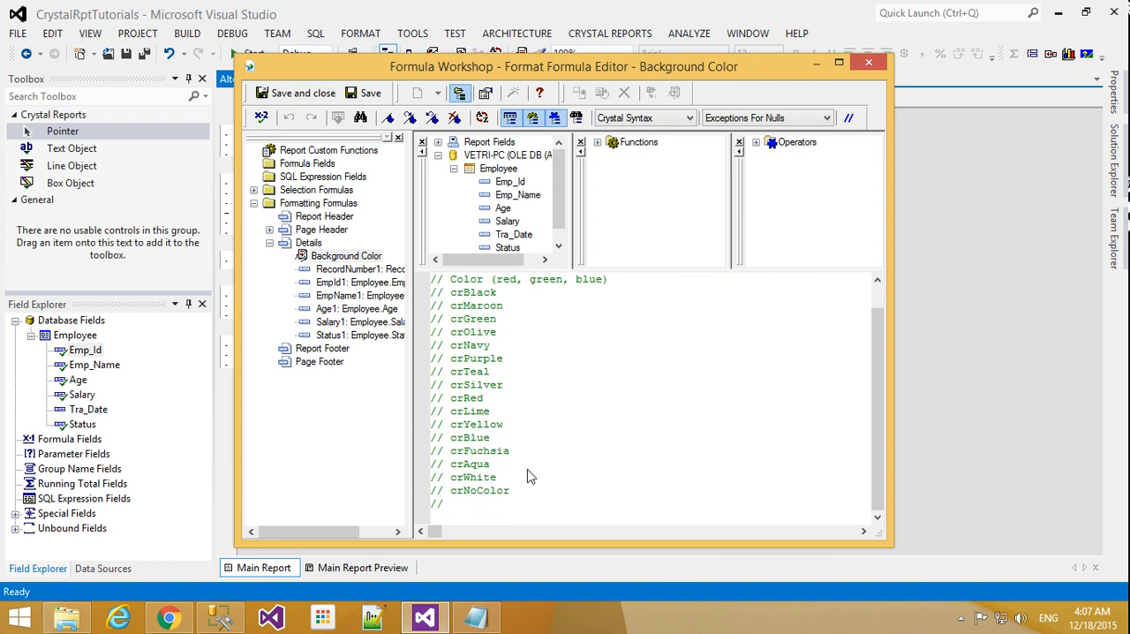
mouse_move(476, 609)
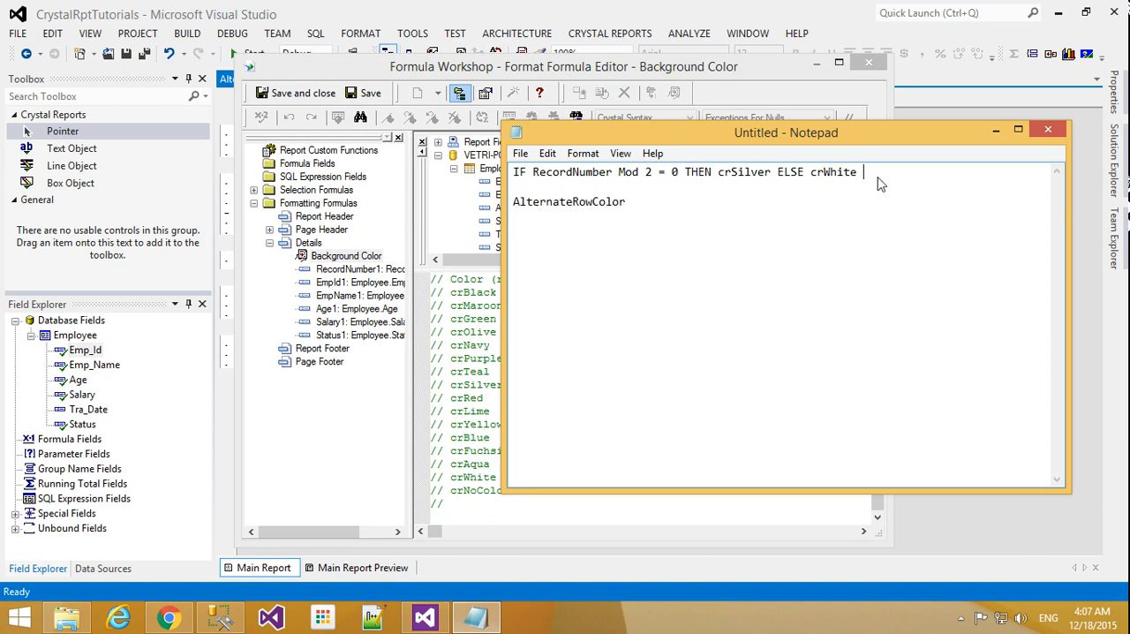
triple_click(689, 171)
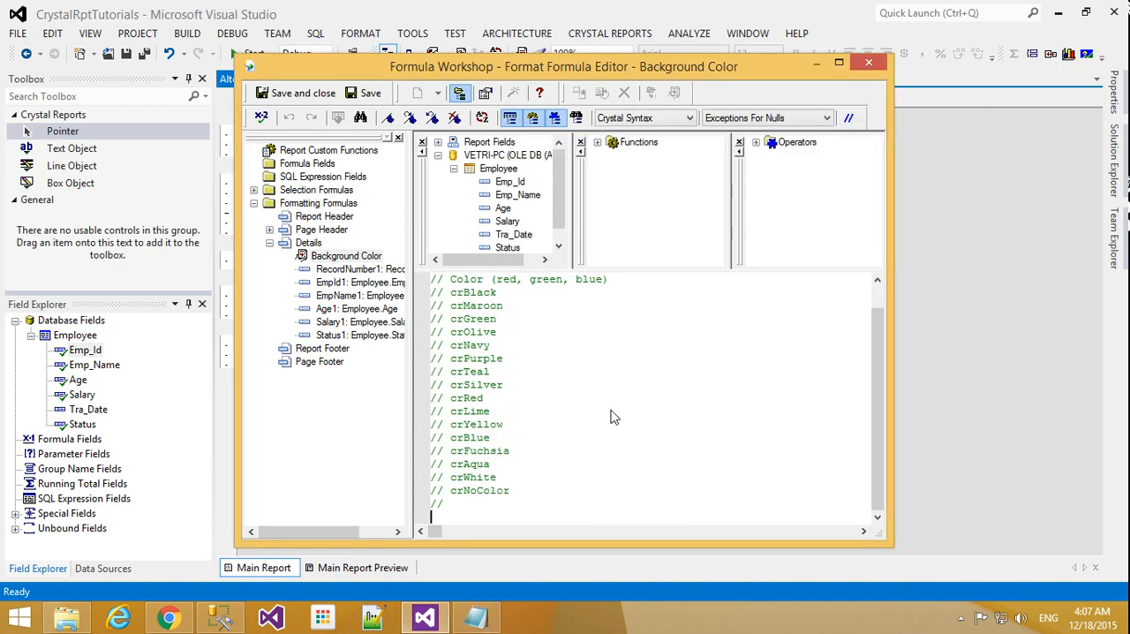
type("IF RecordNumber Mod 2 = 0 THEN crSilver ELSE crWhite")
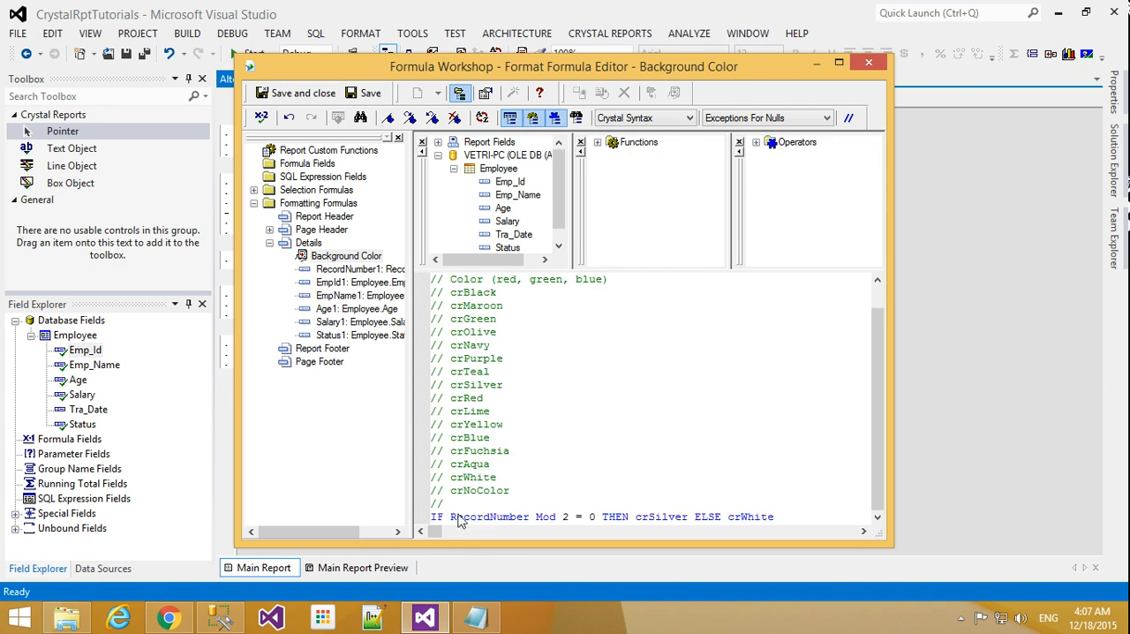
mouse_move(551, 526)
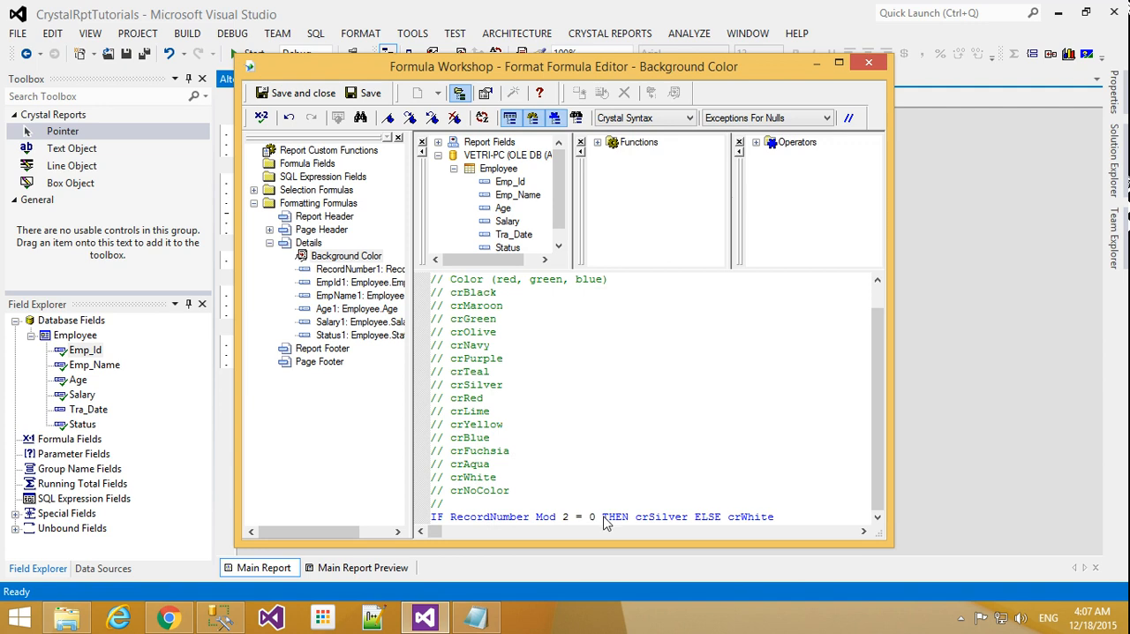
mouse_move(657, 527)
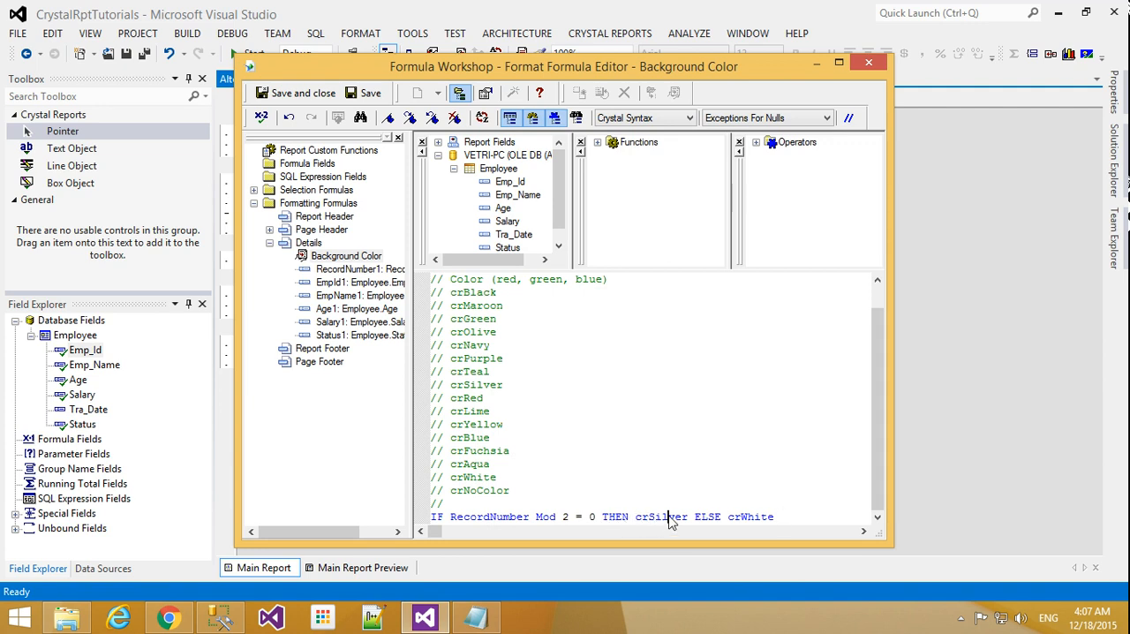
mouse_move(757, 523)
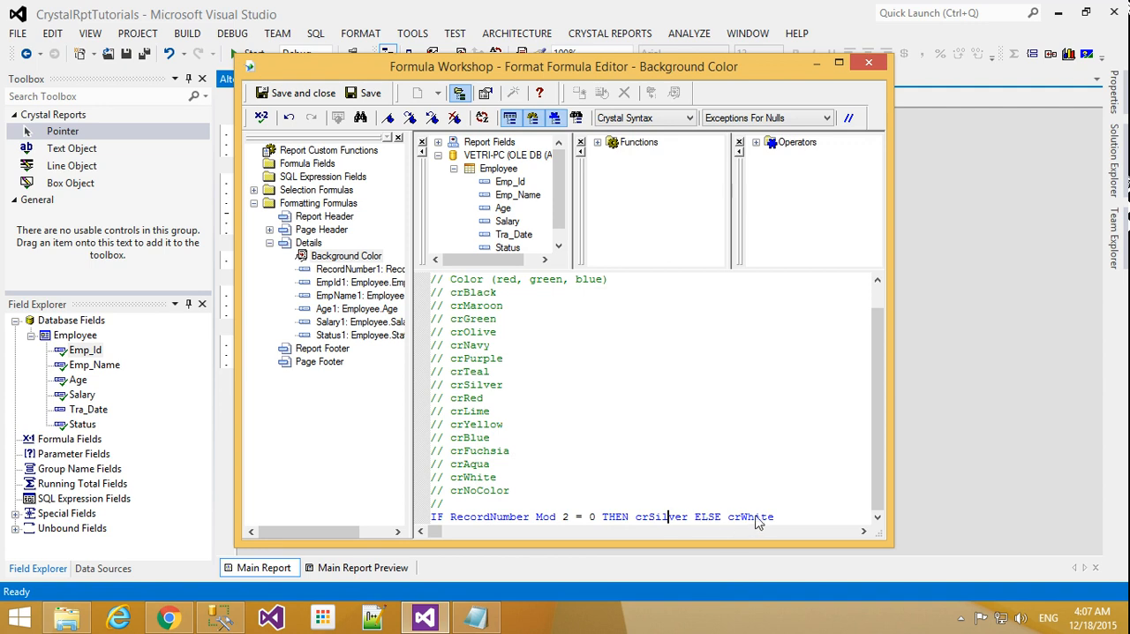
mouse_move(713, 473)
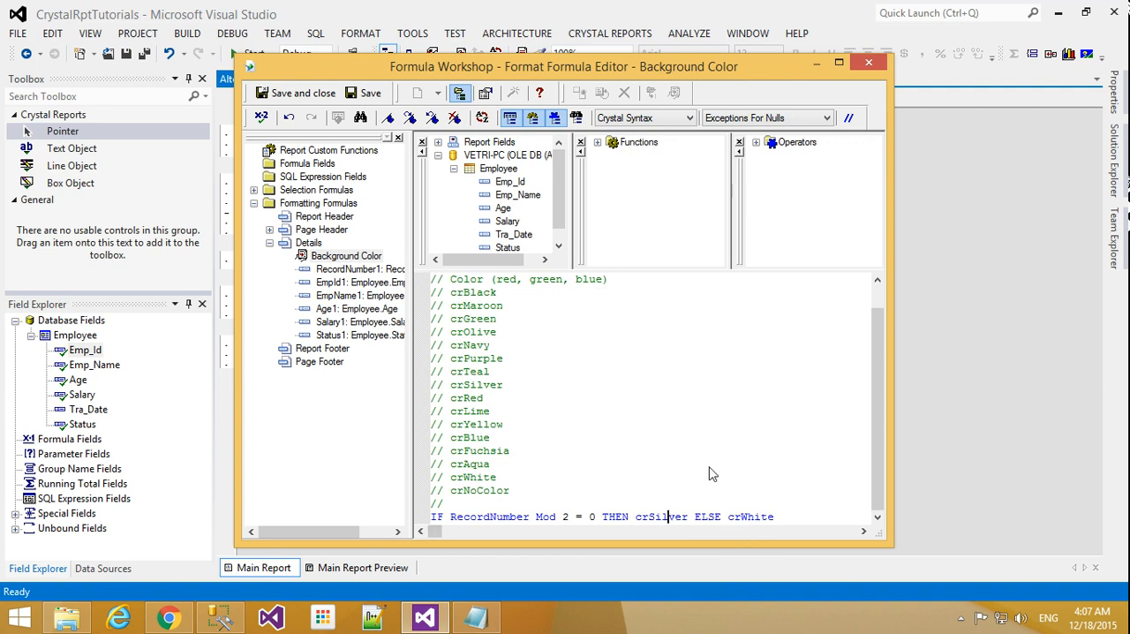
mouse_move(653, 498)
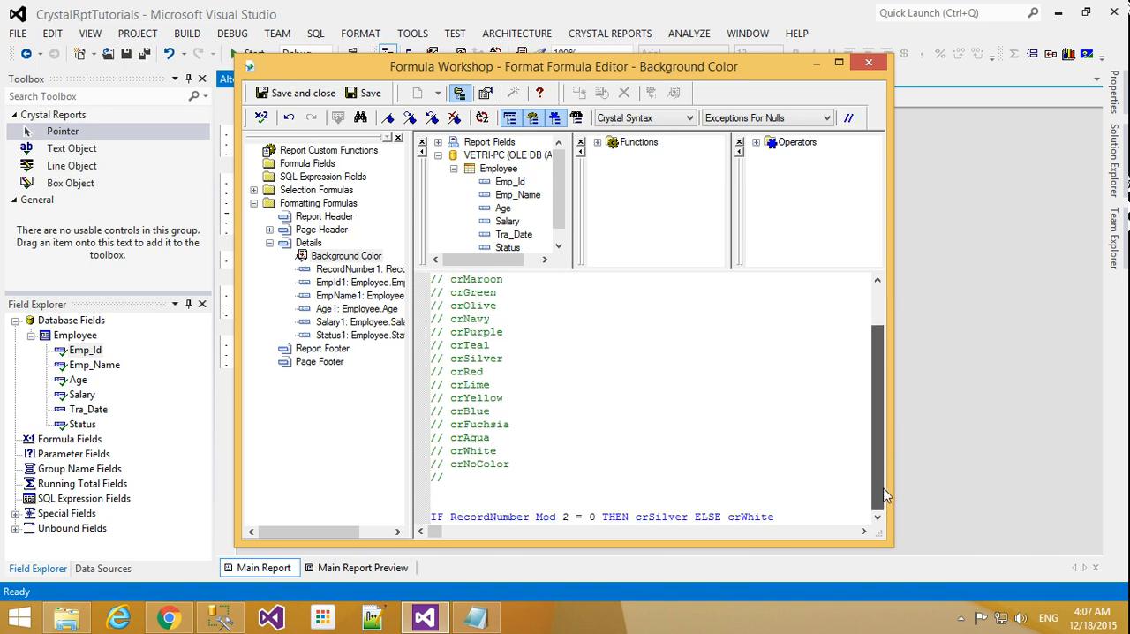
type("20")
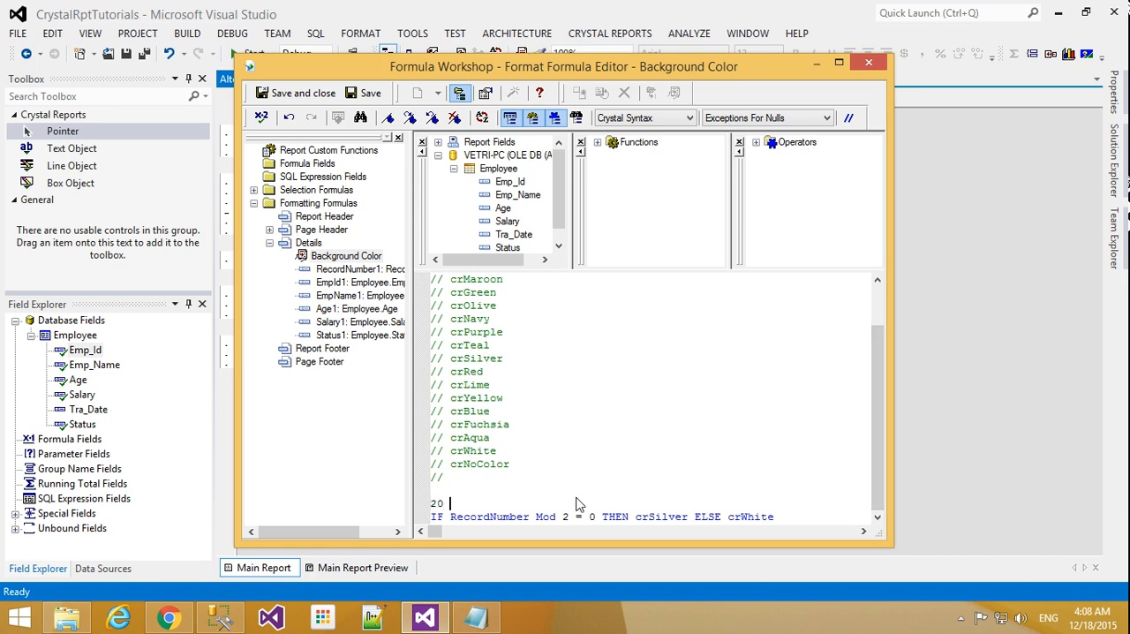
type("% 2")
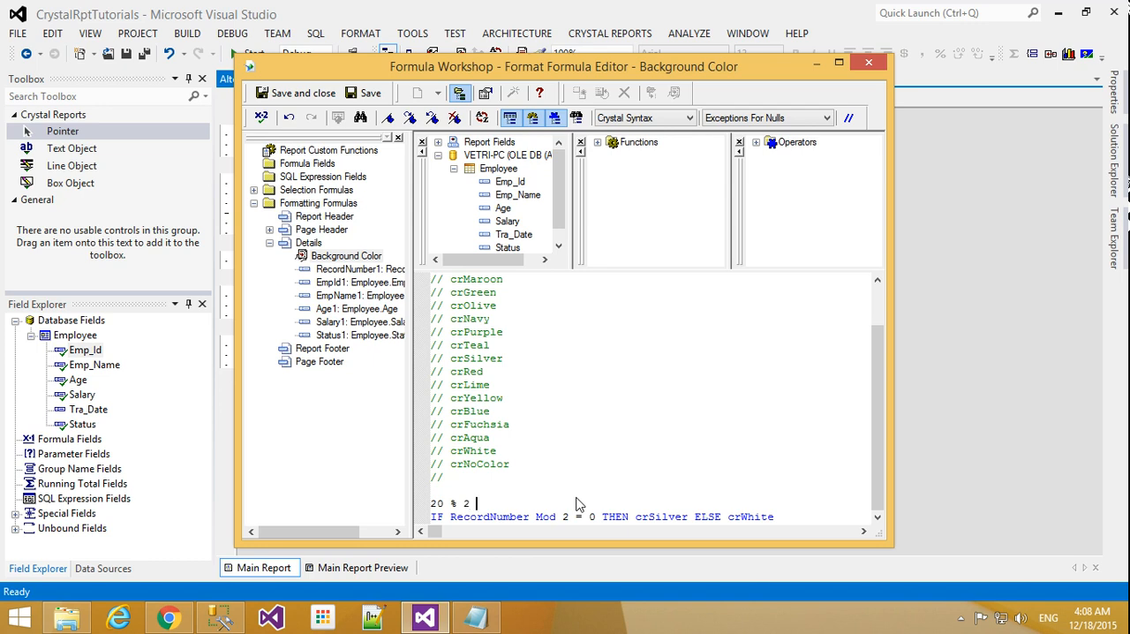
type("=")
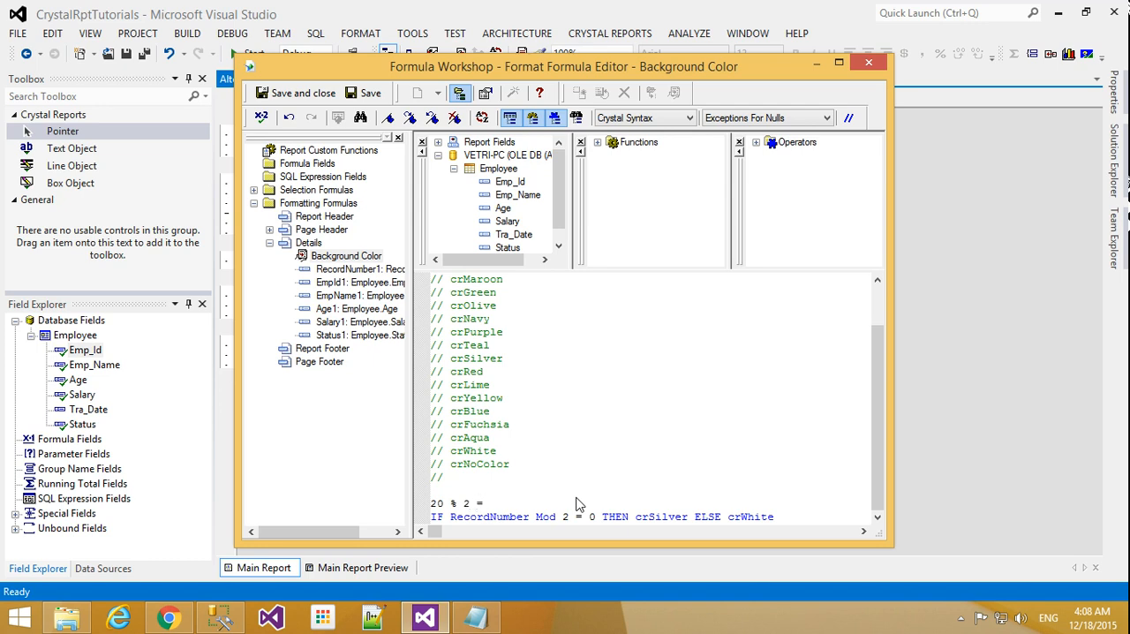
type("0")
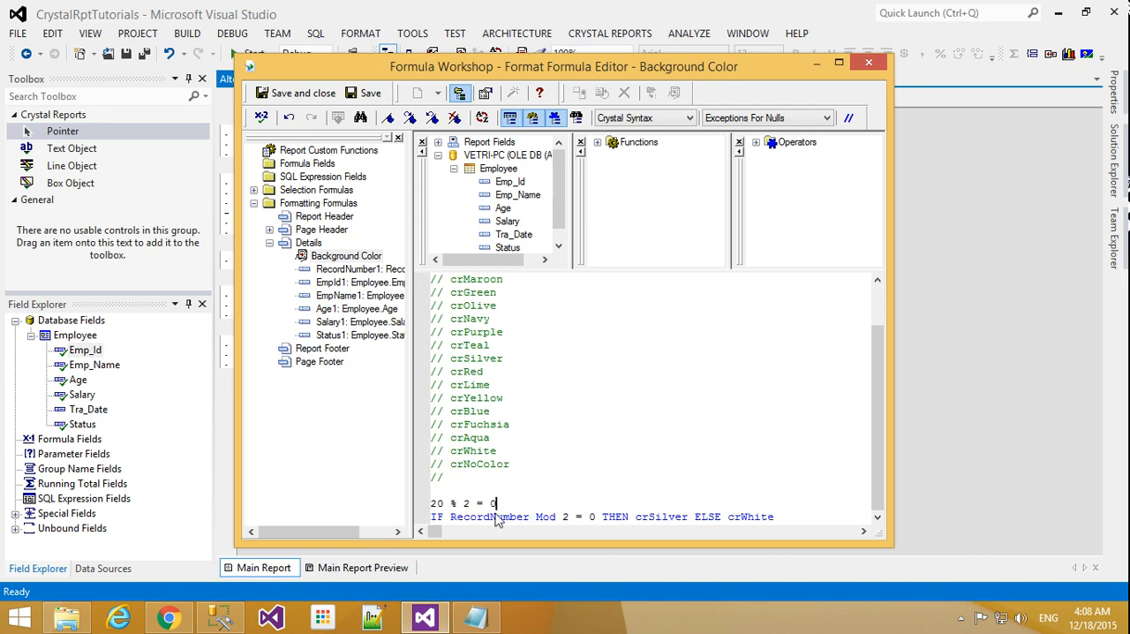
mouse_move(452, 515)
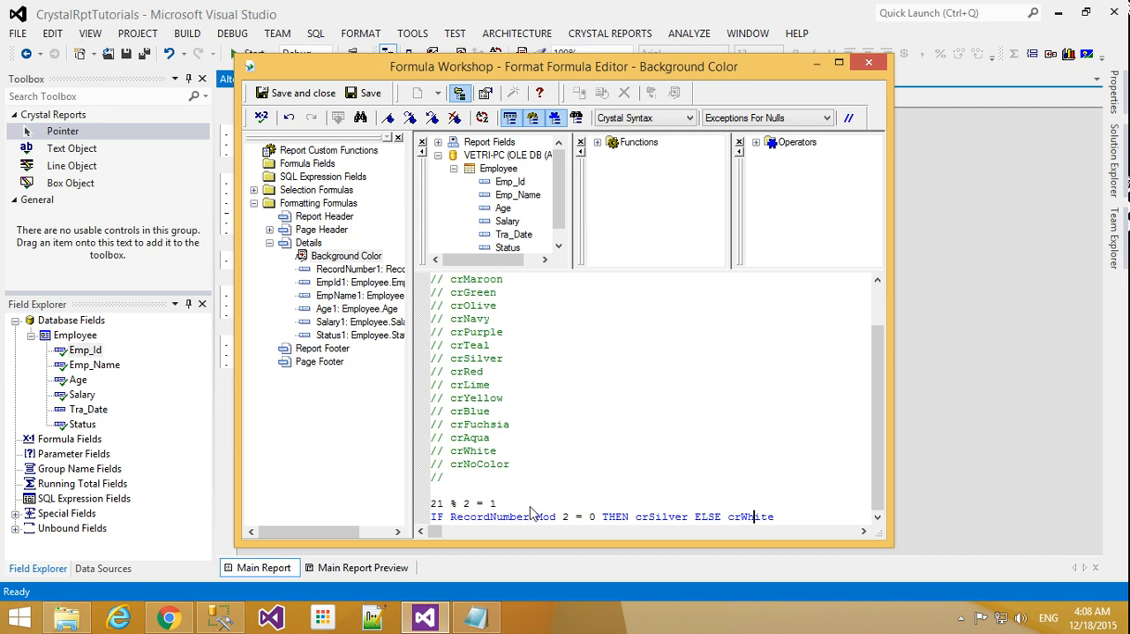
double_click(463, 503)
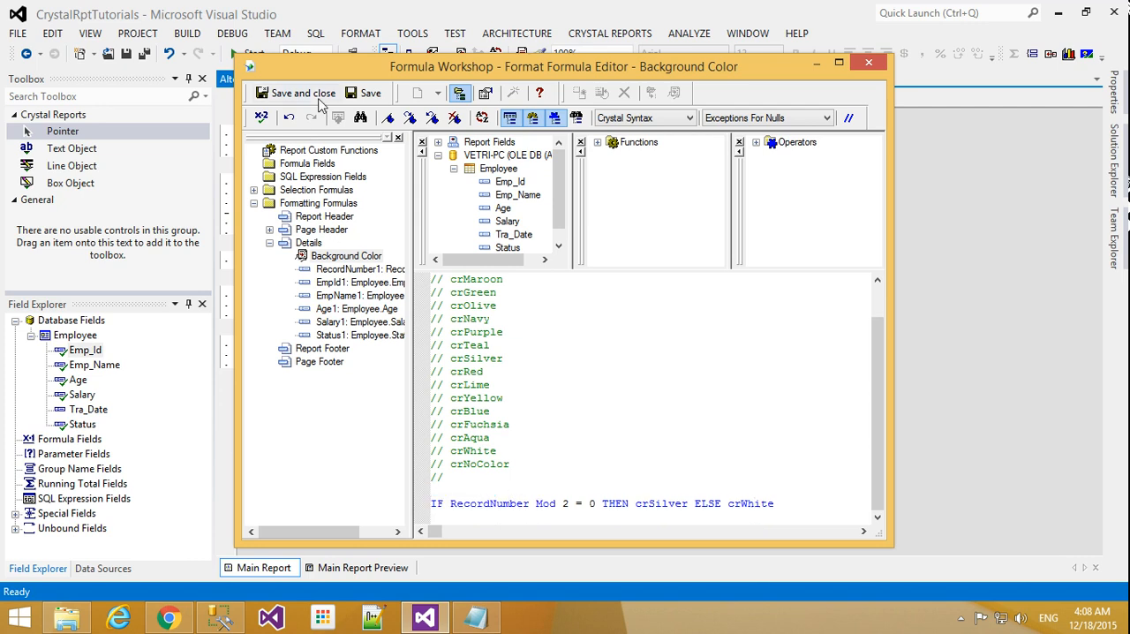
Save and close the formula, then OK the Section Expert
left_click(300, 93)
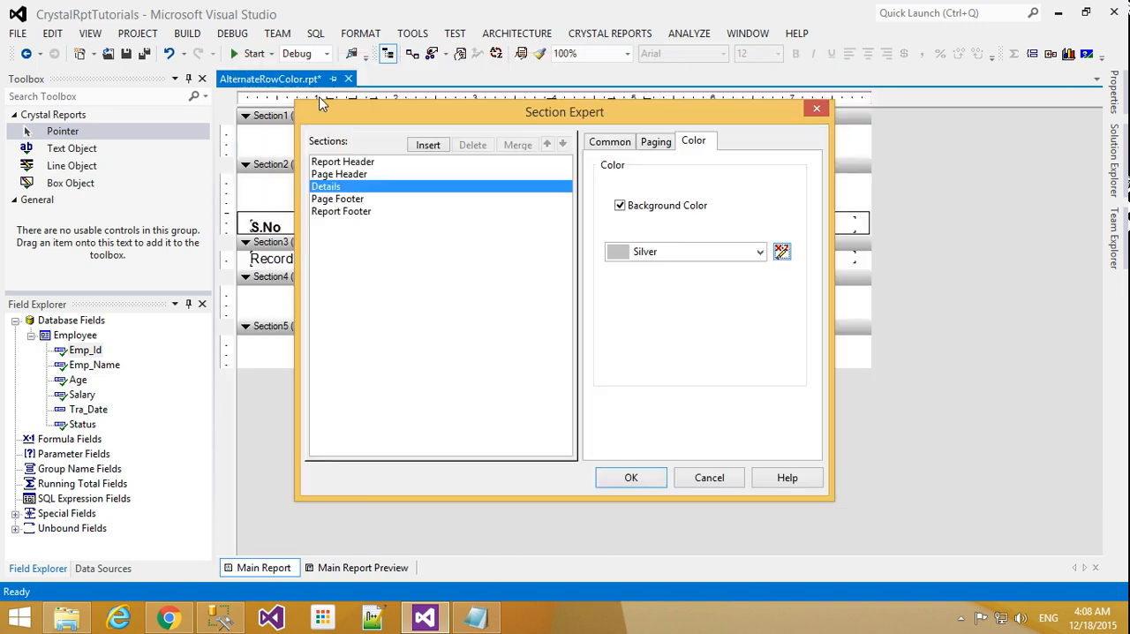
left_click(630, 477)
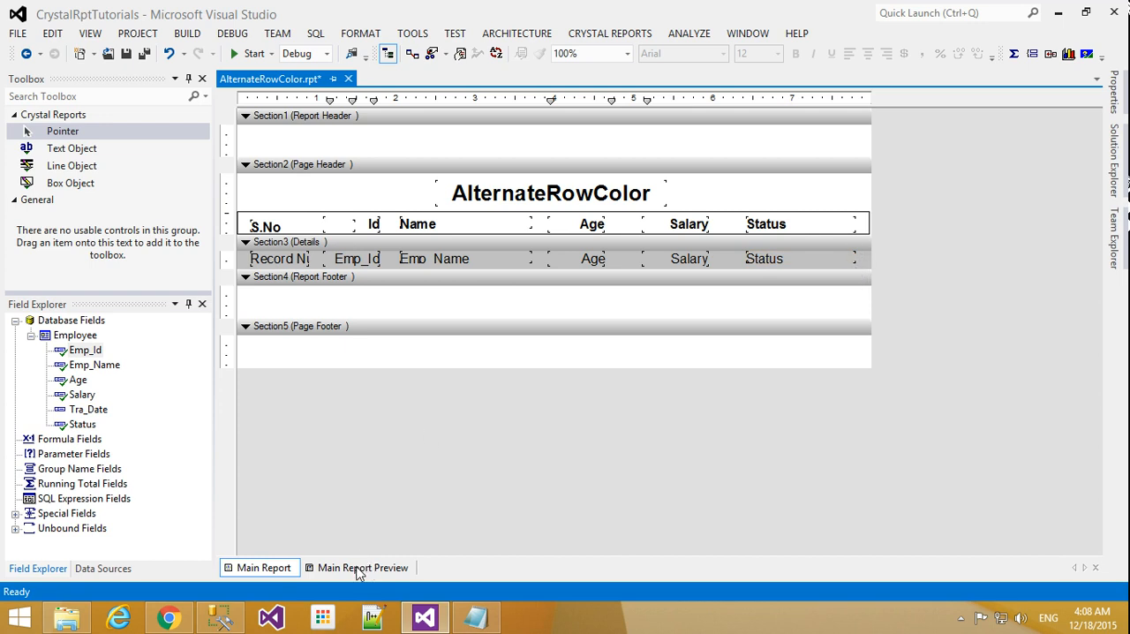
Preview the report with rows 2 and 4 silver and 1 and 3 white
left_click(362, 567)
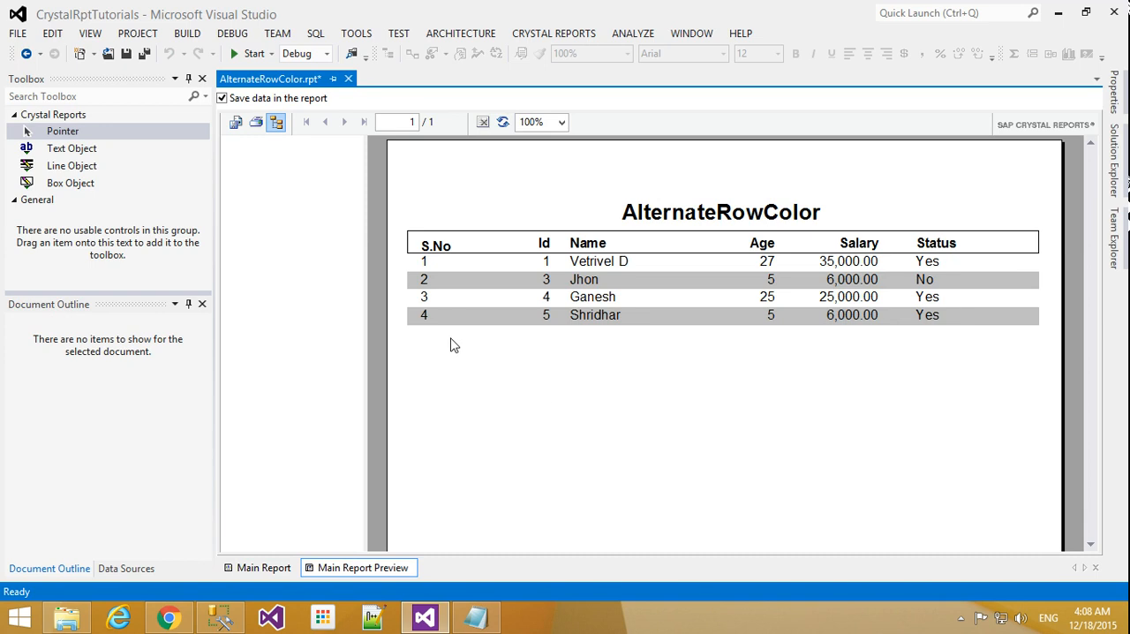
mouse_move(519, 385)
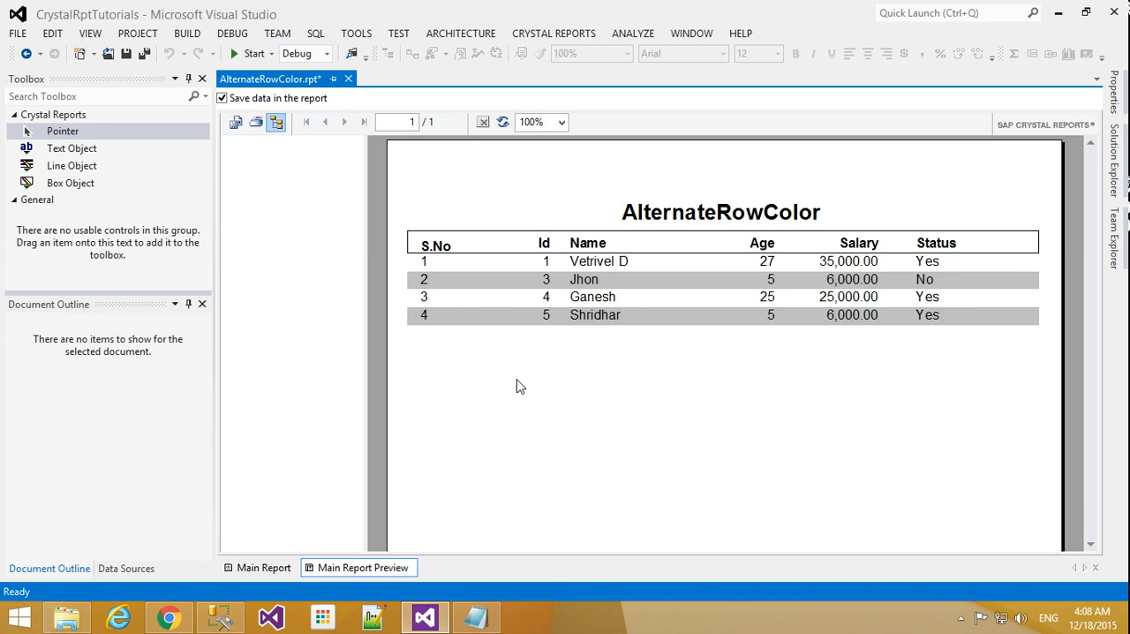
mouse_move(710, 304)
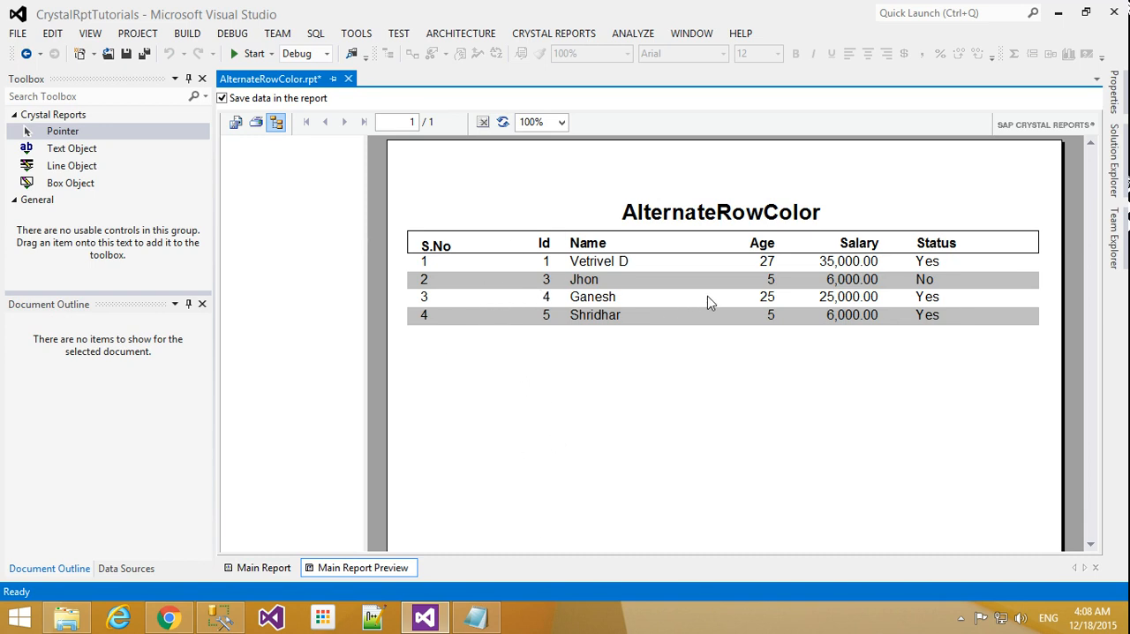
mouse_move(699, 346)
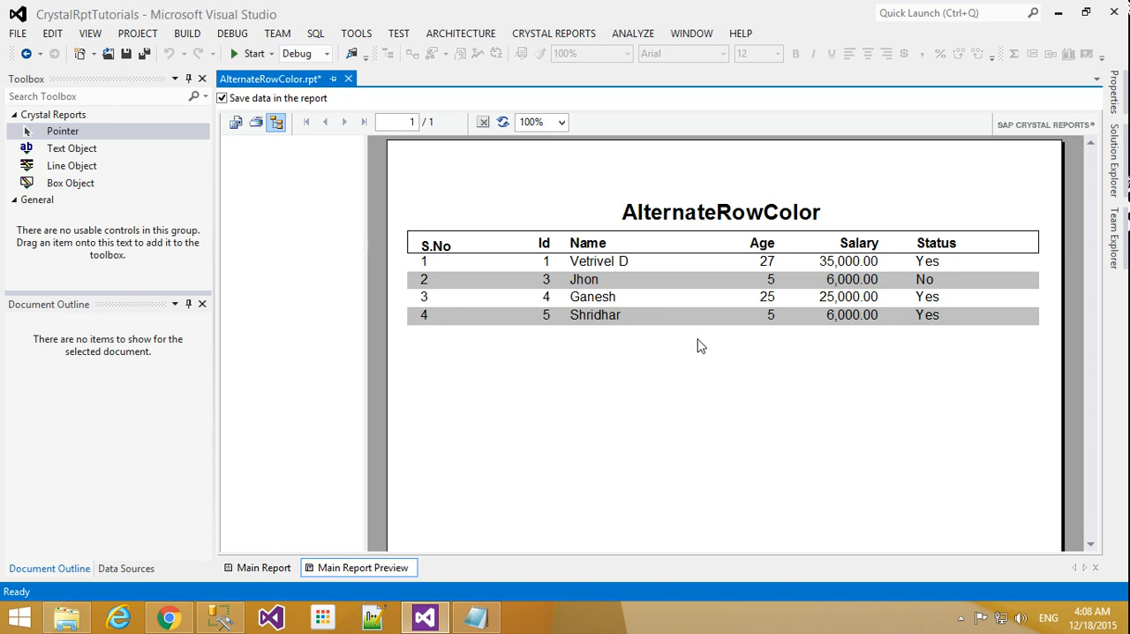
mouse_move(691, 336)
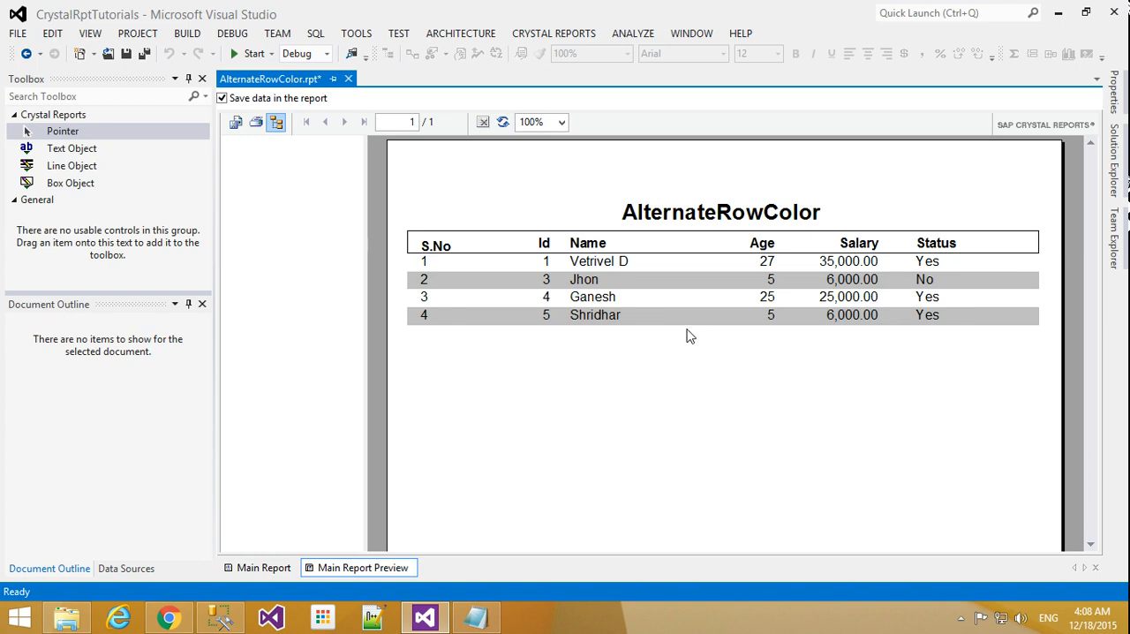
mouse_move(991, 526)
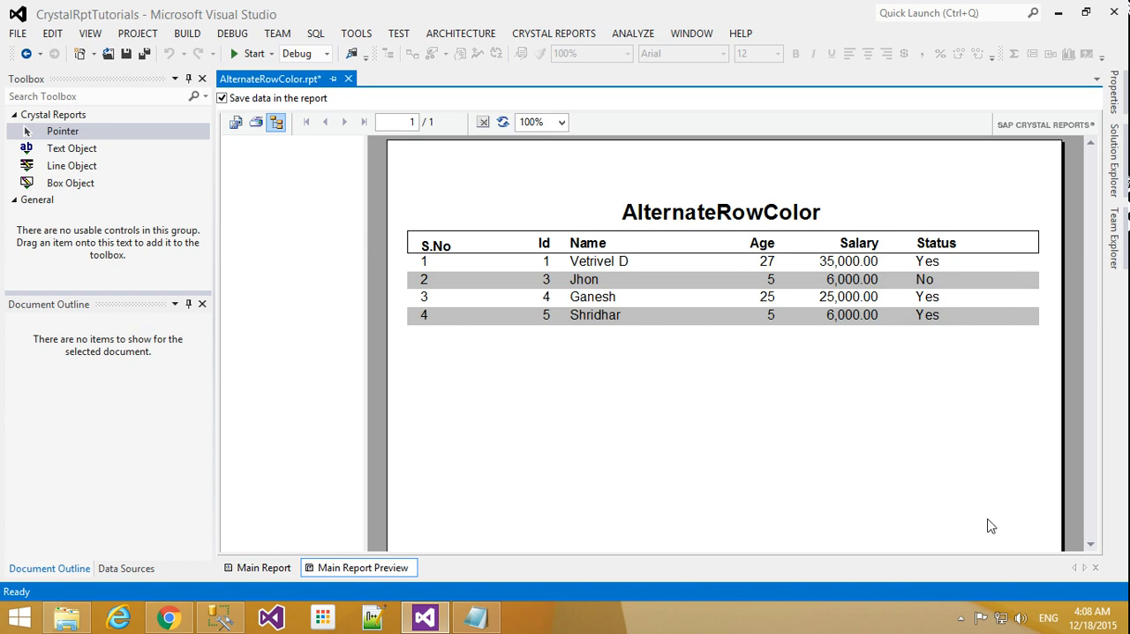
mouse_move(985, 509)
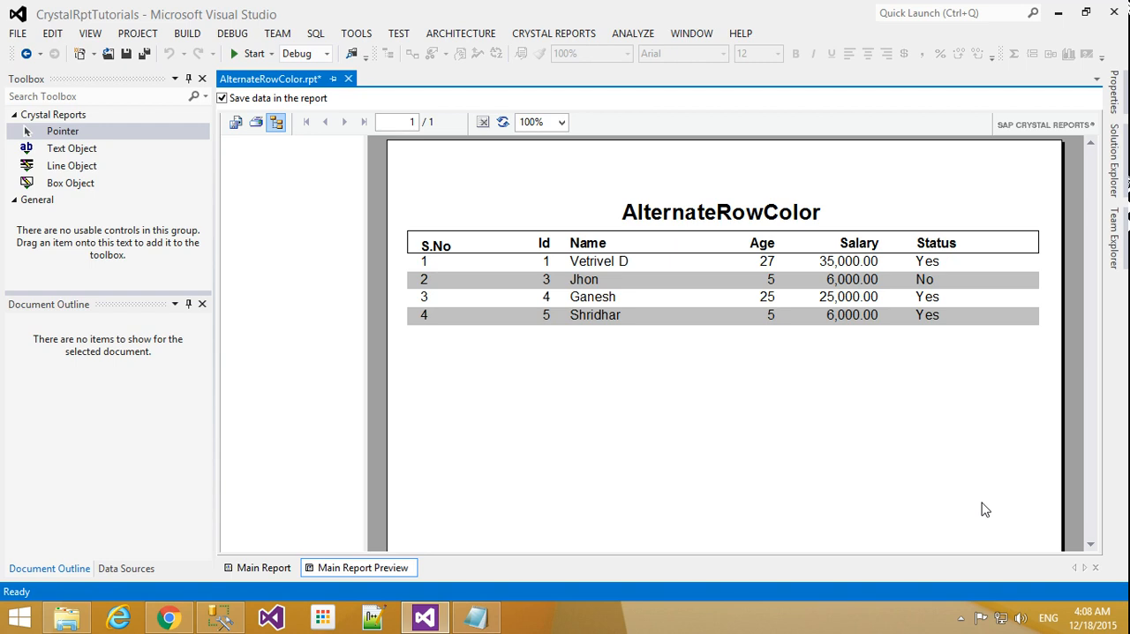